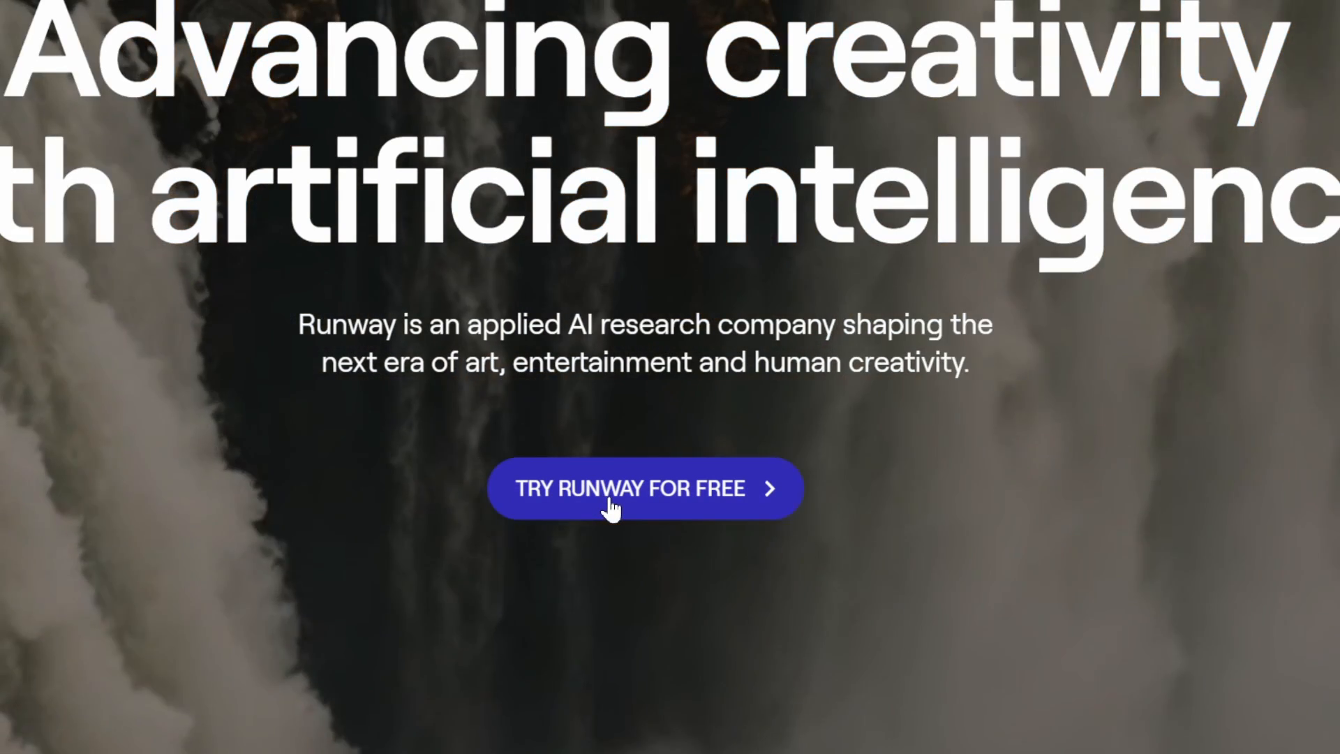
# Start a free Runway account from the homepage's 'Try Runway for free' offer.
pyautogui.click(644, 487)
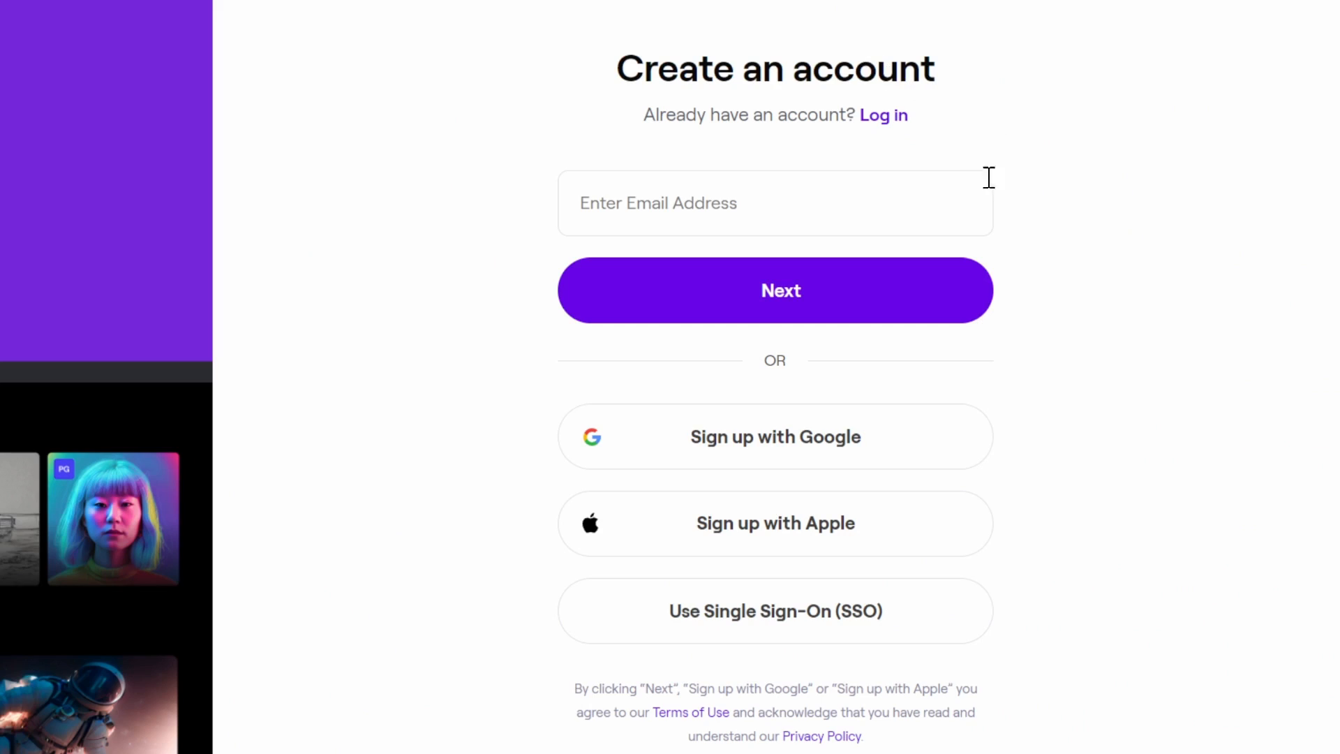
pyautogui.moveTo(927, 543)
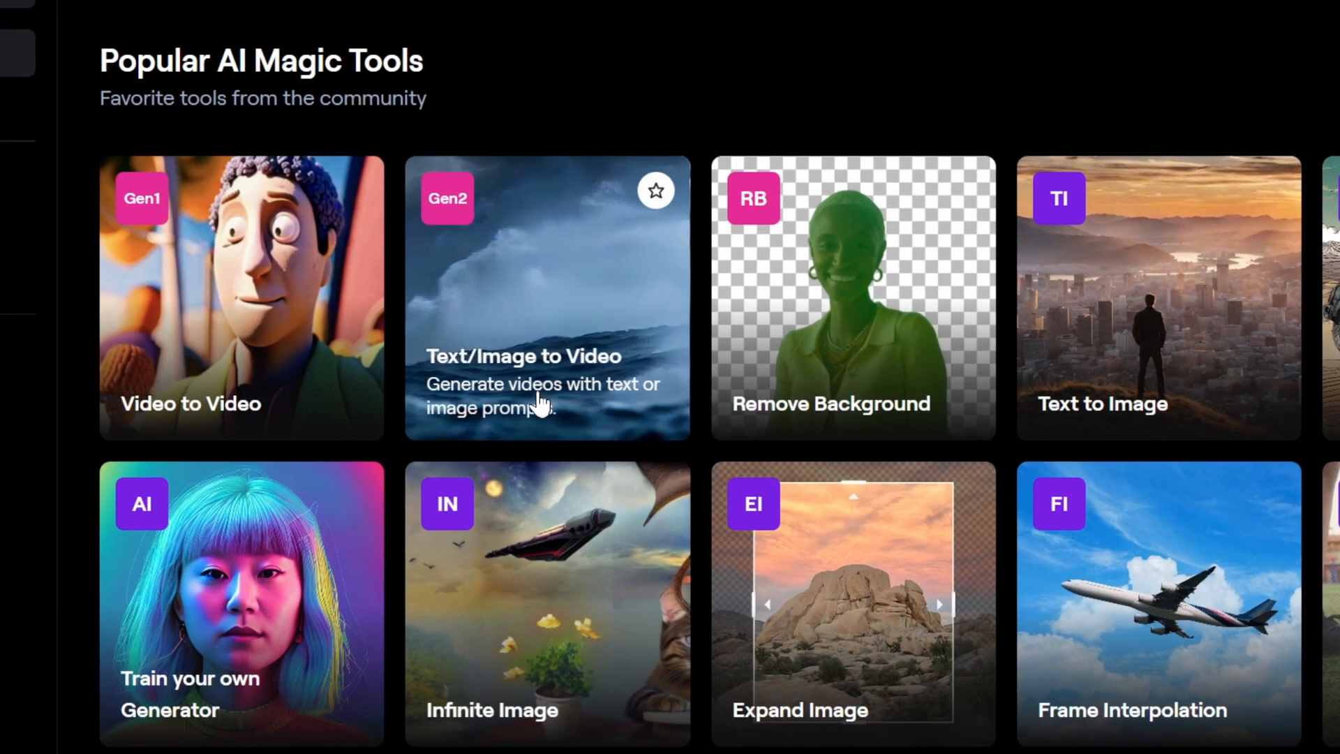
# Open Gen-2 Text/Image to Video and generate free previews for the skateboarding kangaroo prompt.
pyautogui.click(547, 298)
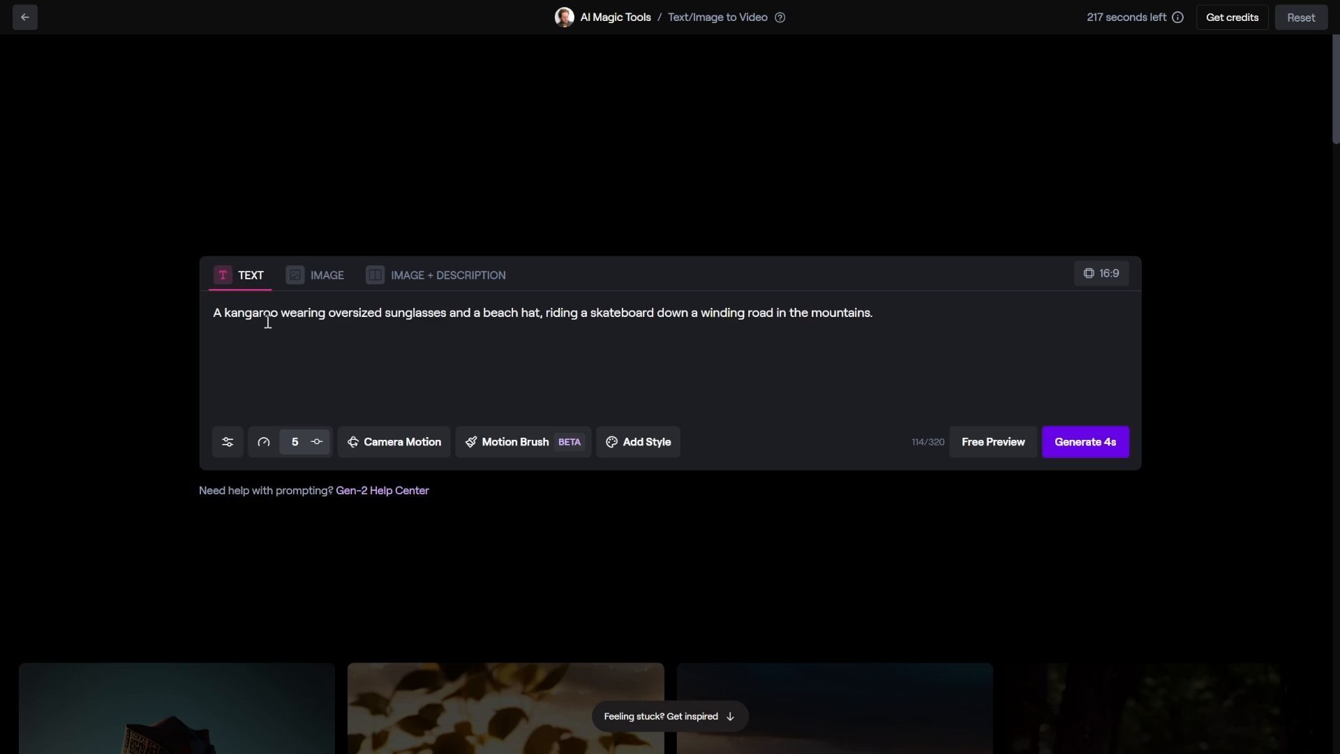
pyautogui.moveTo(365, 320)
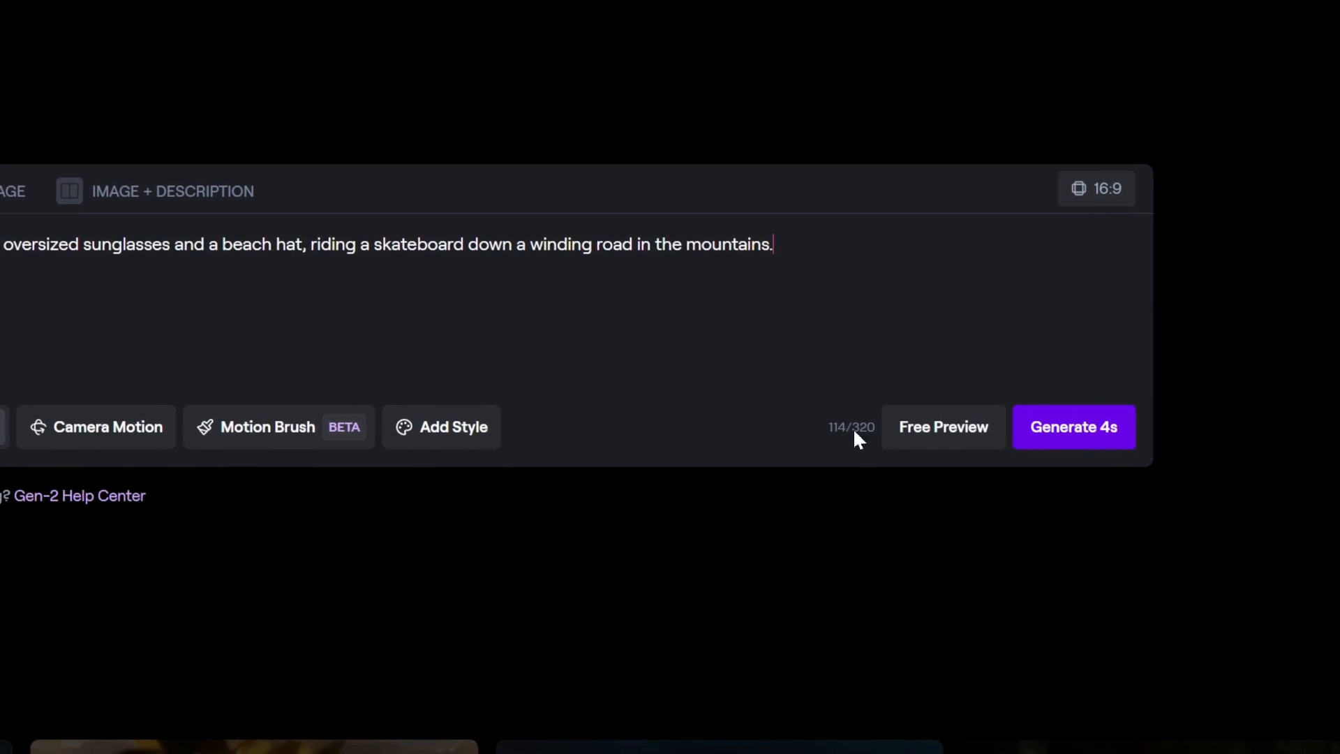
pyautogui.click(943, 427)
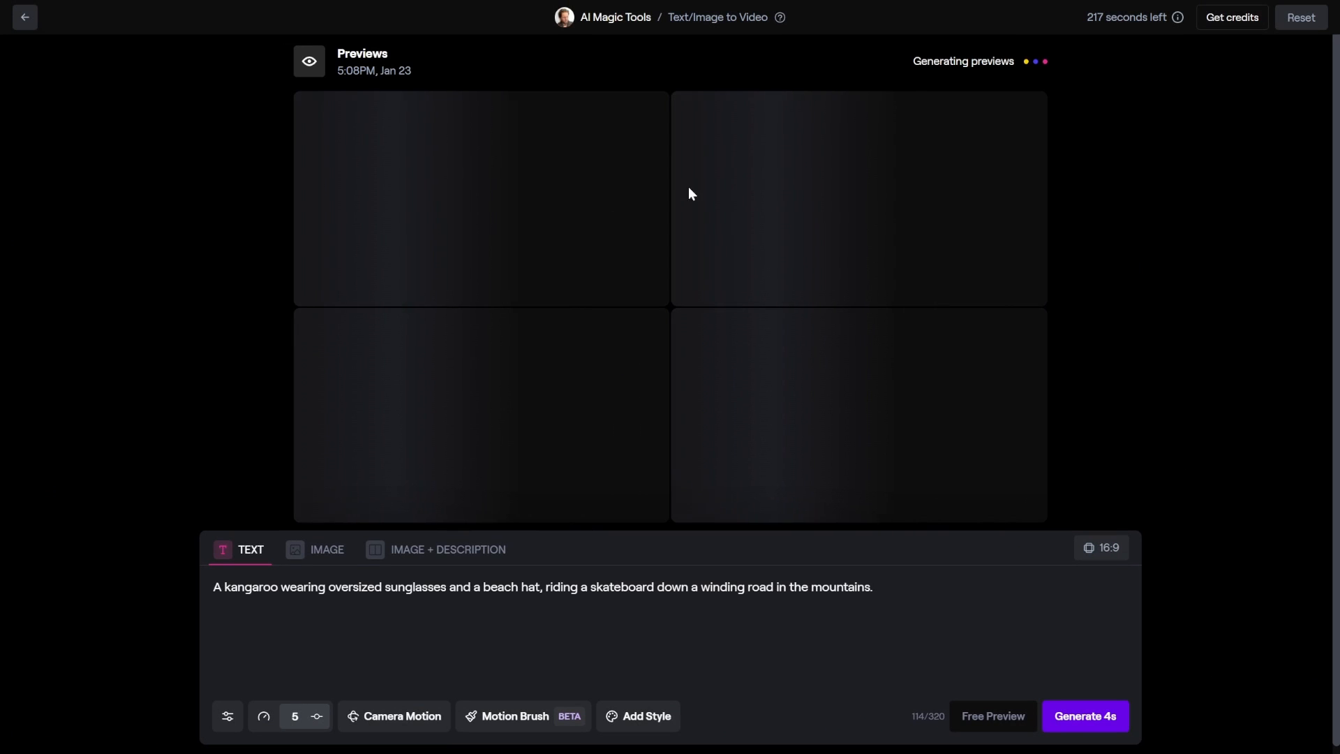
pyautogui.moveTo(635, 252)
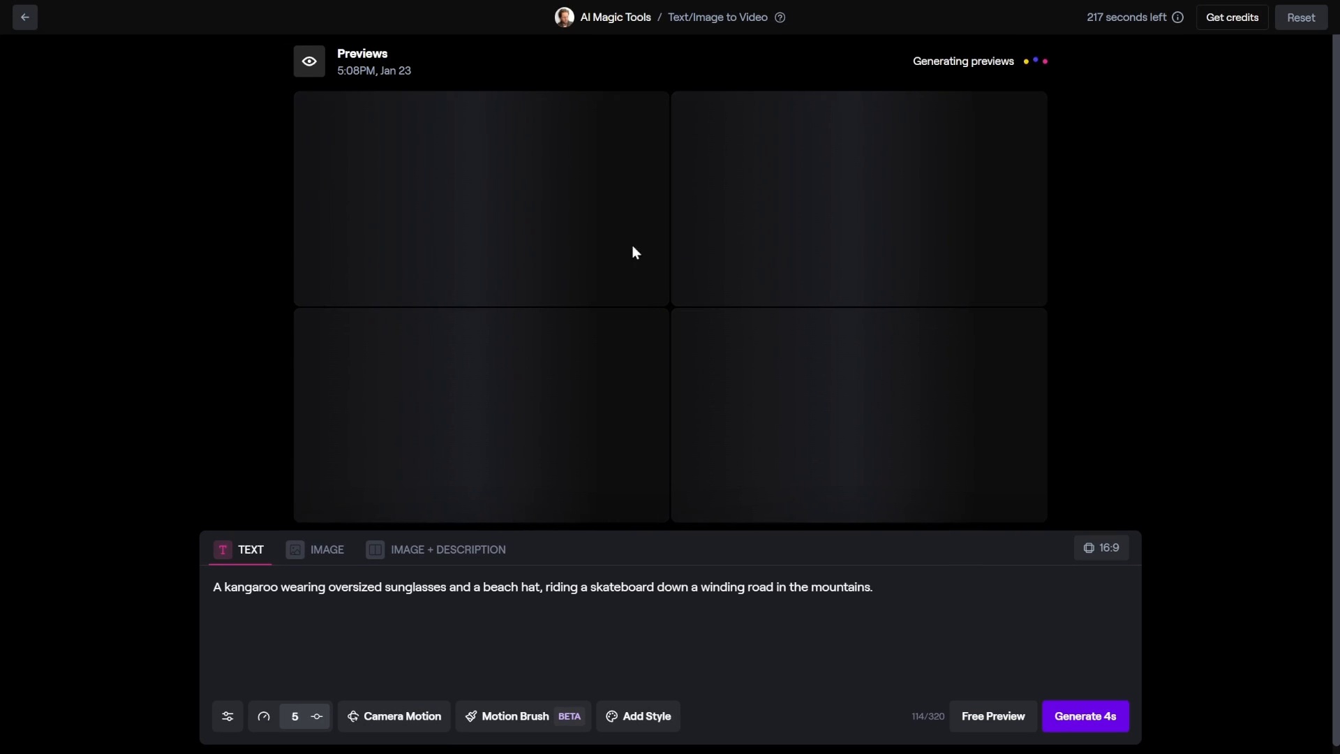
pyautogui.moveTo(685, 260)
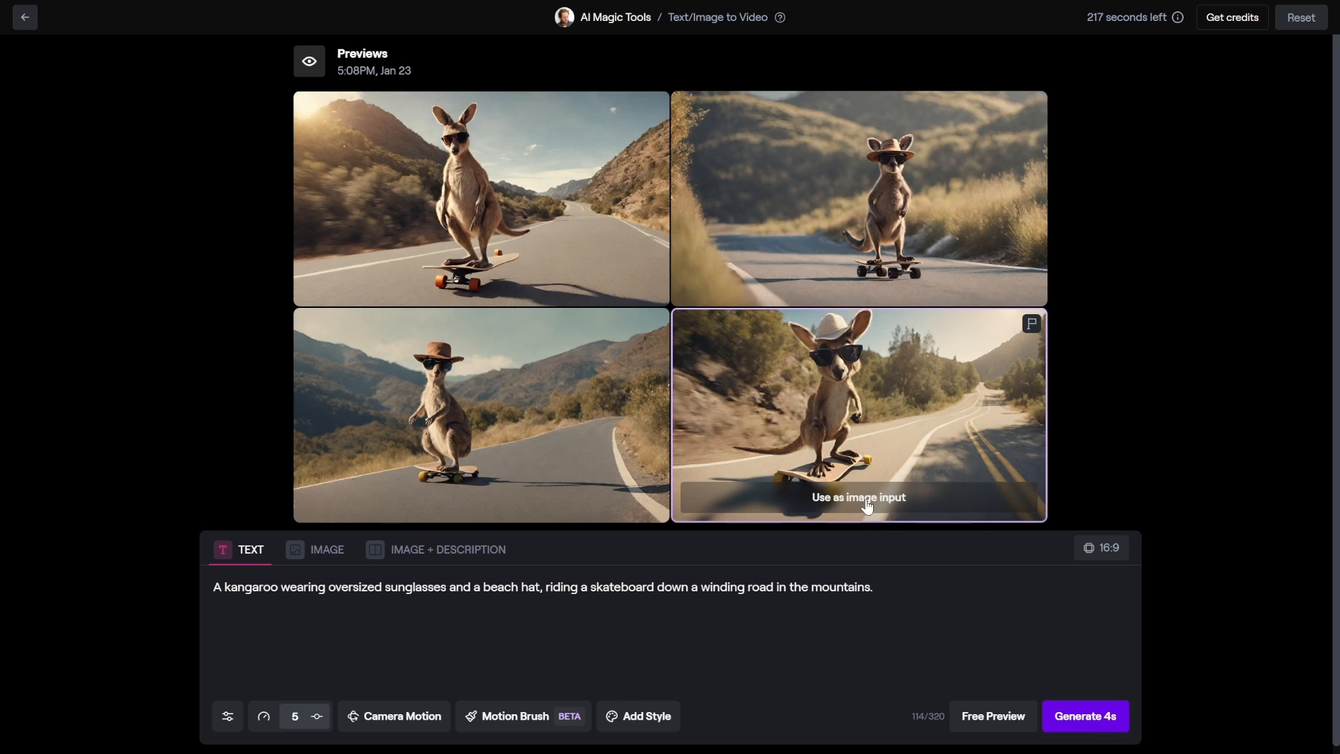
# Generate a video from the bottom-right kangaroo preview, then one from the penguin moon-picnic prompt.
pyautogui.click(858, 496)
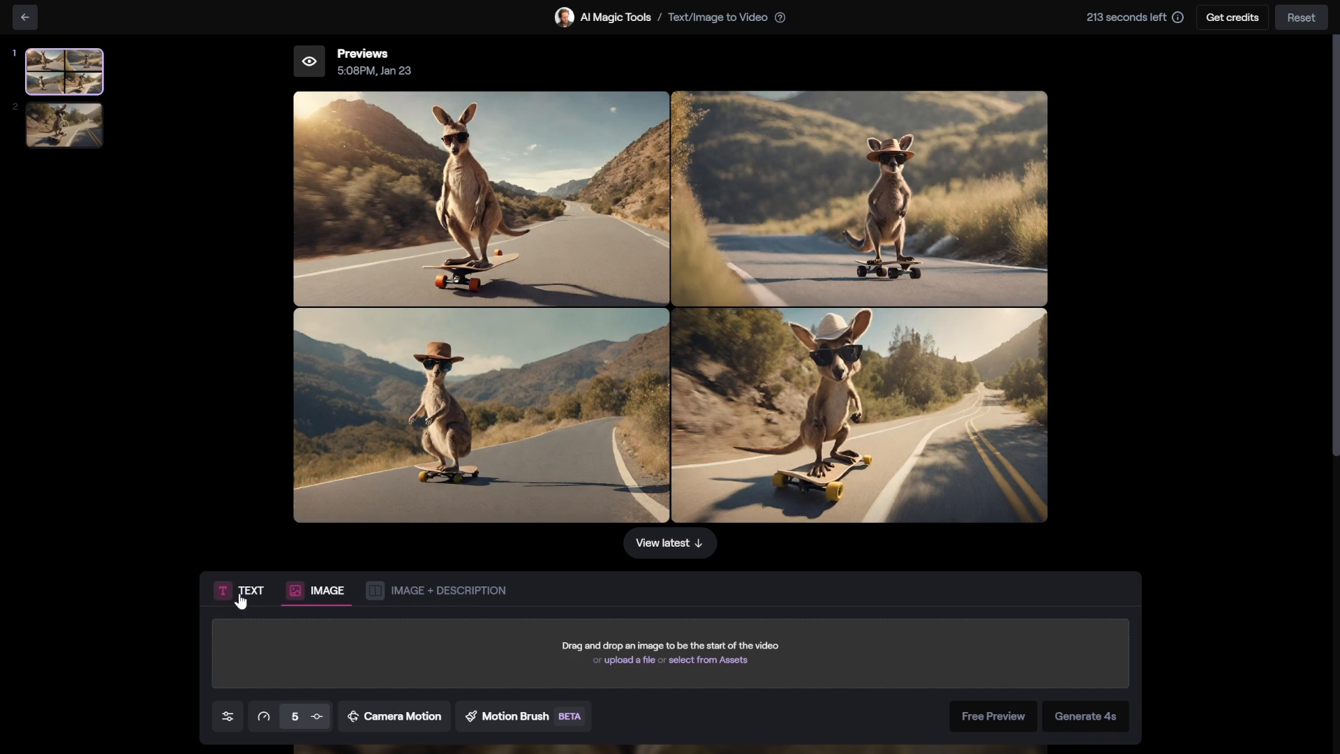
pyautogui.click(248, 589)
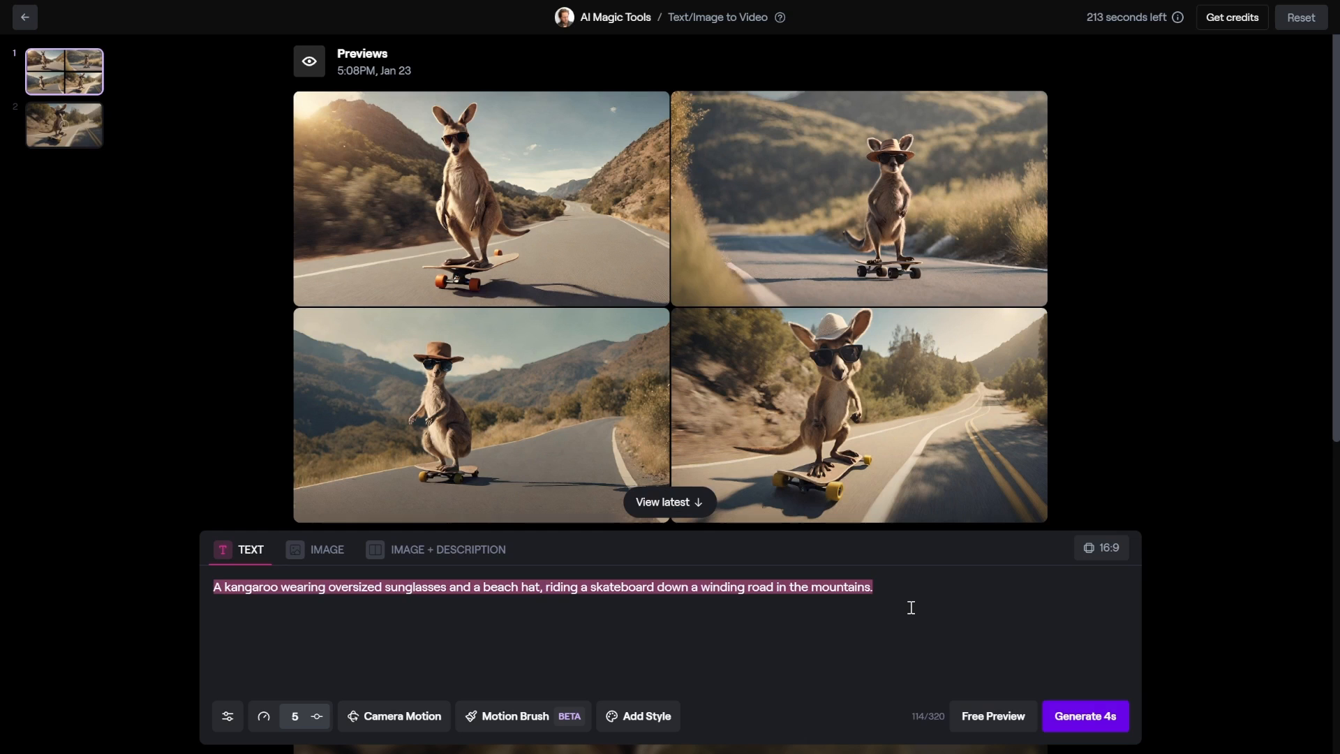
pyautogui.click(1084, 715)
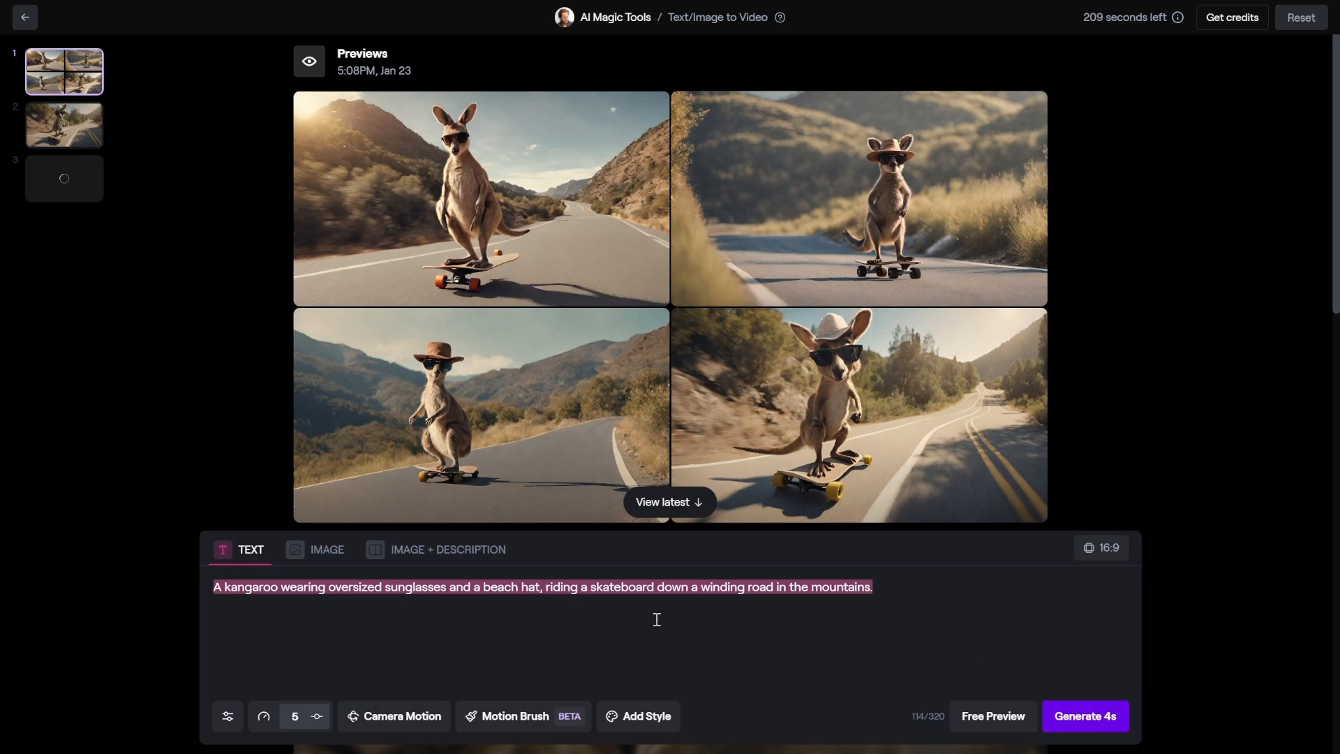
pyautogui.write('A group of penguins having a picnic on the moon, complete with a checkered picnic blanket, sandwiches, and a telescope for stargazing.')
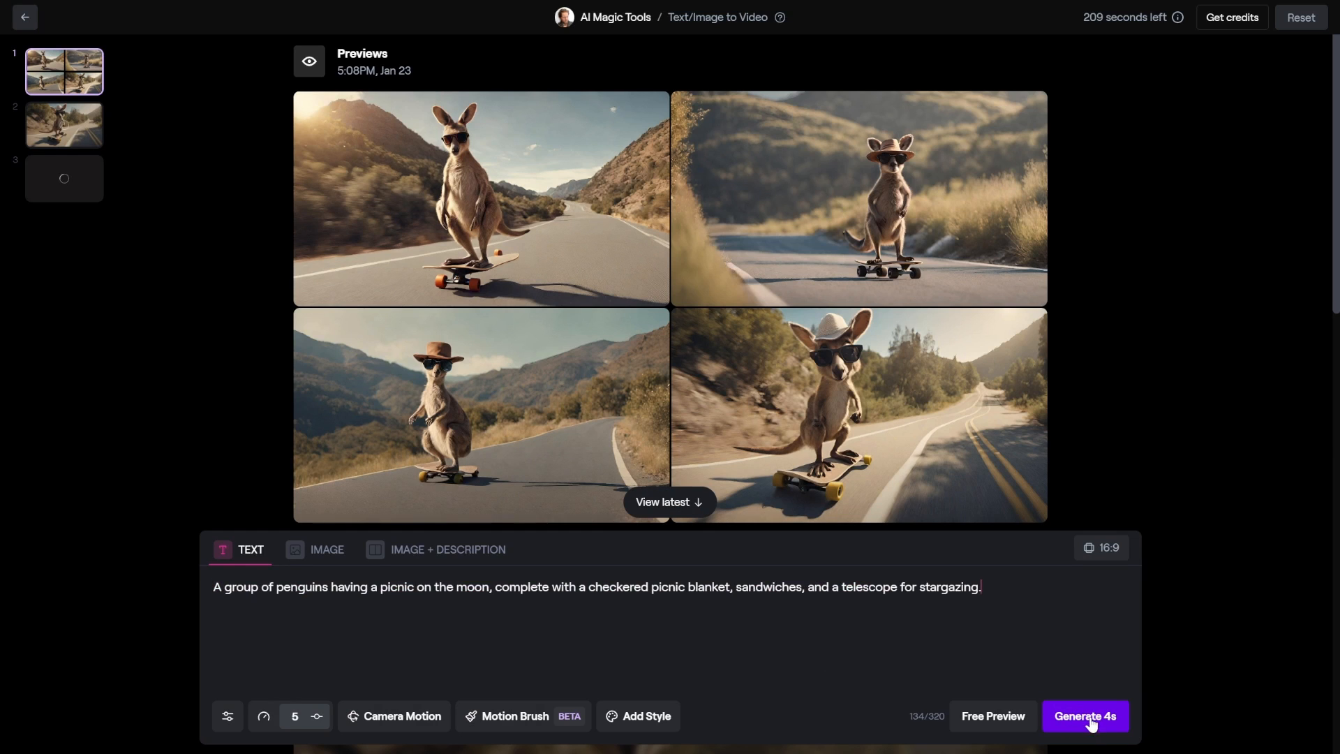
pyautogui.doubleClick(320, 586)
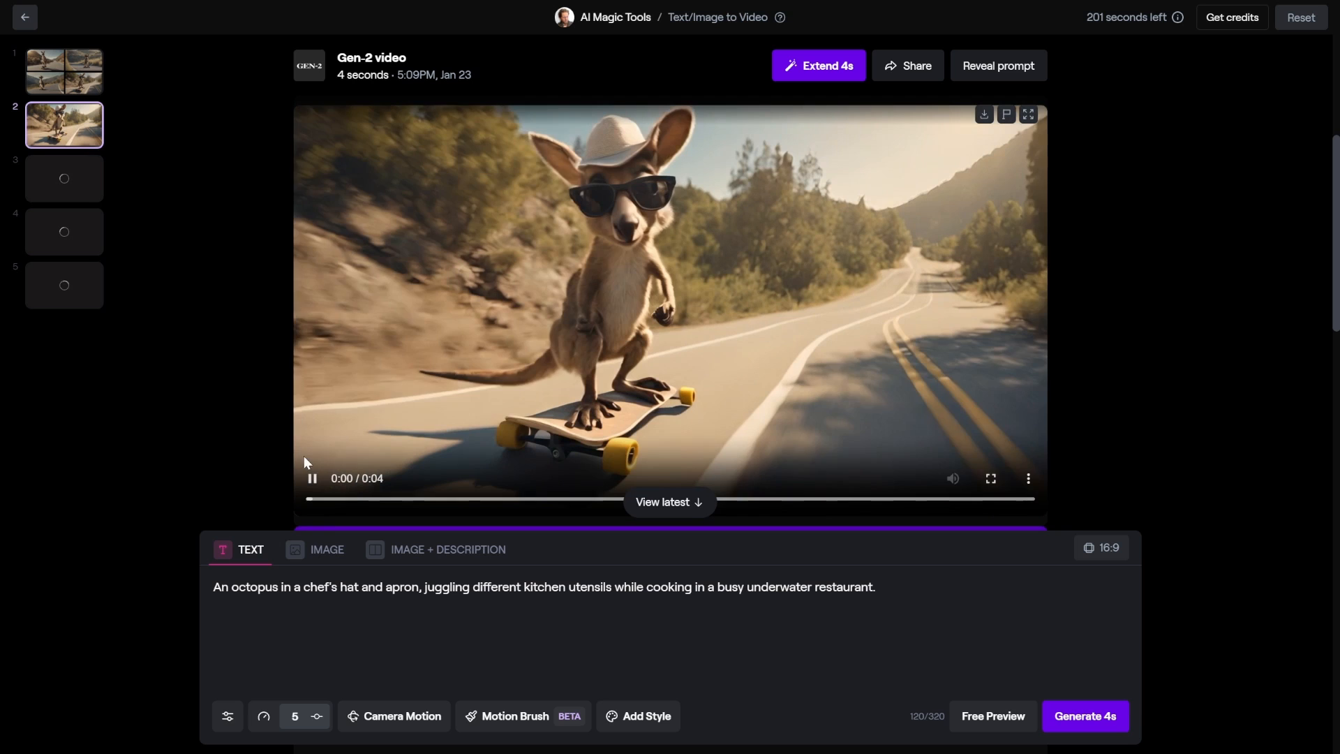
pyautogui.moveTo(536, 336)
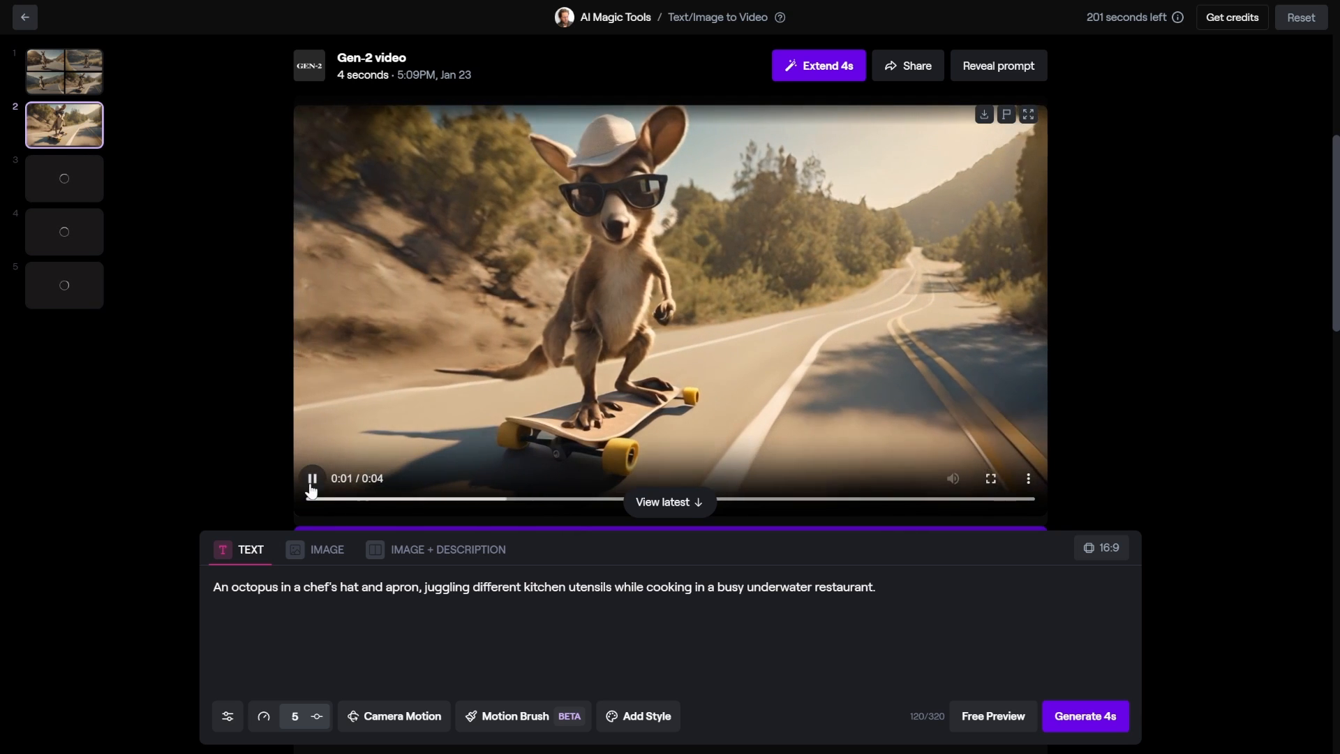
# Play and pause the kangaroo and penguin picnic clips from the history panel.
pyautogui.click(311, 478)
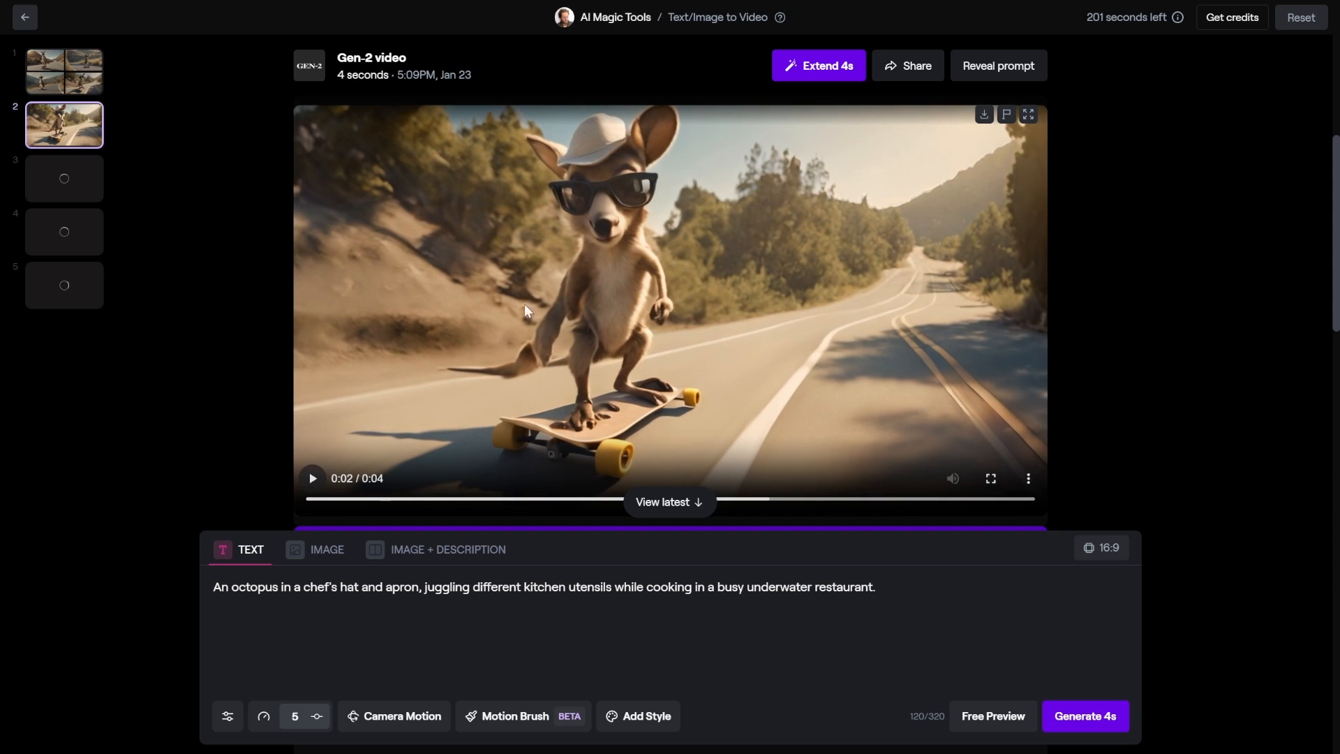
pyautogui.click(64, 178)
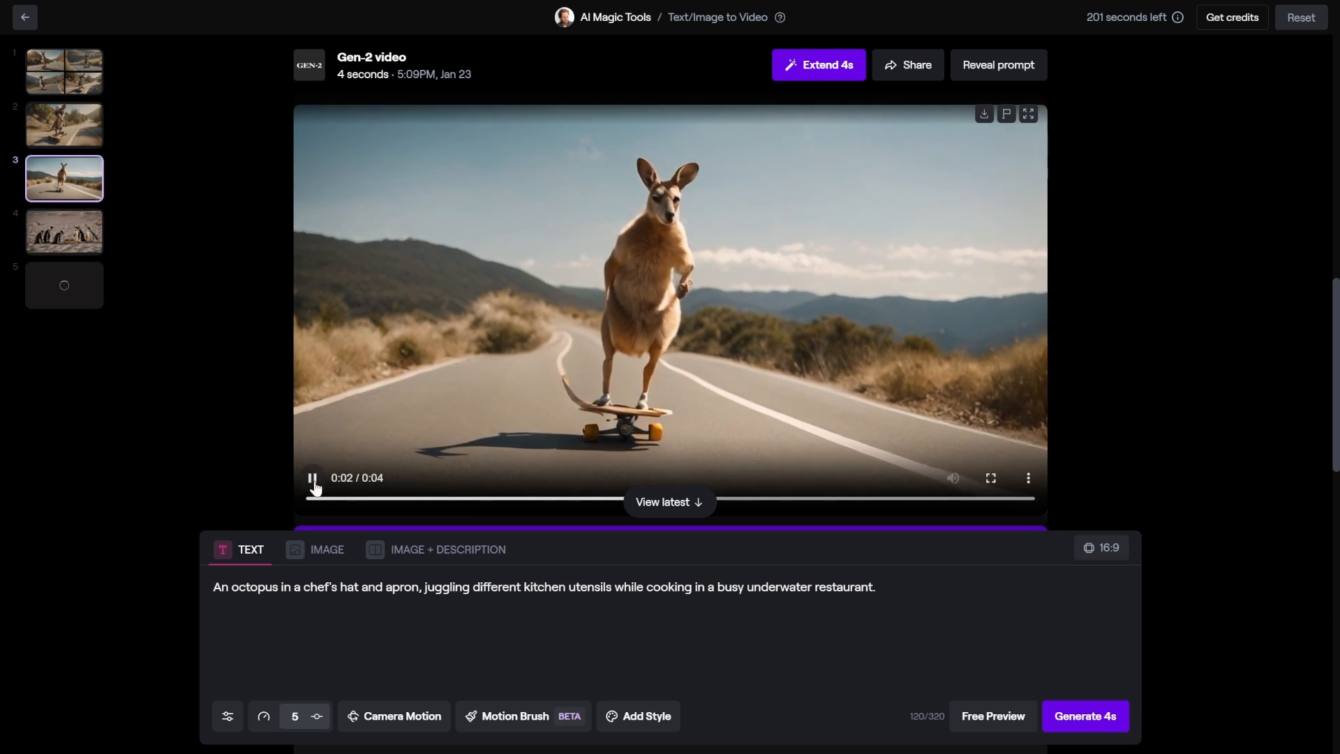
pyautogui.click(64, 232)
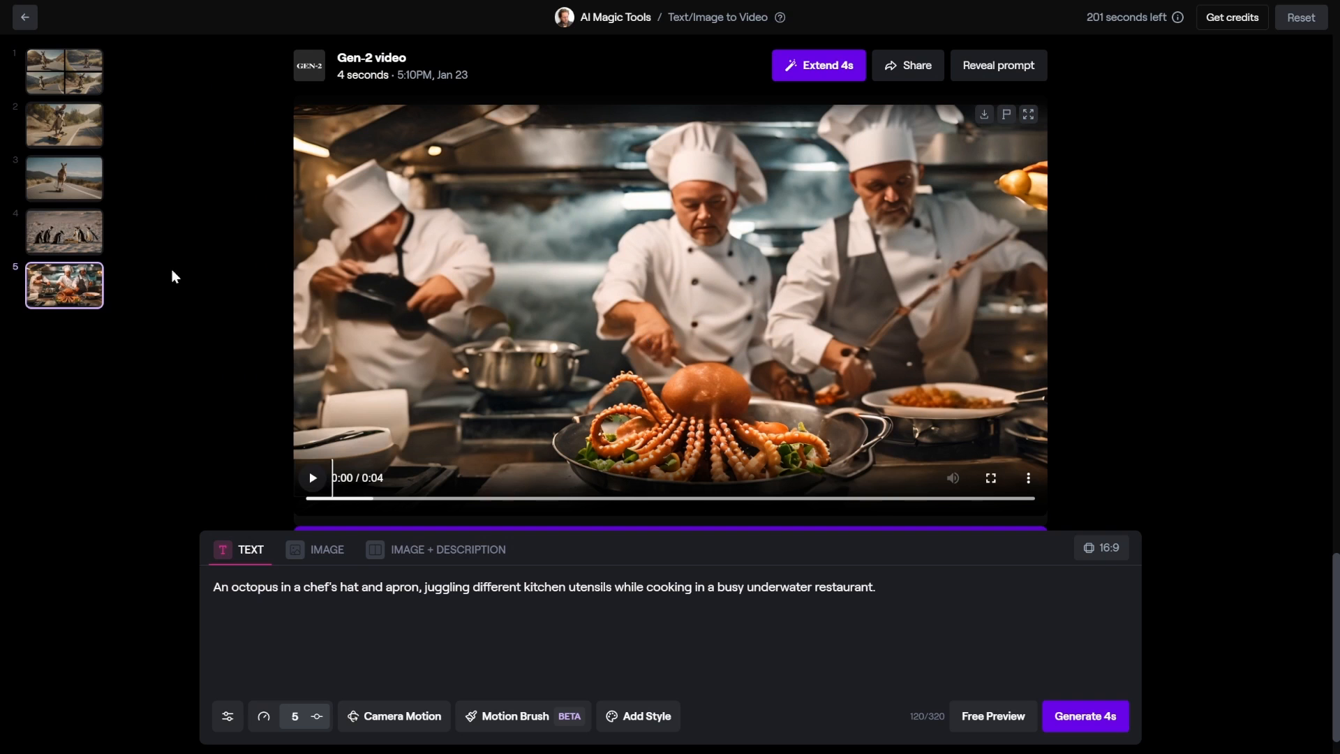
pyautogui.click(63, 231)
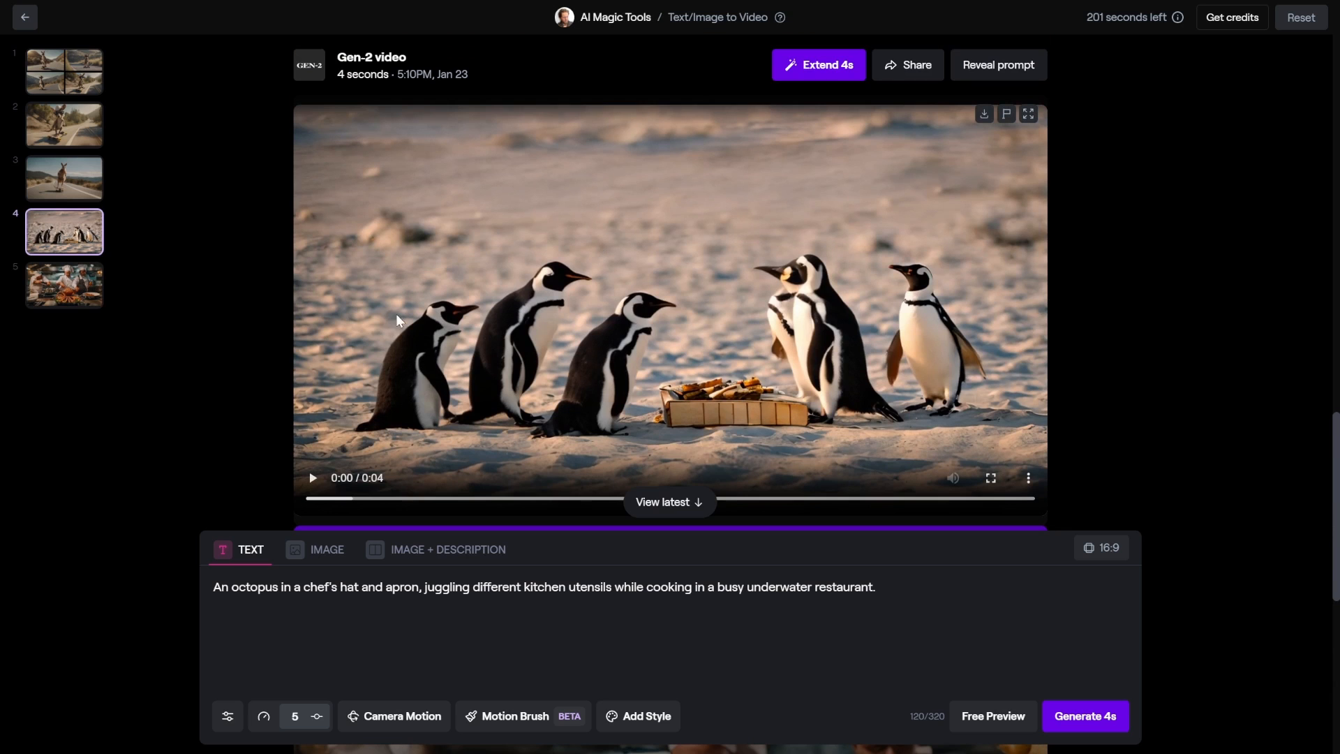
pyautogui.click(64, 178)
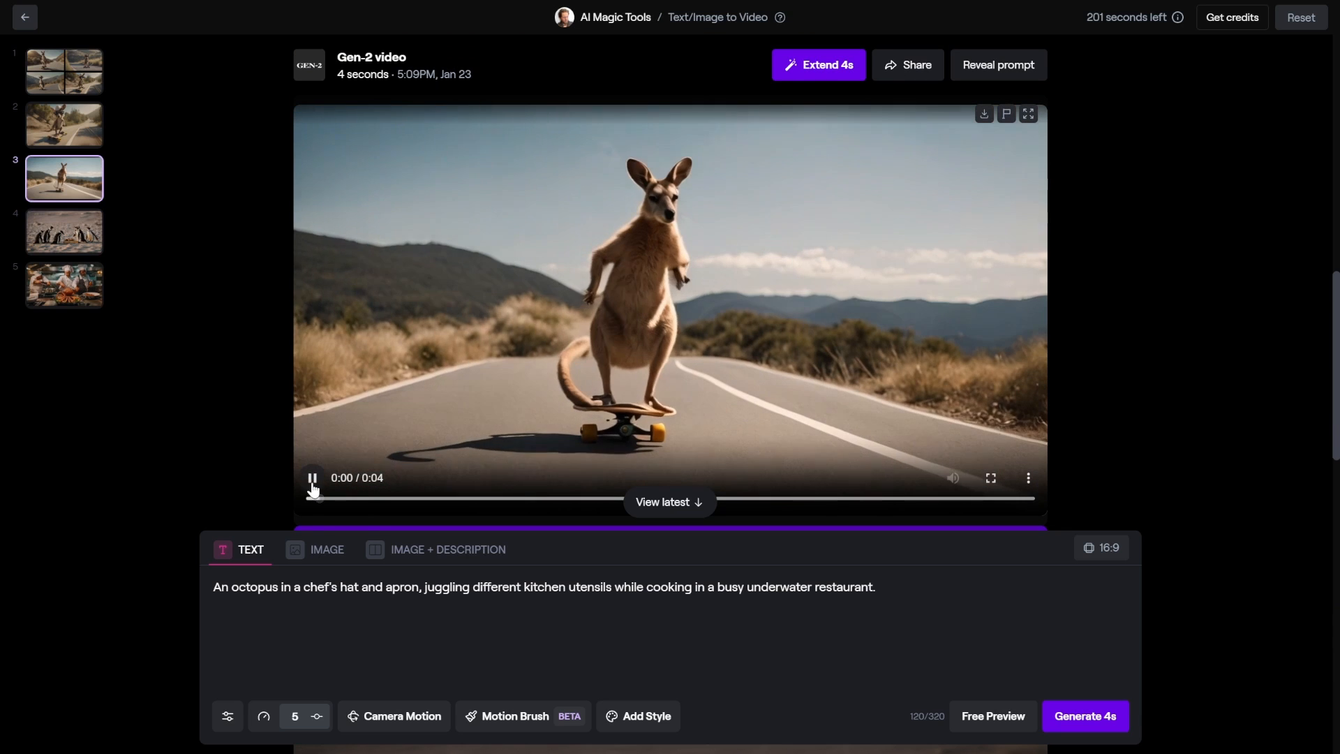
pyautogui.click(312, 477)
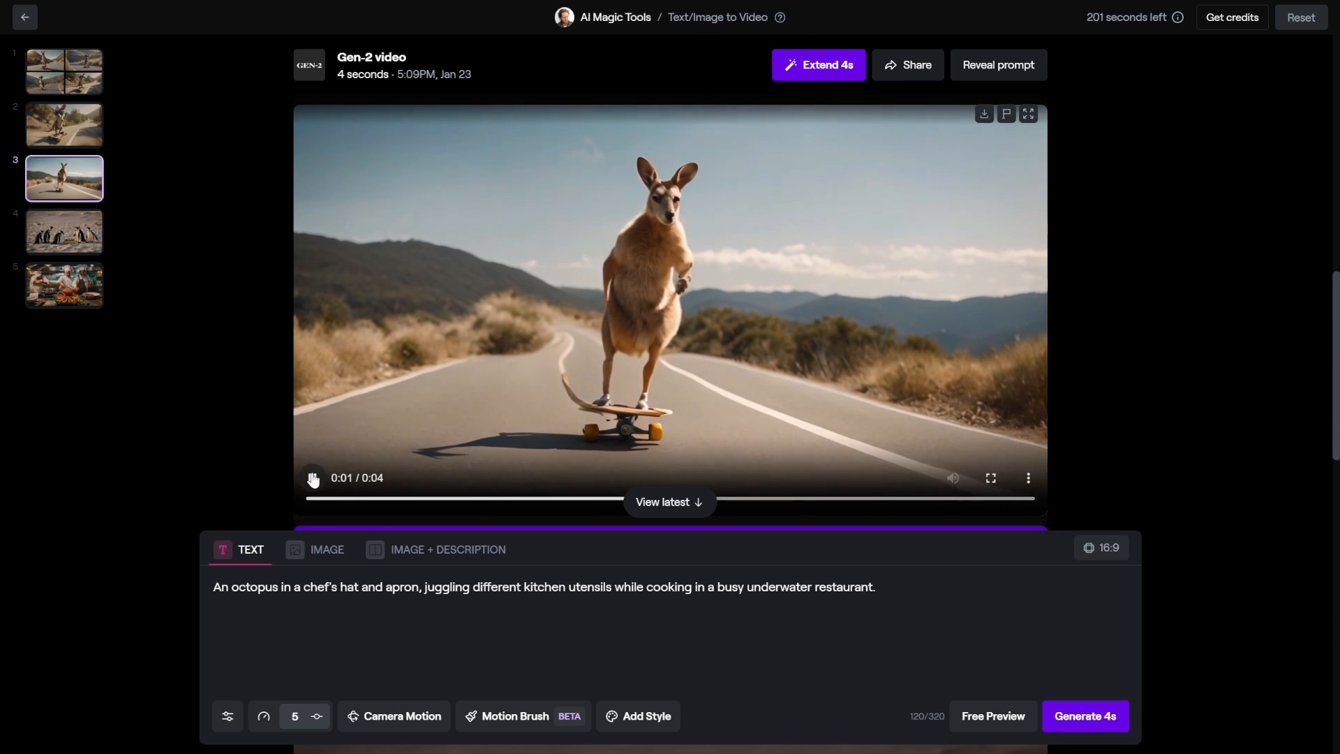
pyautogui.click(312, 477)
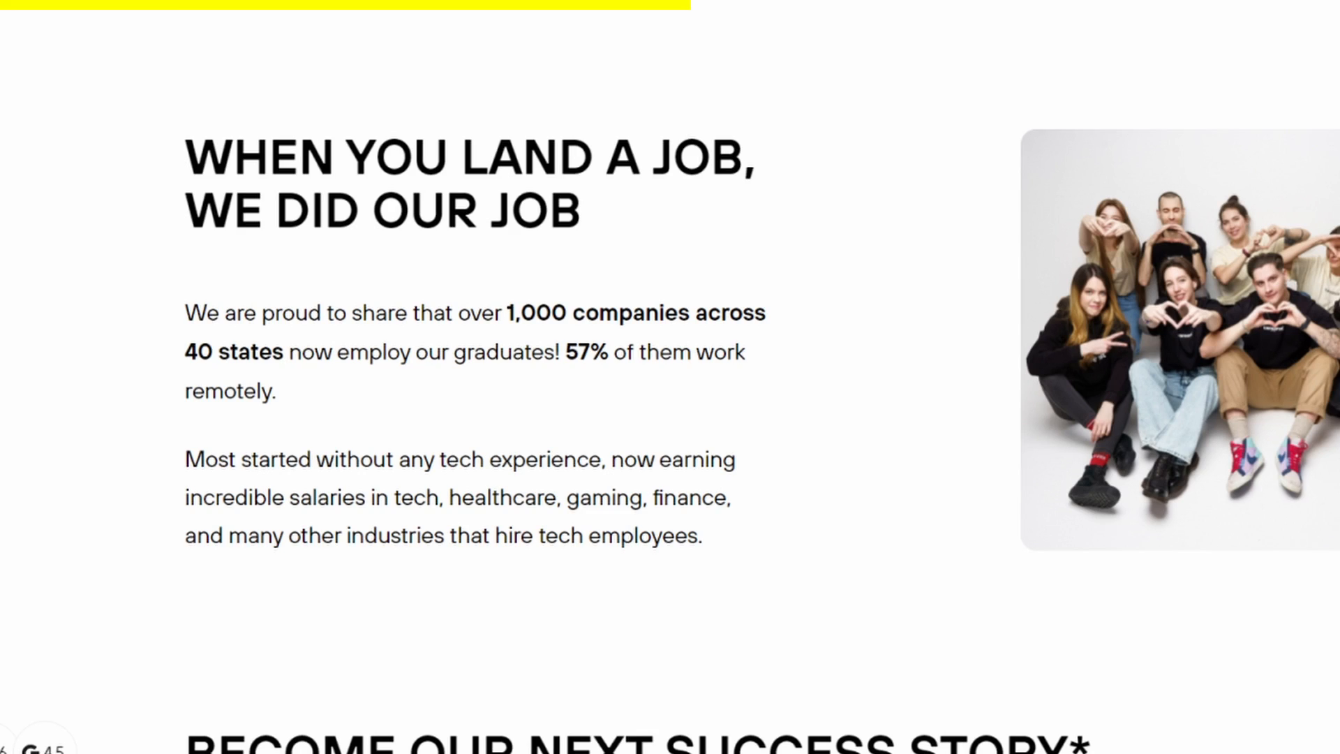
# Scroll the Careerist page through the instructors and salary statistics.
pyautogui.scroll(-3)
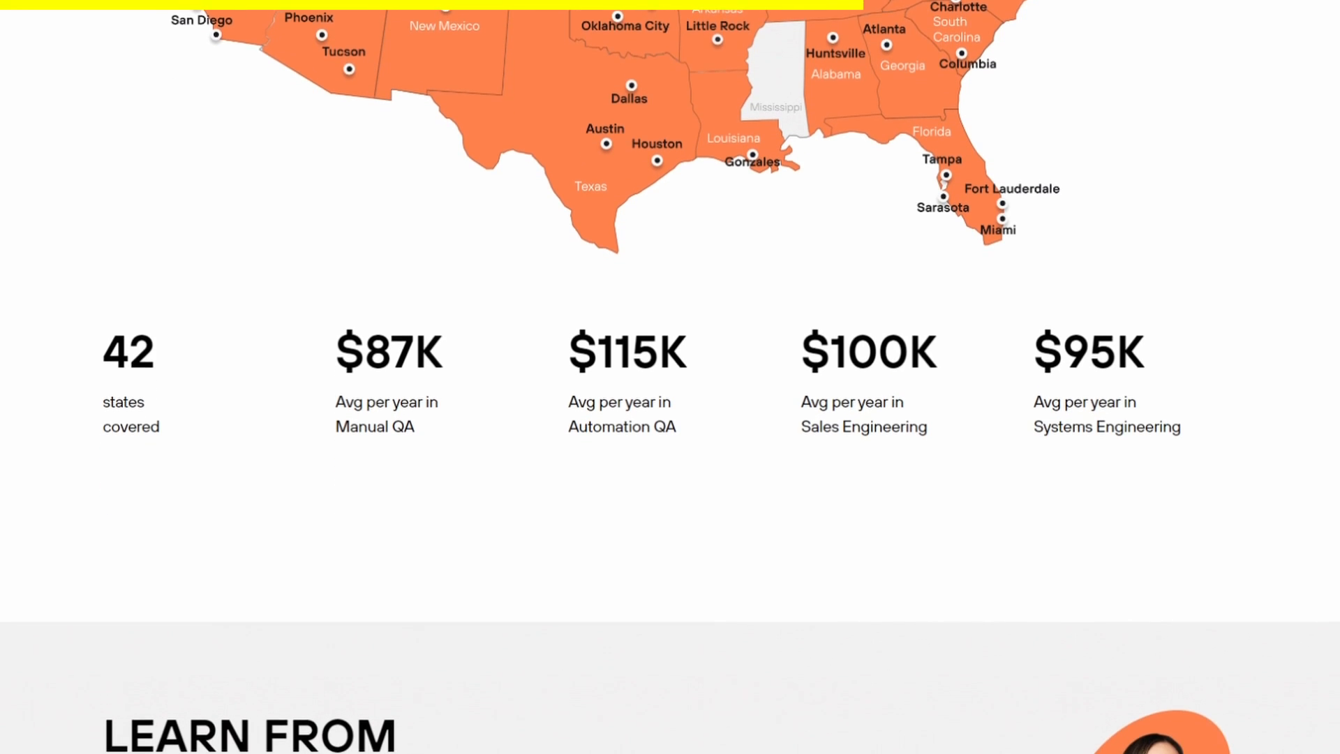
pyautogui.scroll(-3)
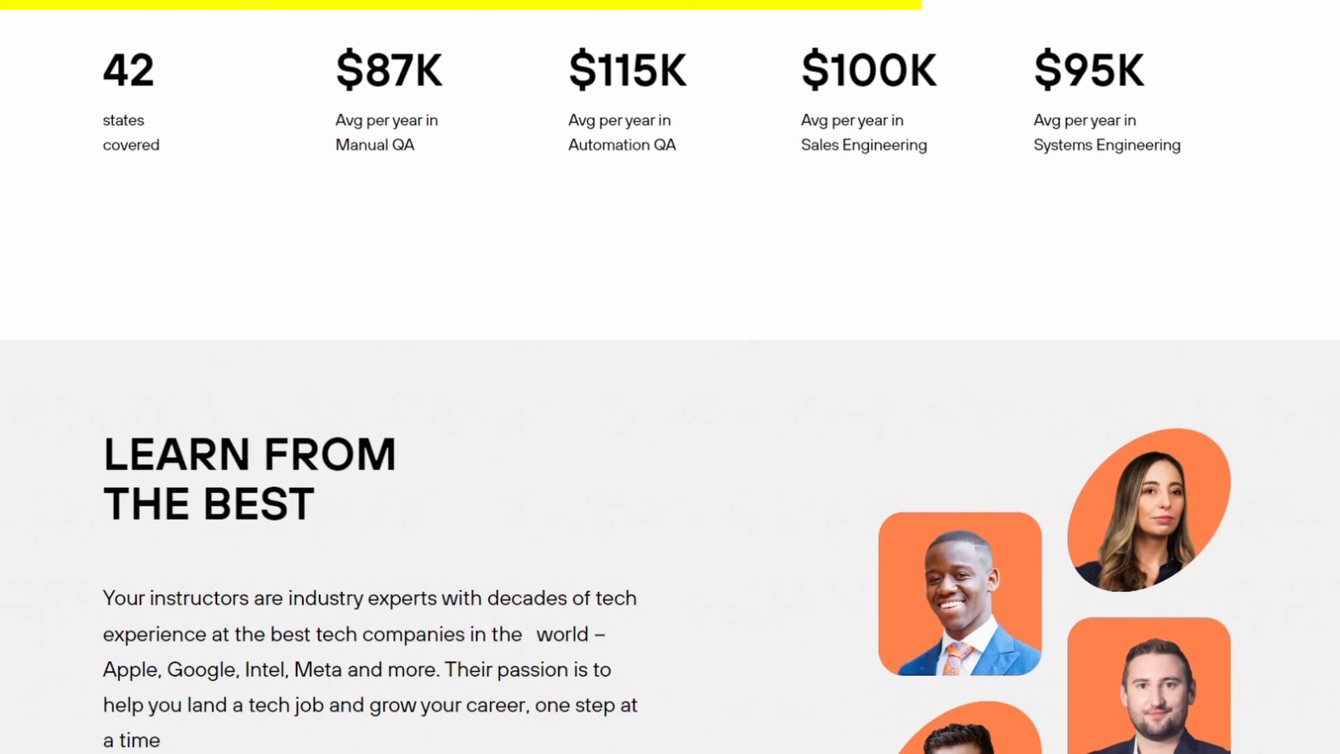
pyautogui.scroll(3)
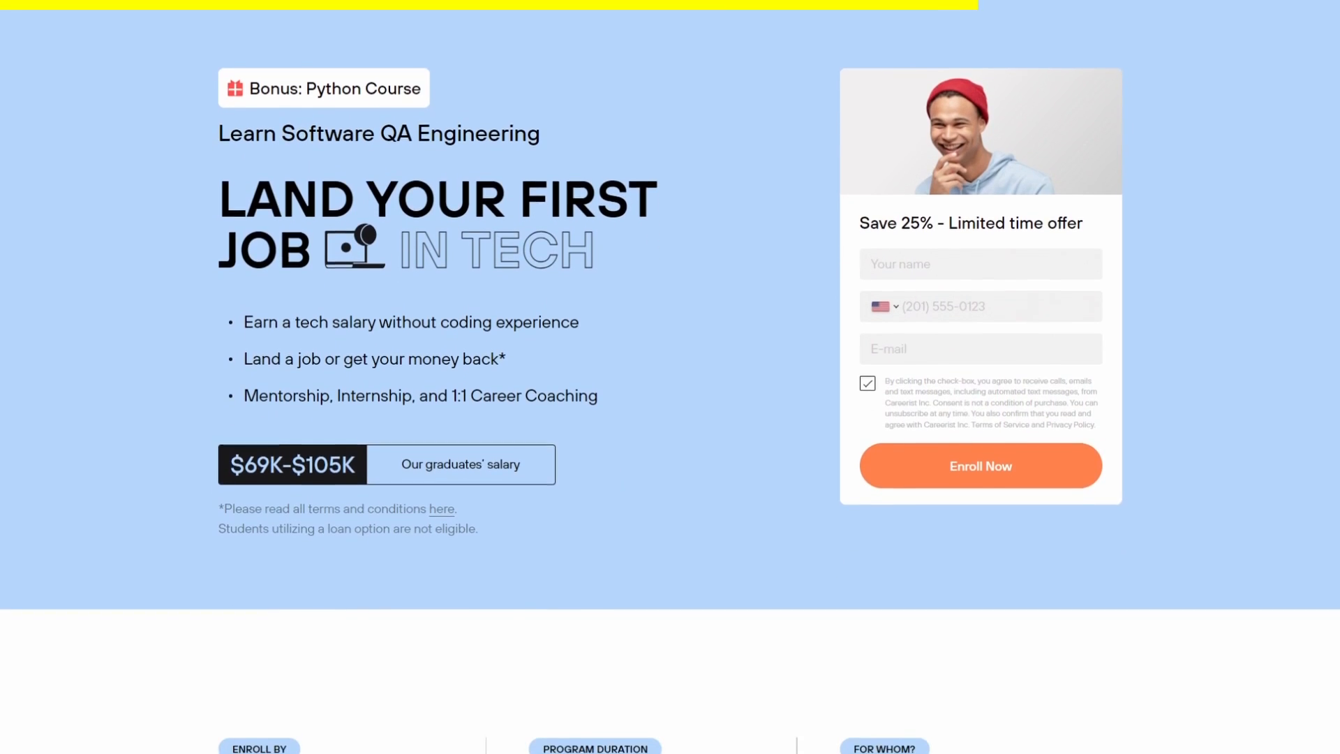
pyautogui.scroll(-3)
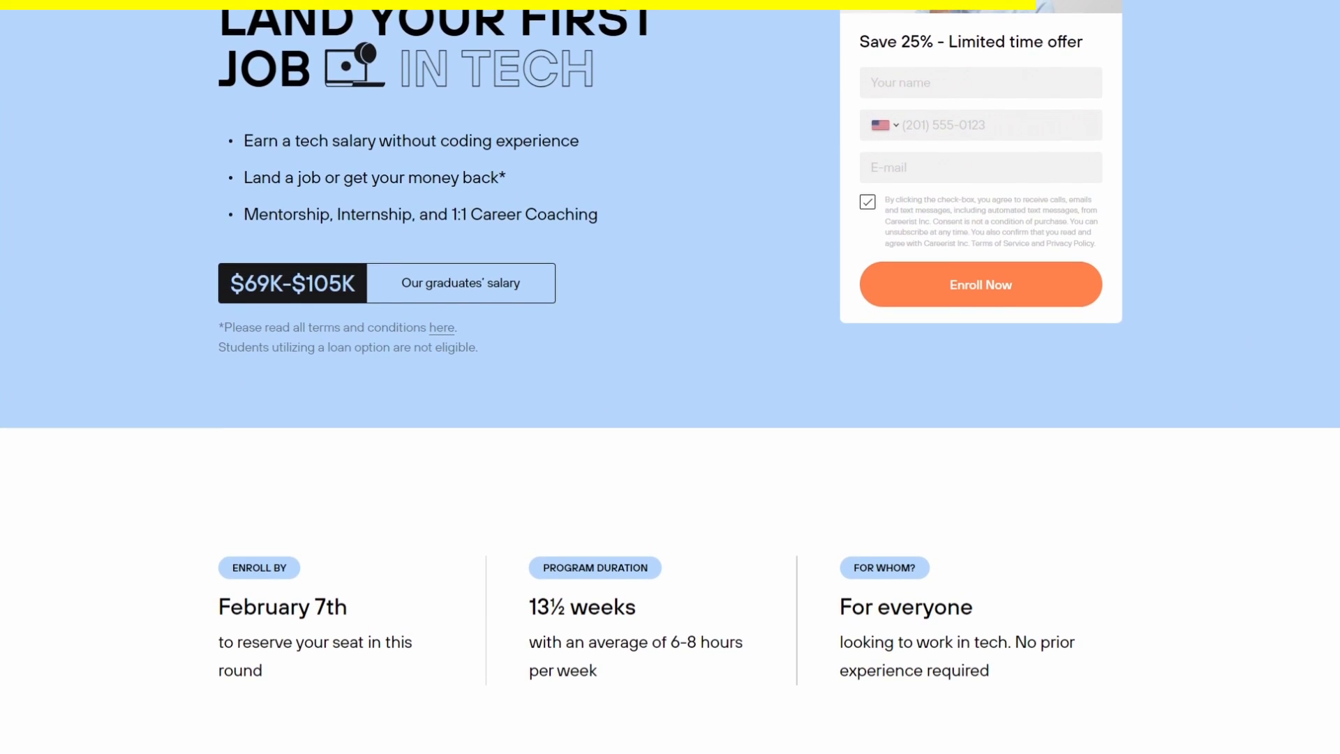
pyautogui.scroll(-3)
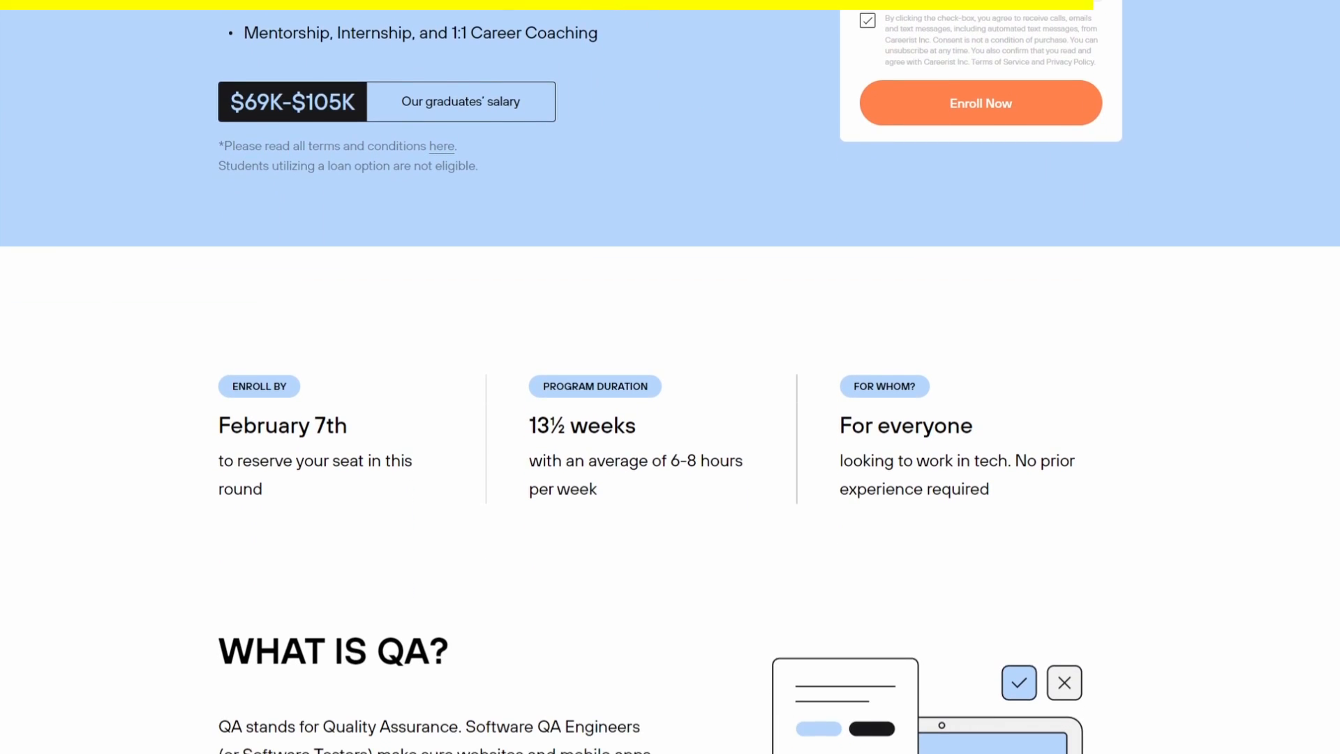
pyautogui.scroll(-3)
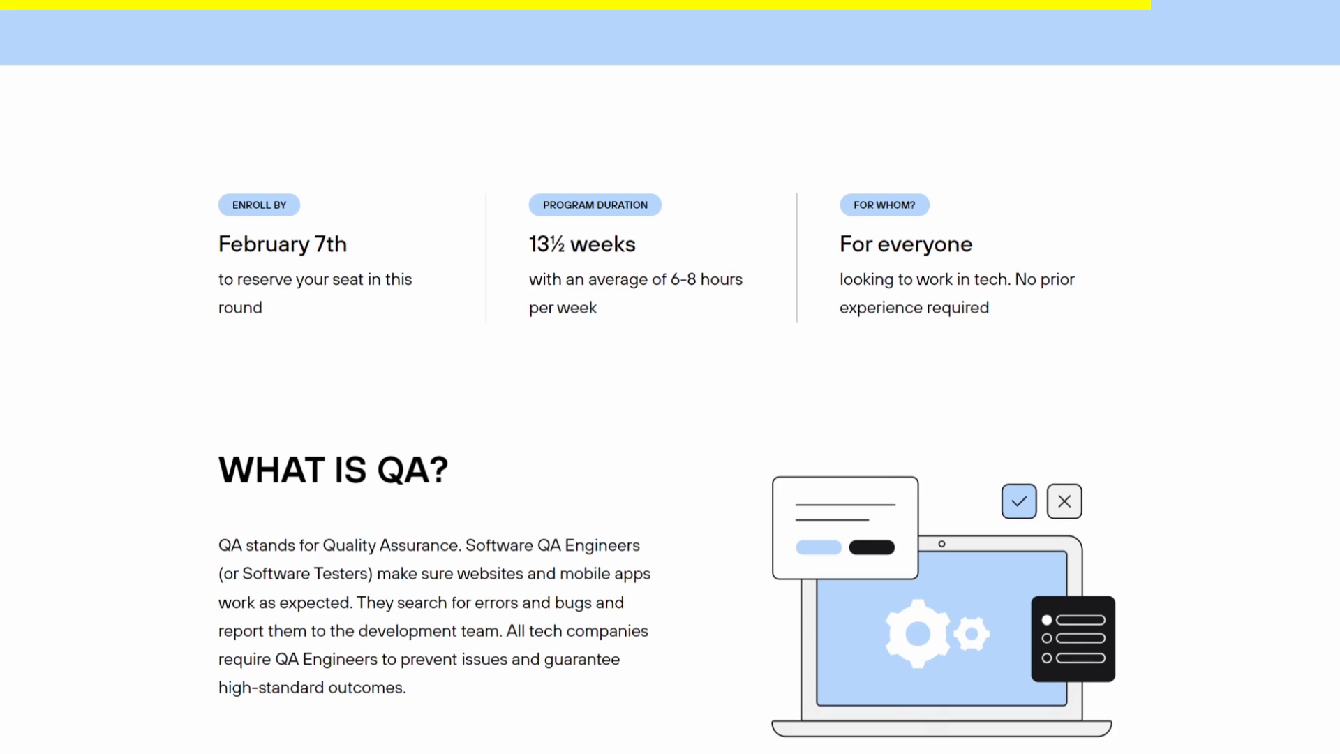
pyautogui.scroll(-3)
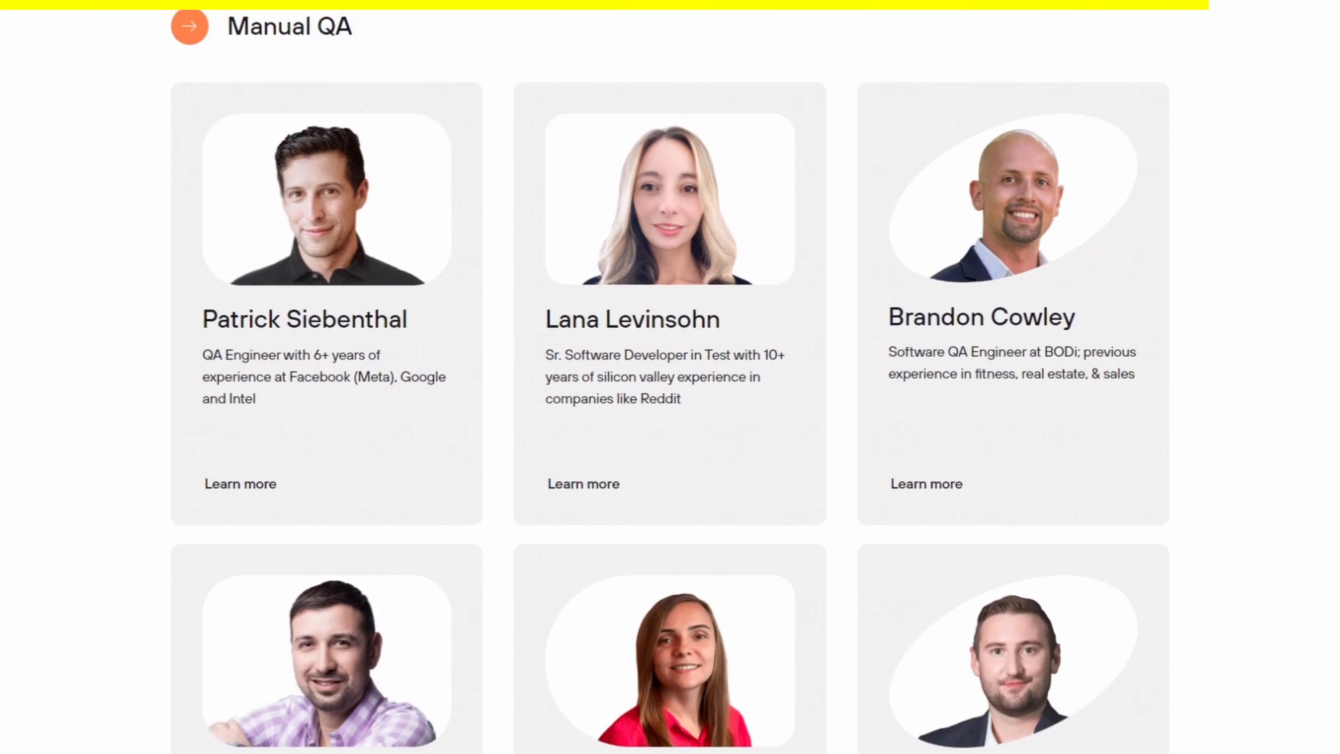
pyautogui.scroll(-3)
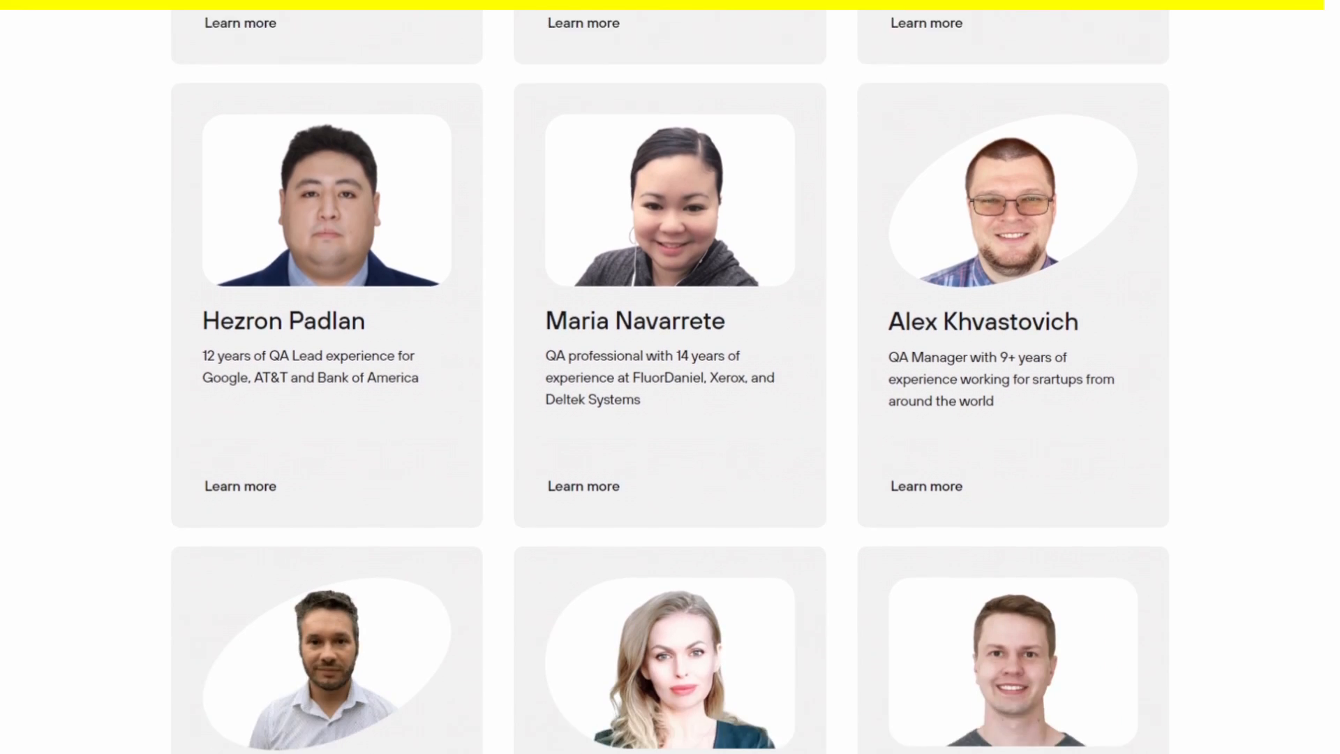
pyautogui.scroll(3)
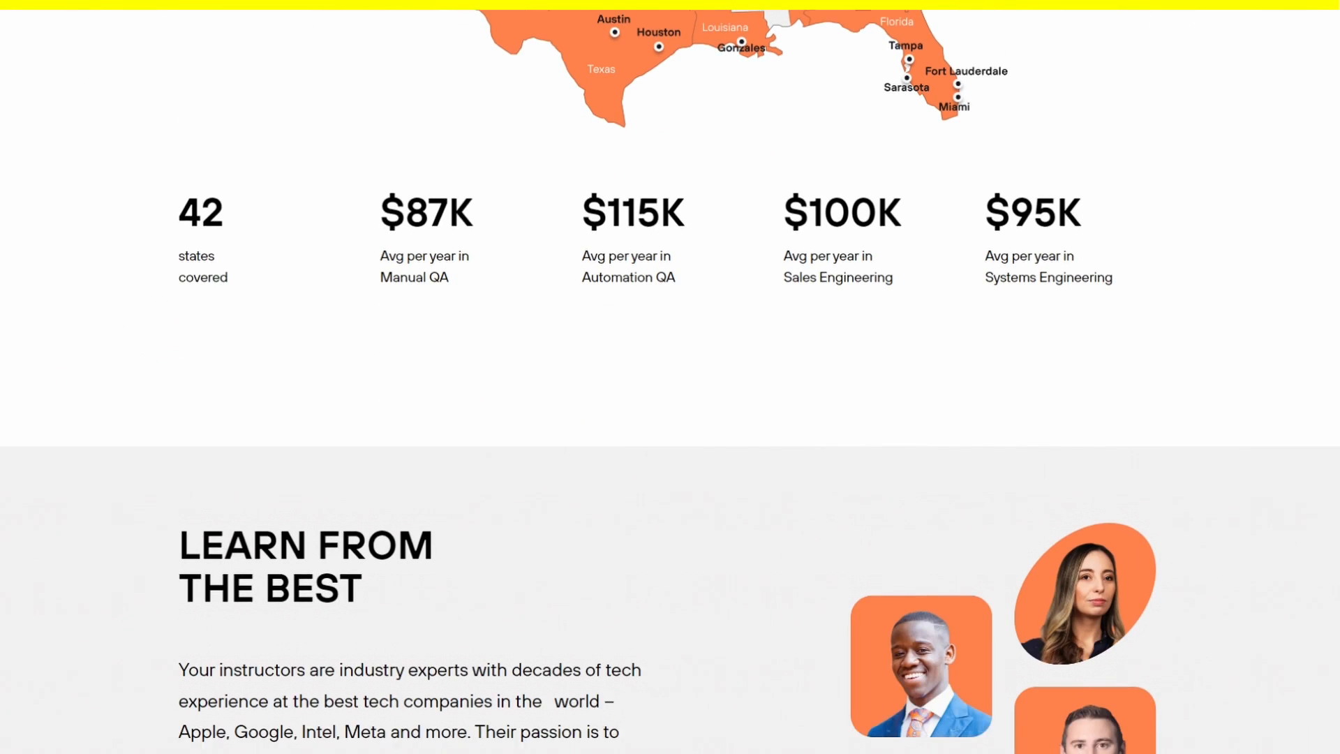
pyautogui.scroll(3)
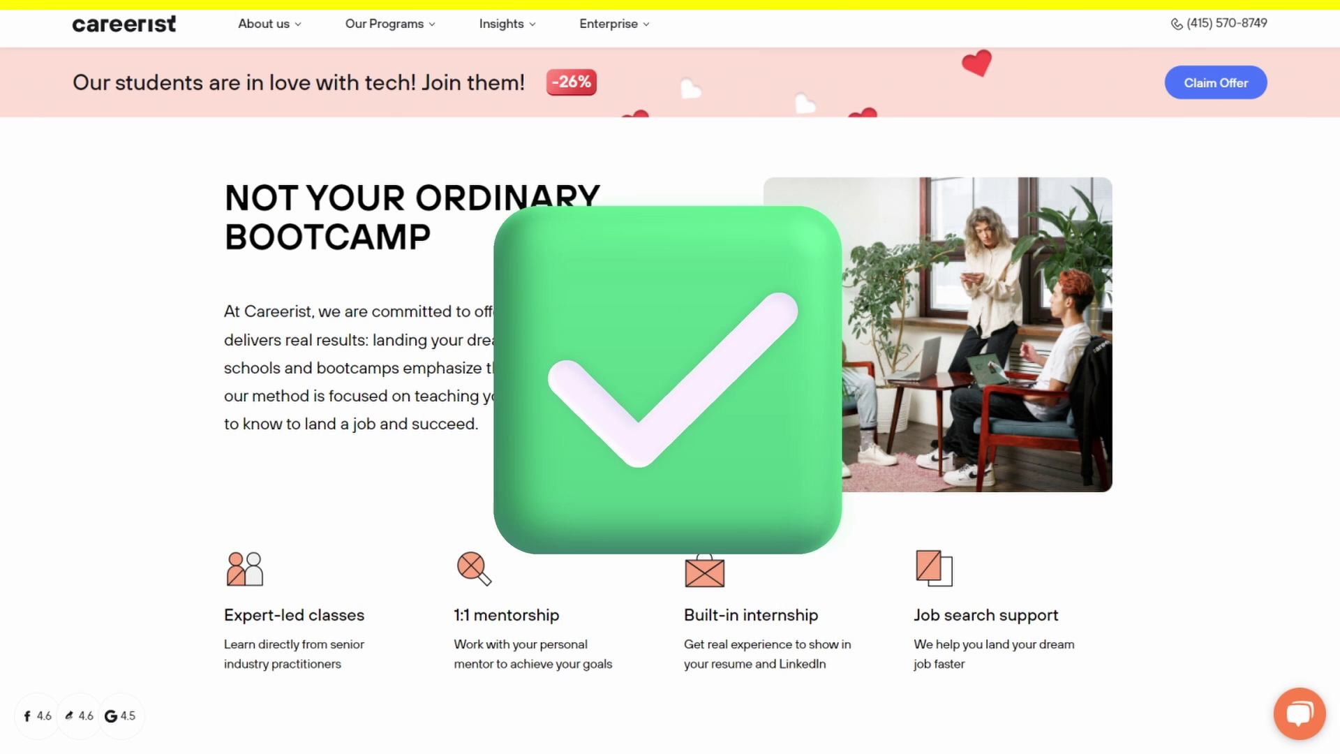
# Scroll down to the Manual QA and QA Bundle tuition prices.
pyautogui.scroll(-3)
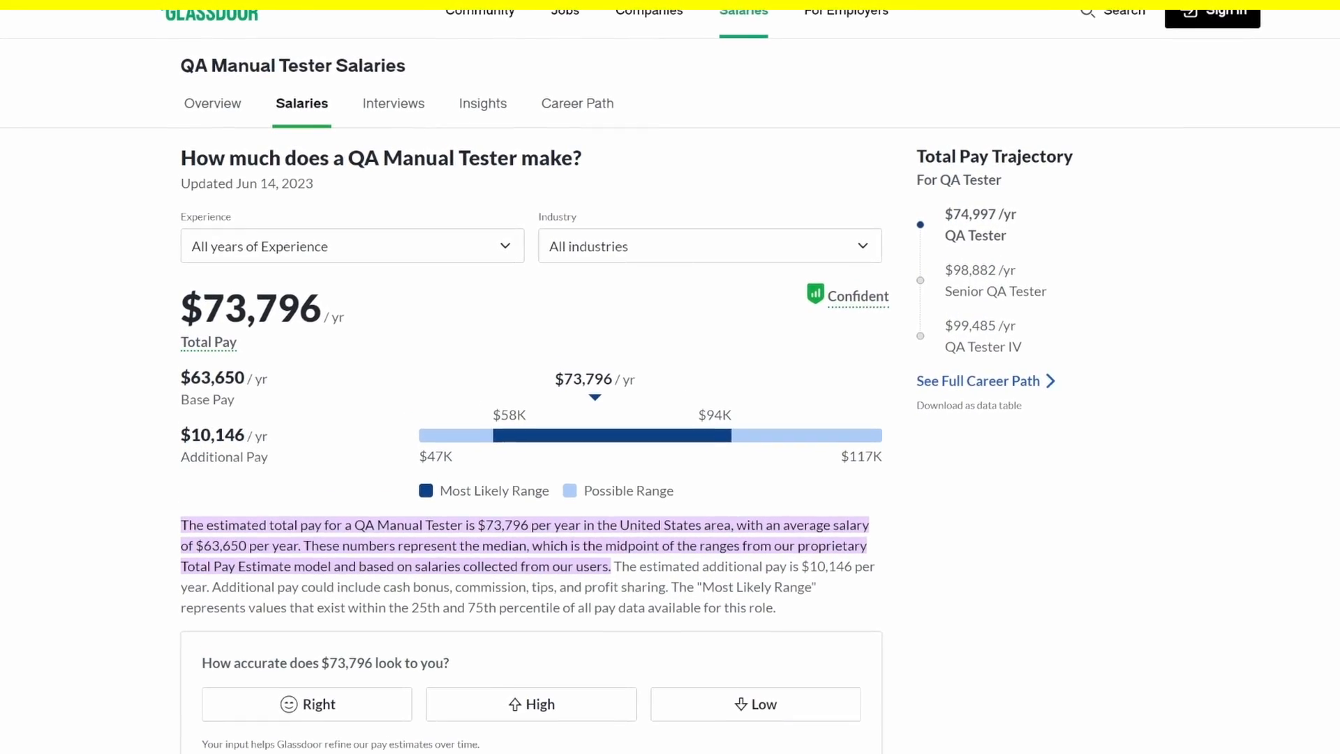
pyautogui.scroll(-3)
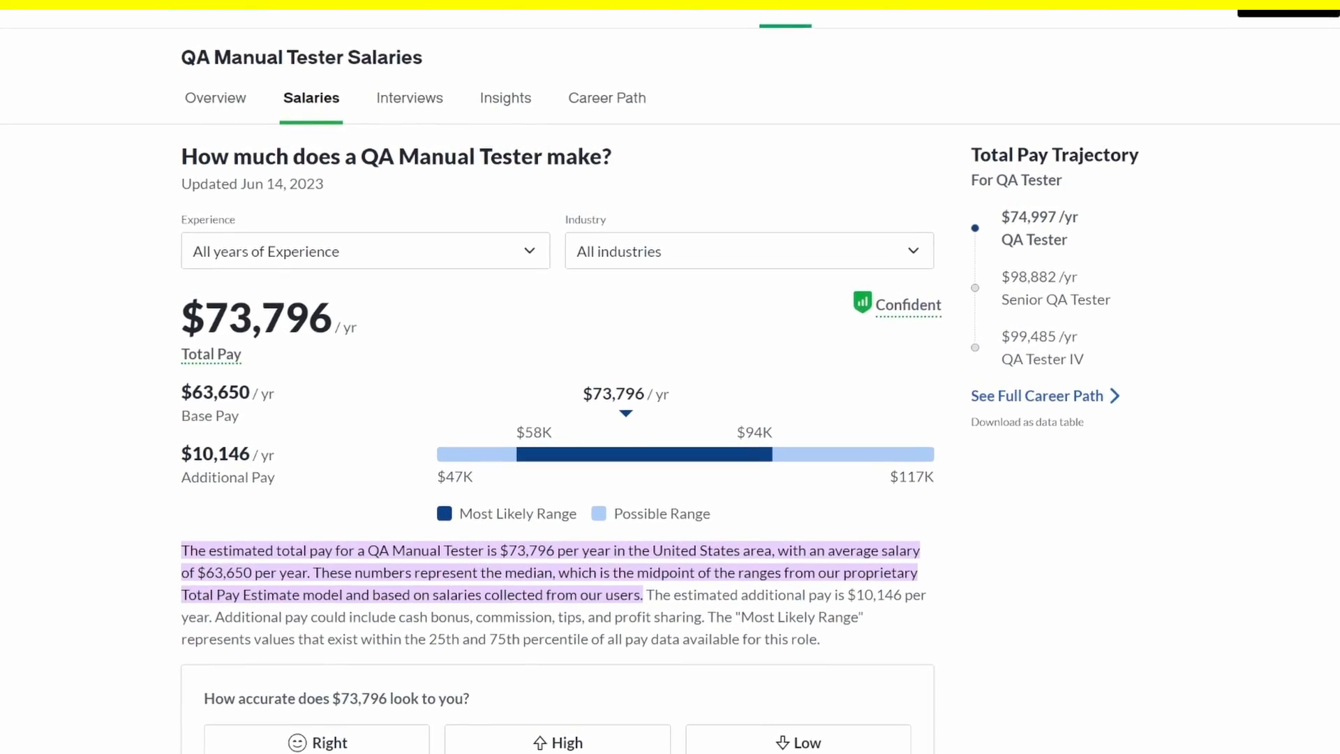
pyautogui.scroll(-3)
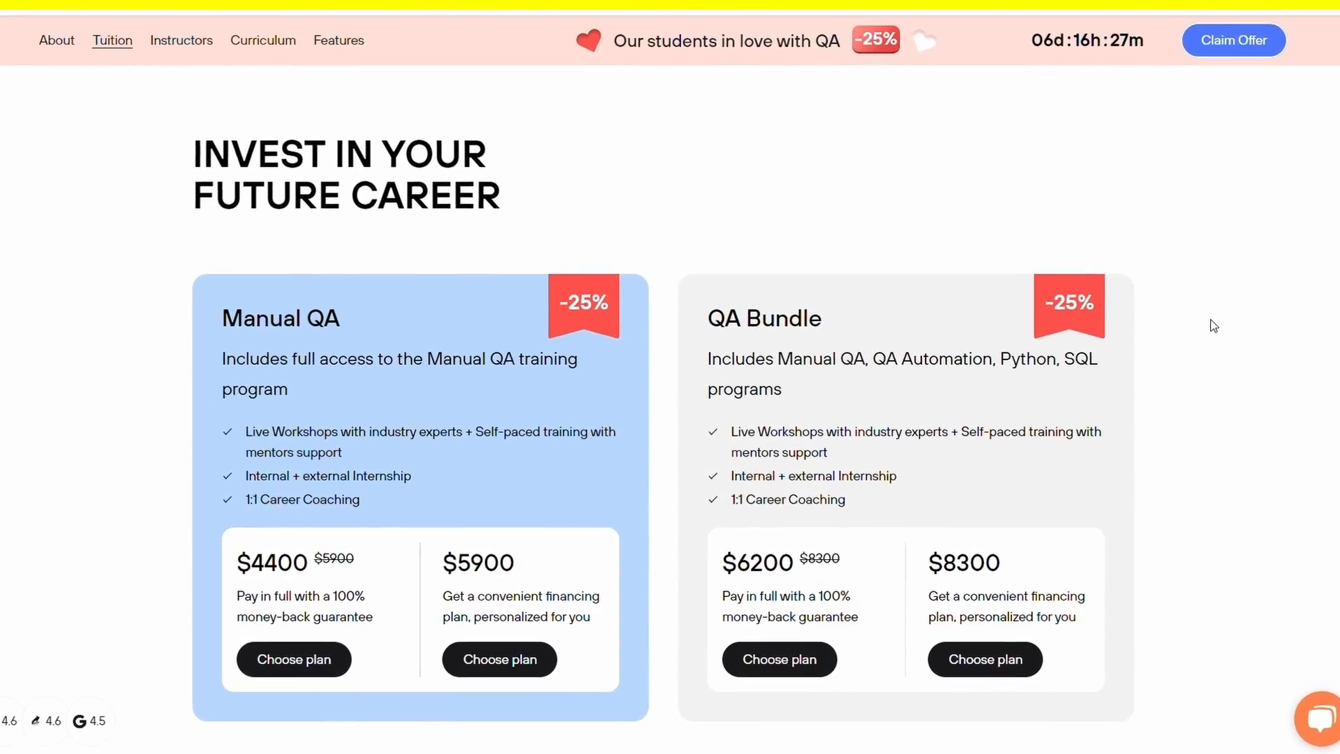
pyautogui.scroll(-3)
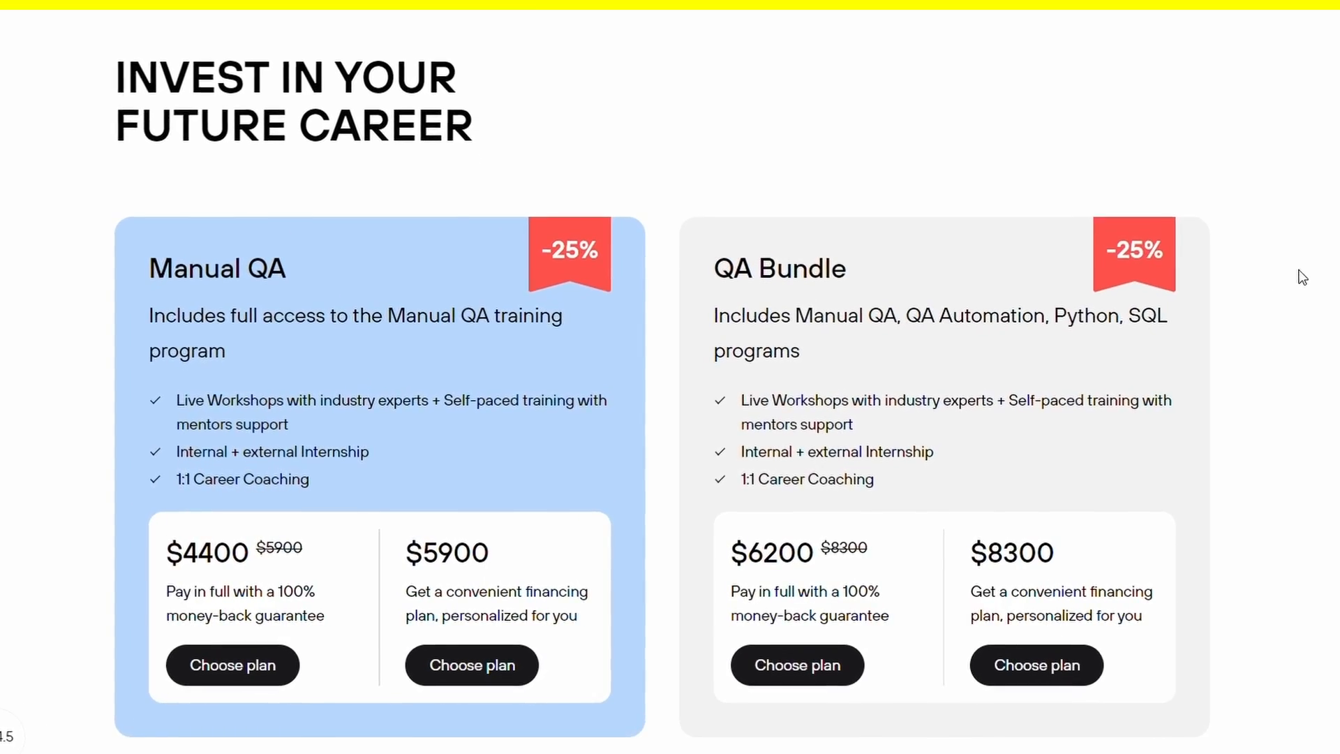
pyautogui.scroll(-3)
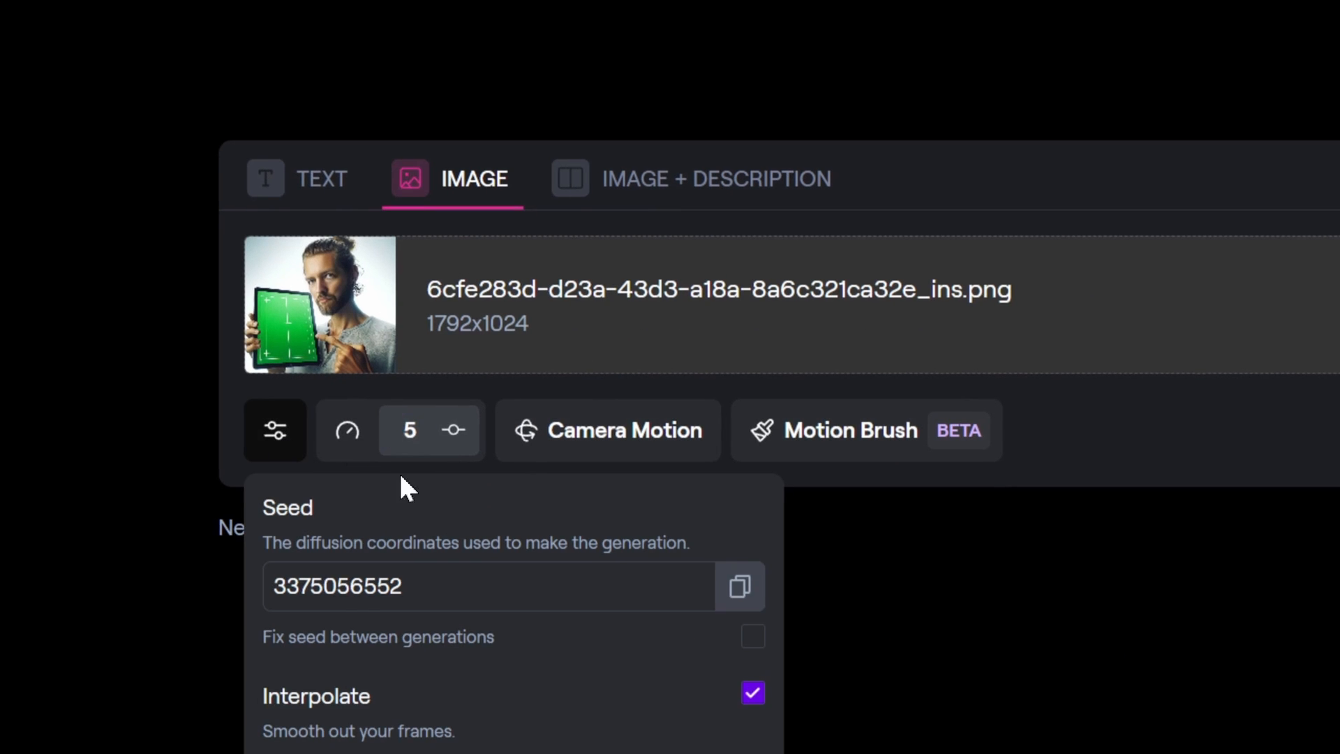
# Review the advanced settings and open General Motion to set intensity 6.
pyautogui.scroll(-3)
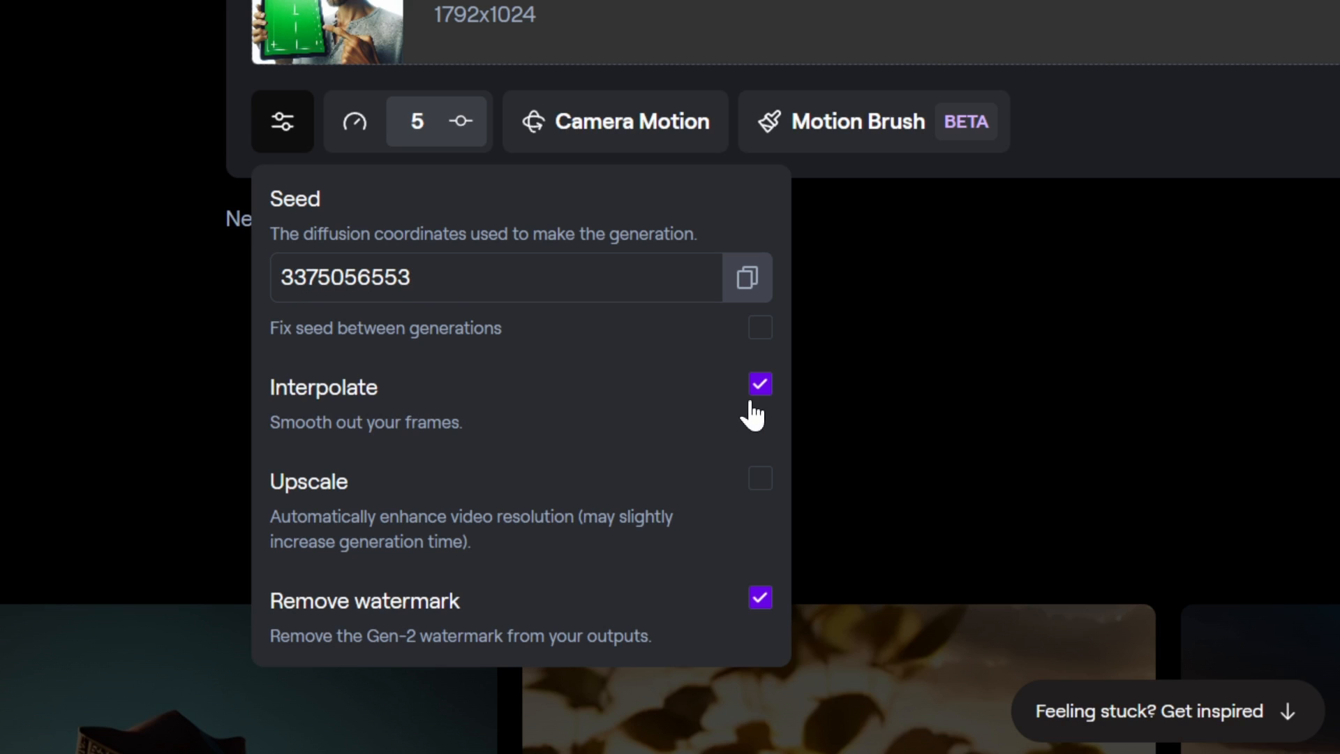
pyautogui.moveTo(640, 538)
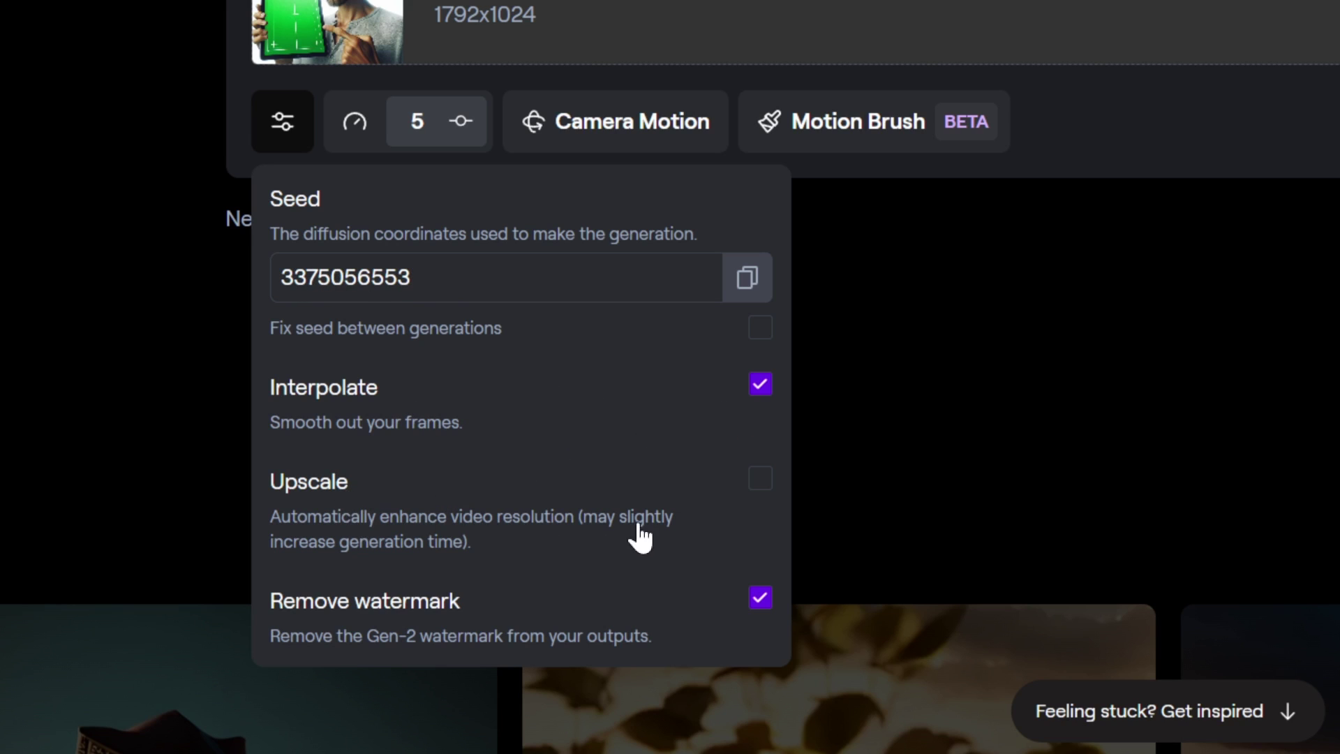
pyautogui.moveTo(725, 522)
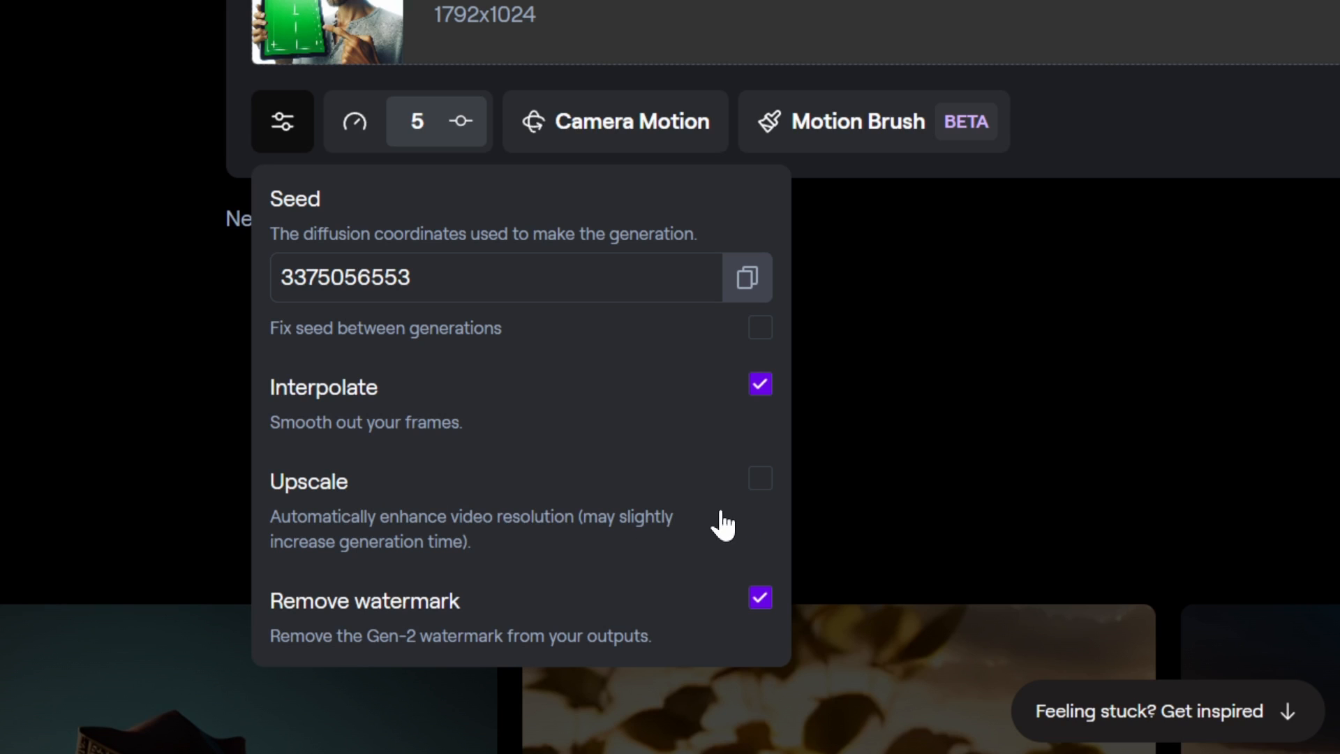
pyautogui.moveTo(350, 616)
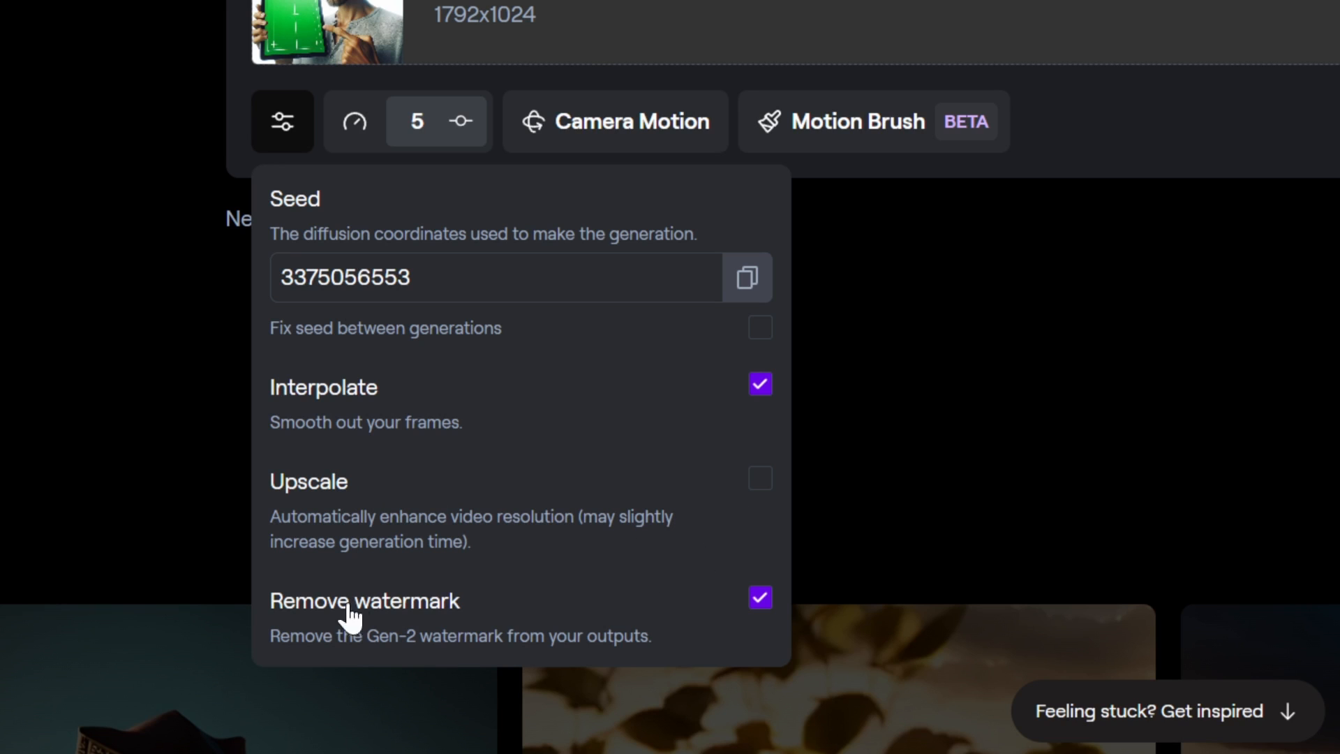
pyautogui.click(353, 122)
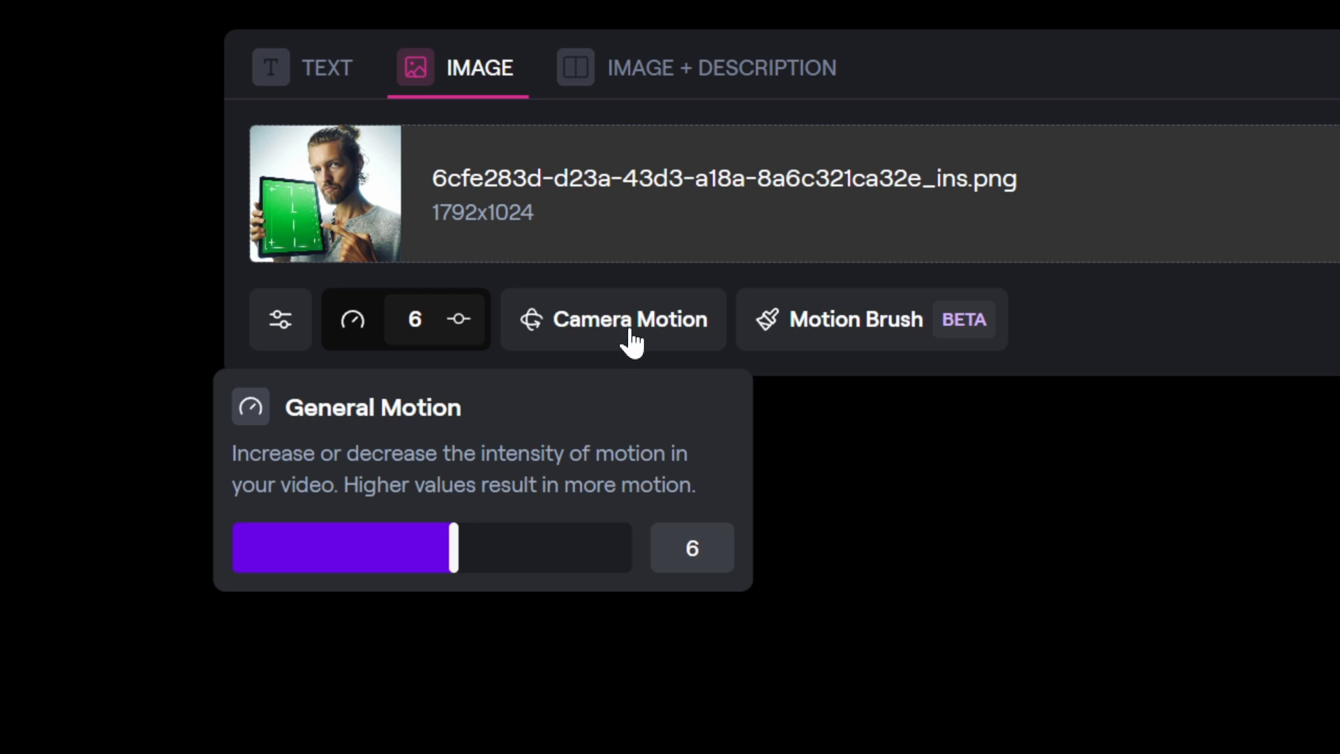
# Check the Camera Motion settings and close them with all sliders left at 0.0.
pyautogui.click(612, 319)
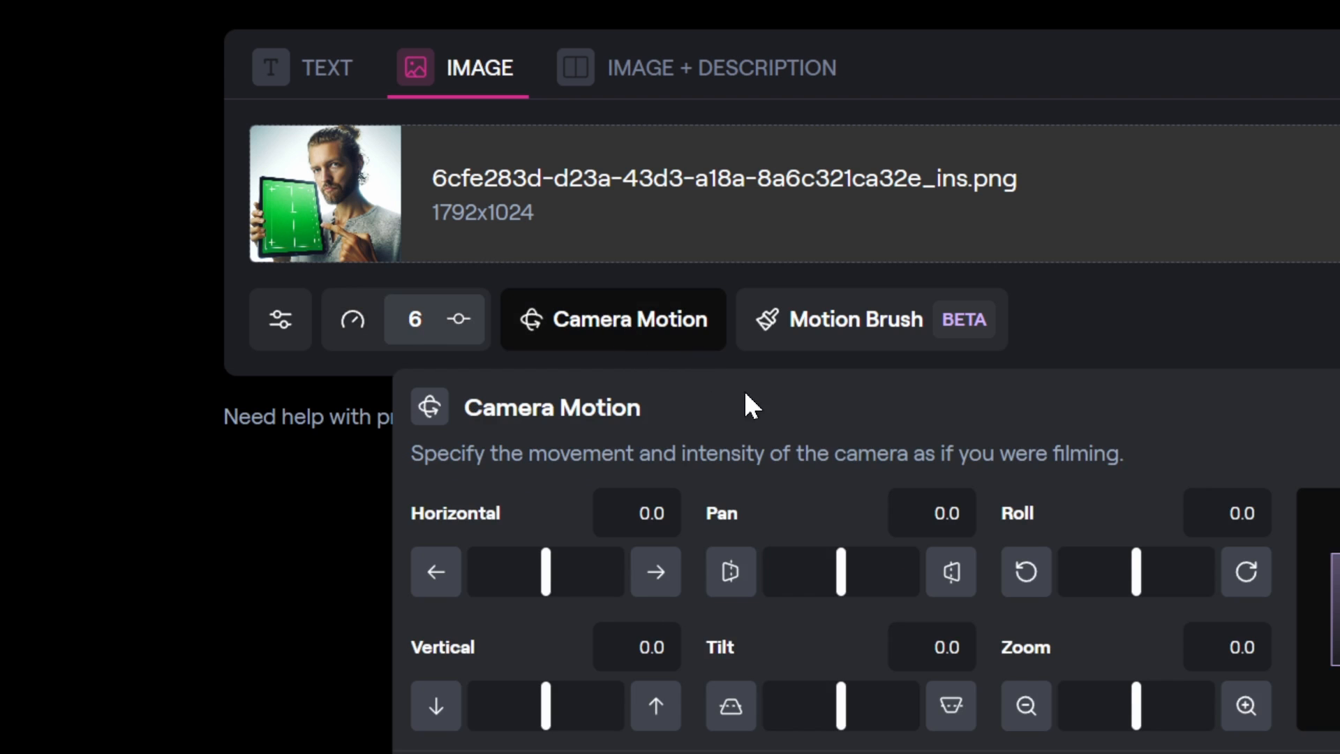
pyautogui.scroll(-3)
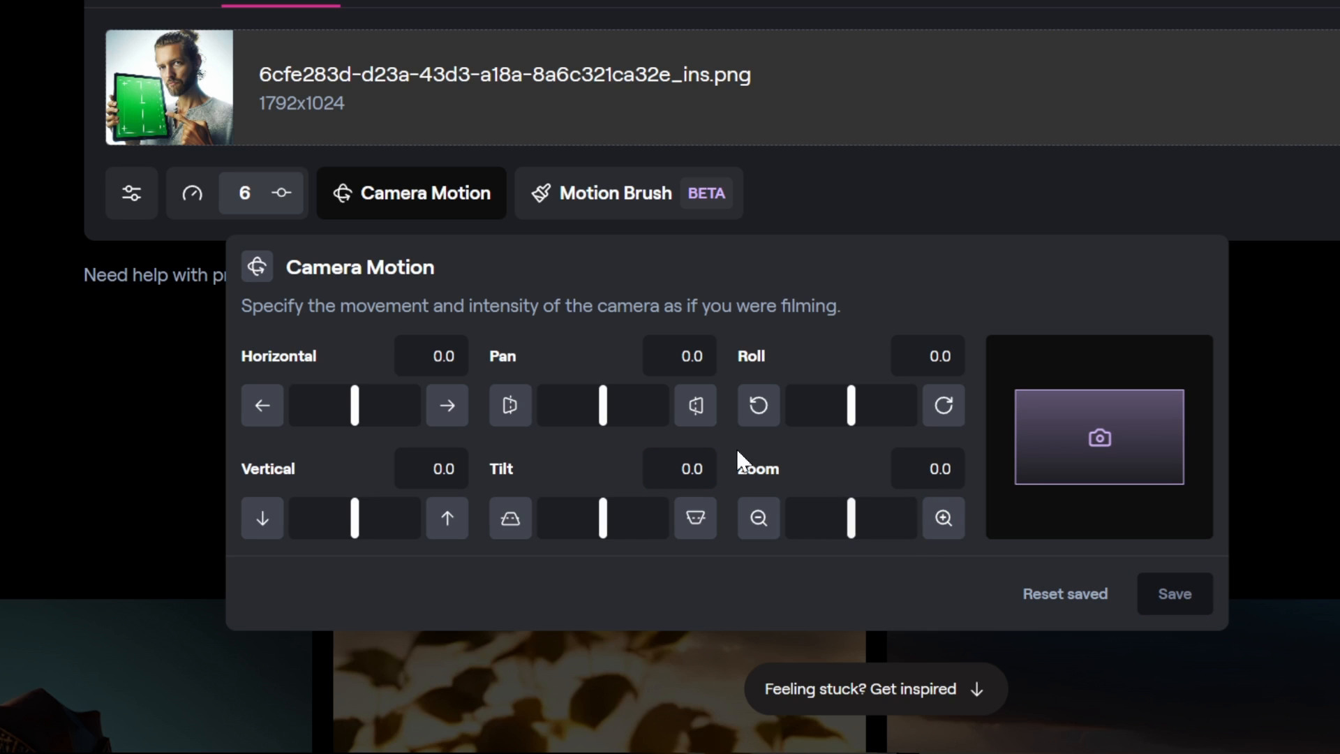
pyautogui.click(613, 192)
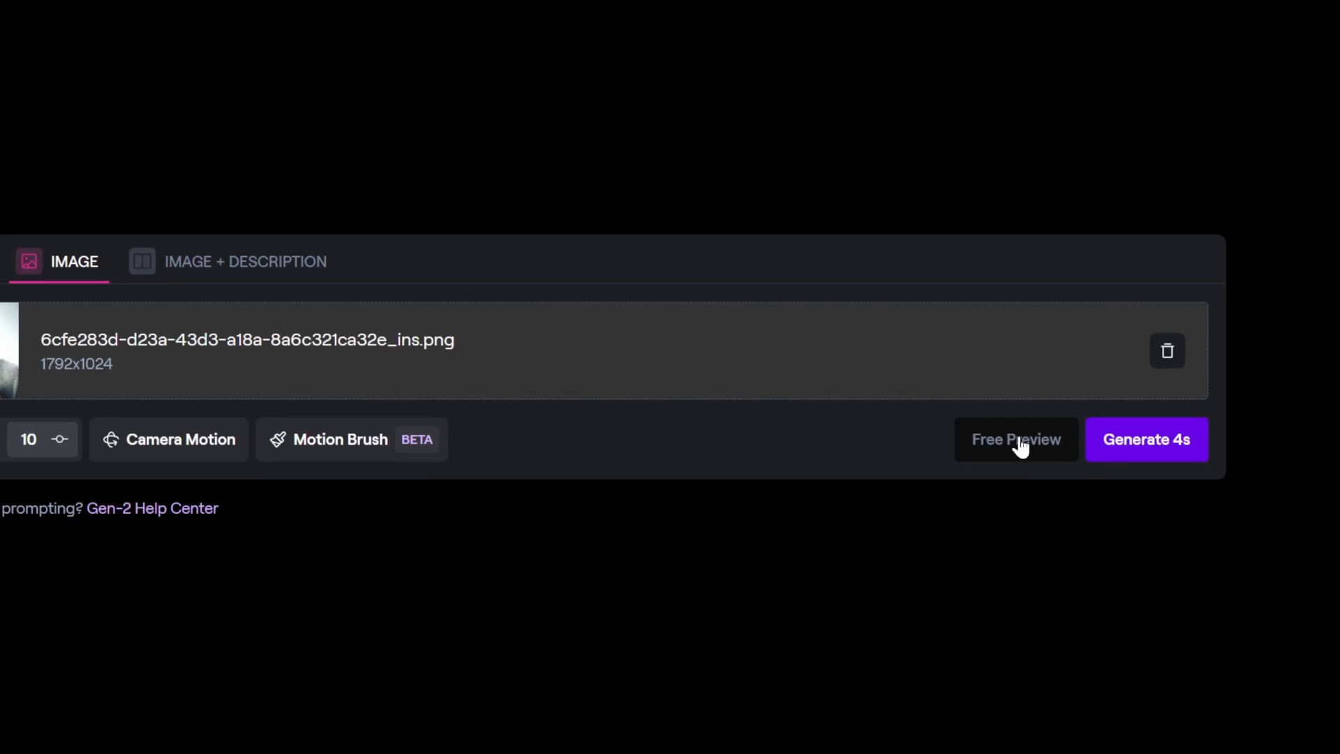
# Generate a 4-second Gen-2 clip from the man-with-tablet image.
pyautogui.click(1146, 438)
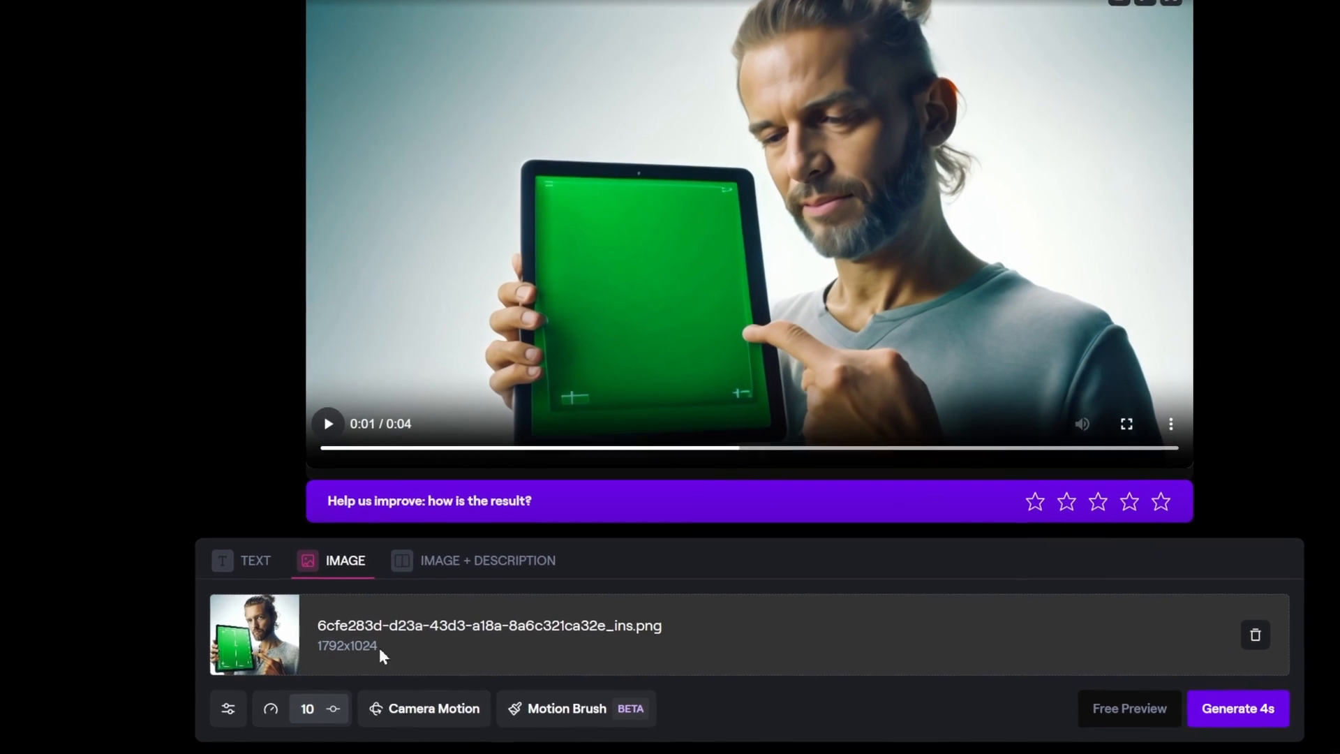
pyautogui.click(487, 560)
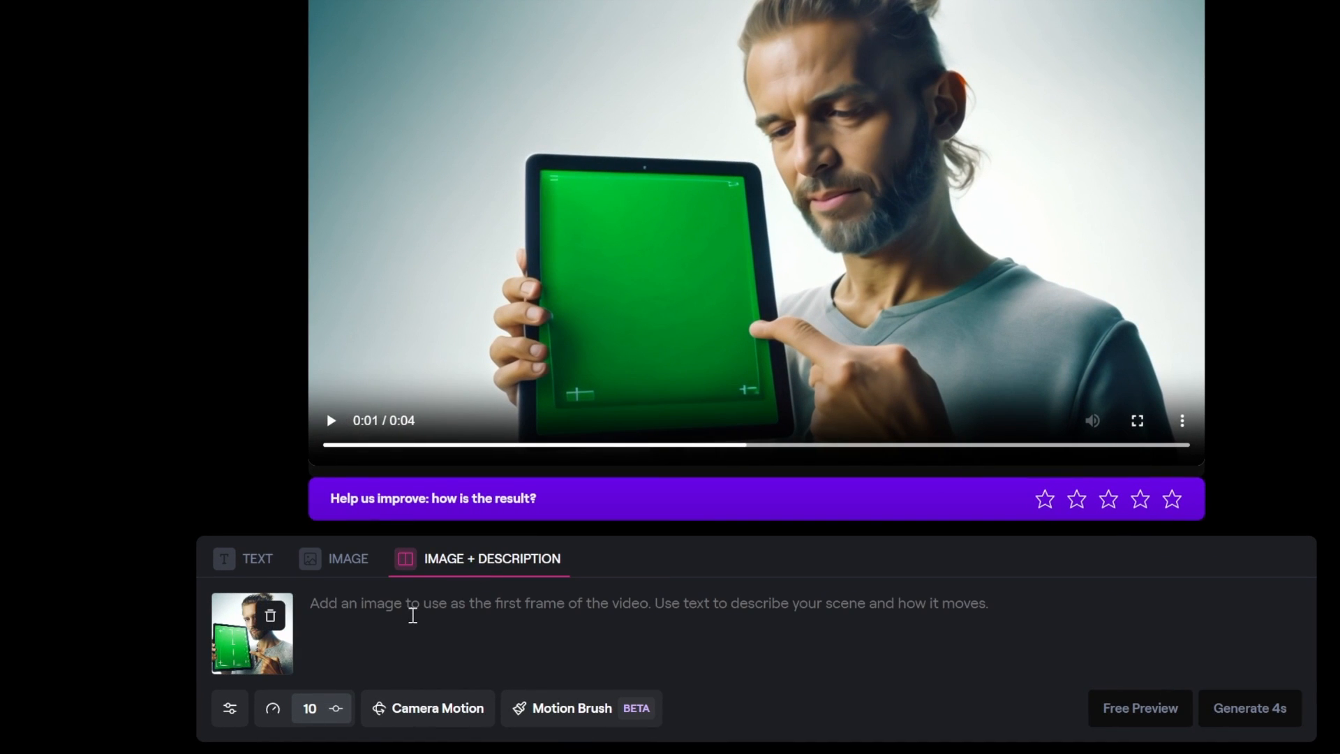
# Add the description 'man showing an ipad to the camera' and play the new clip.
pyautogui.write('man showing an ipad to the camera')
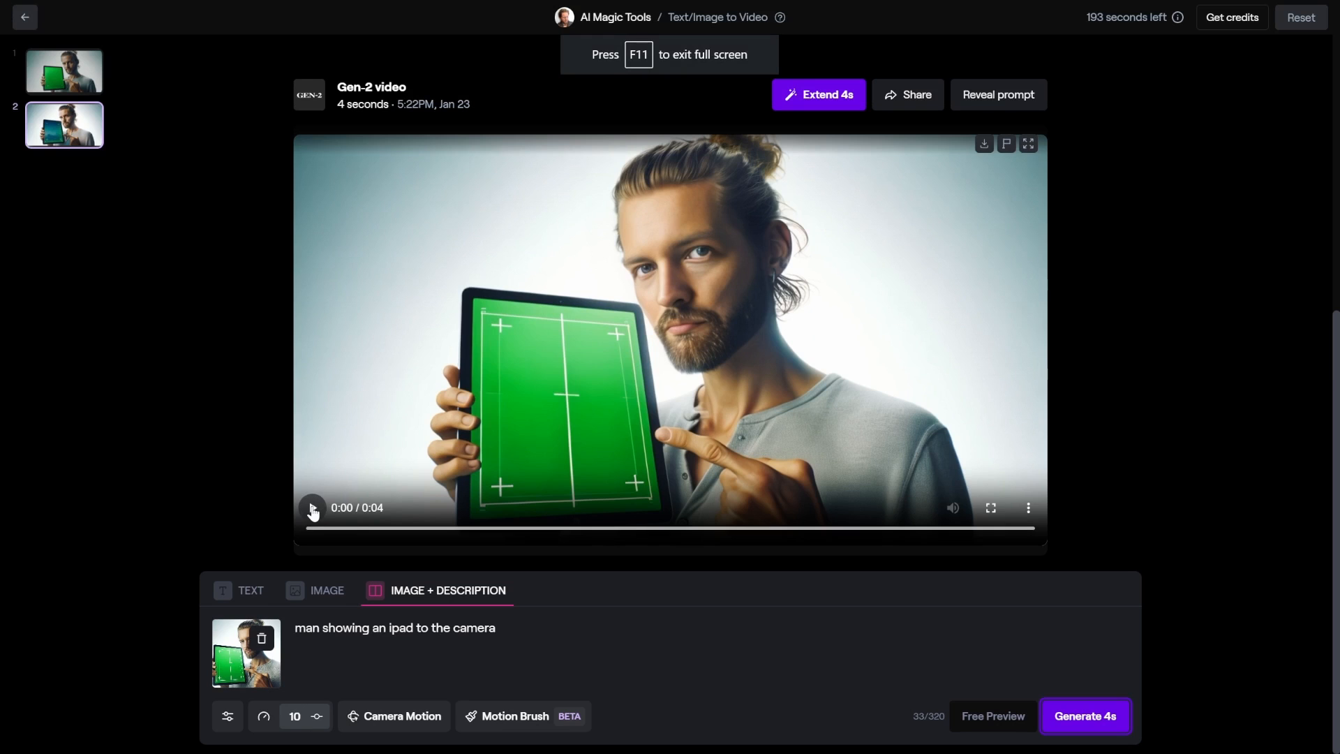
pyautogui.click(311, 507)
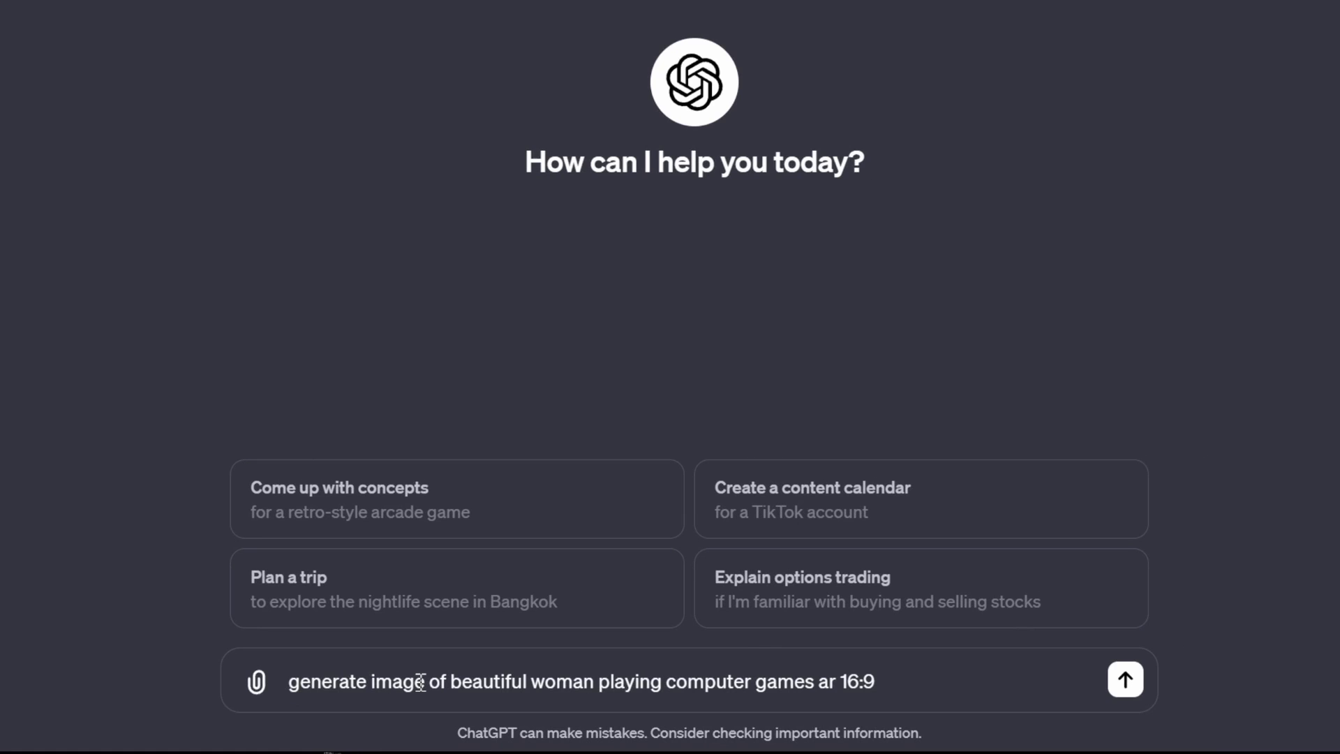
# Send ChatGPT the prompt for a woman gaming at a neon-lit desk.
pyautogui.click(1124, 679)
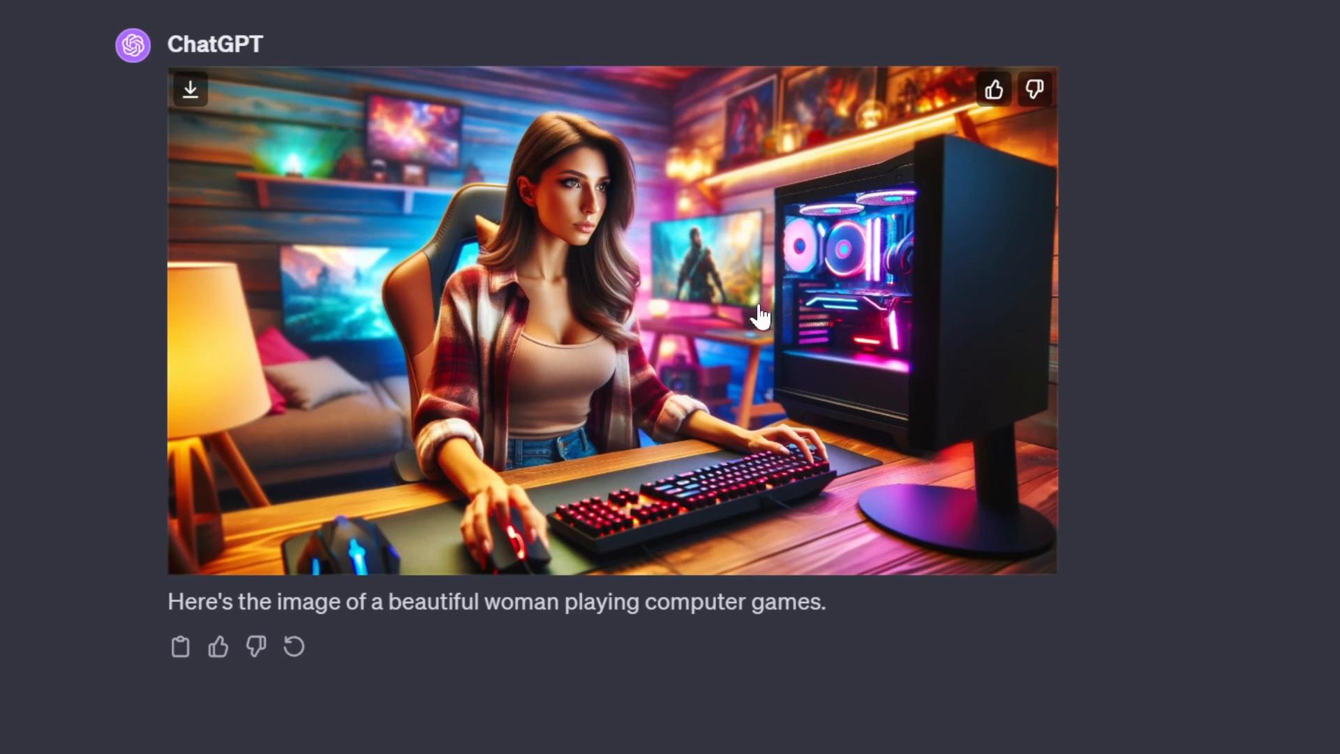
pyautogui.moveTo(190, 90)
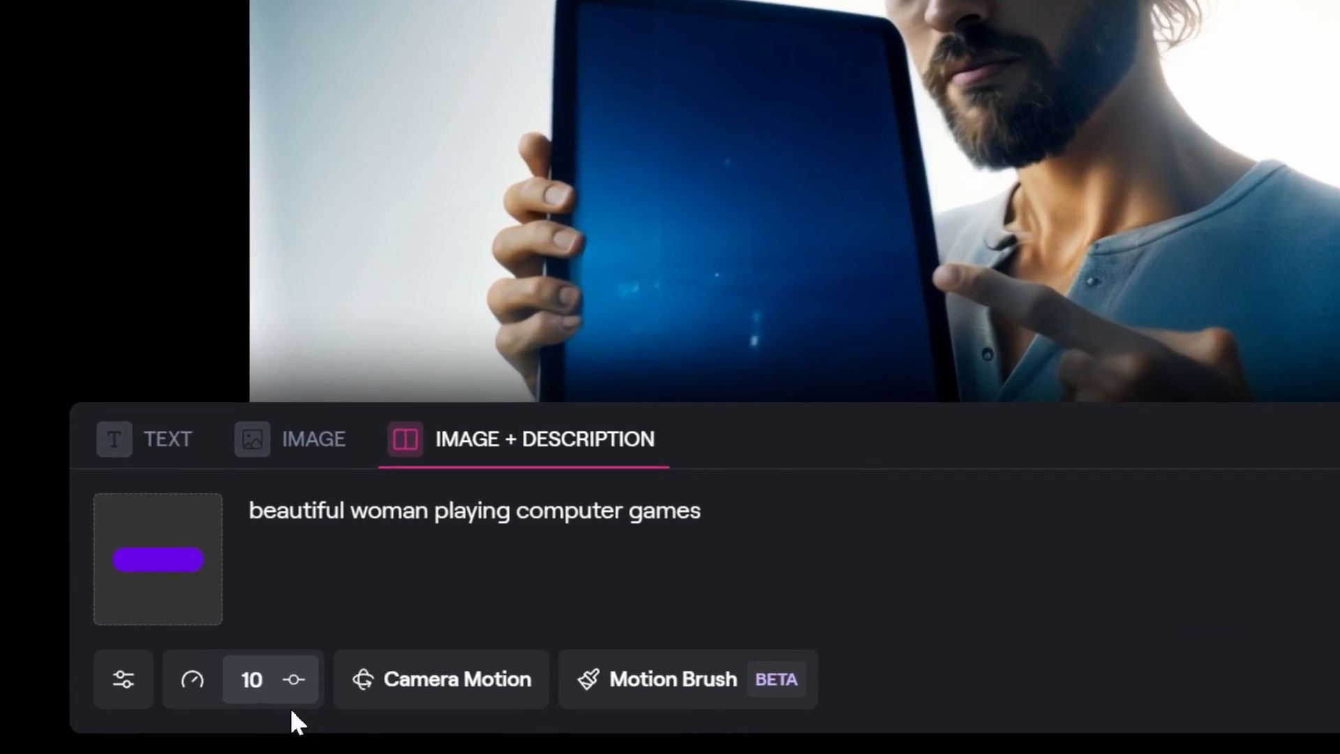
# Add sideways panning camera motion, play the gaming-woman clip, and dismiss the survey.
pyautogui.click(441, 678)
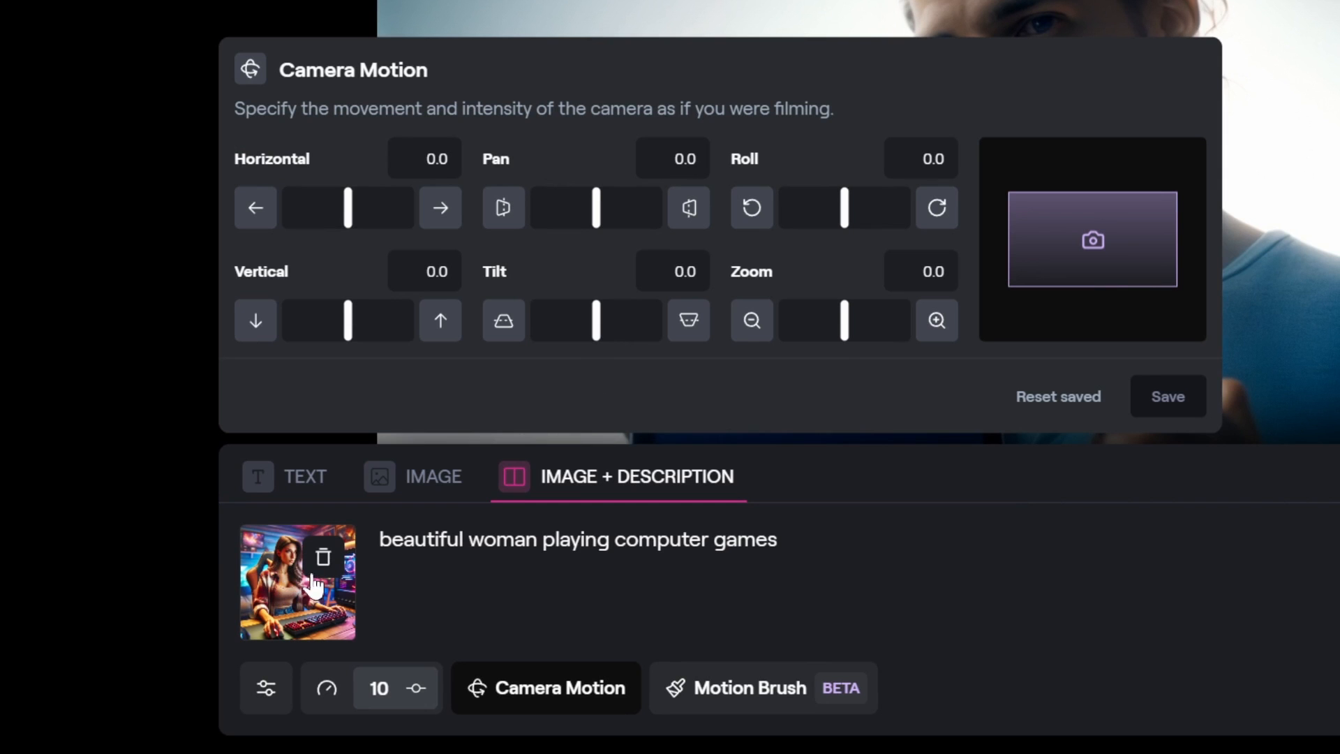
pyautogui.moveTo(597, 214)
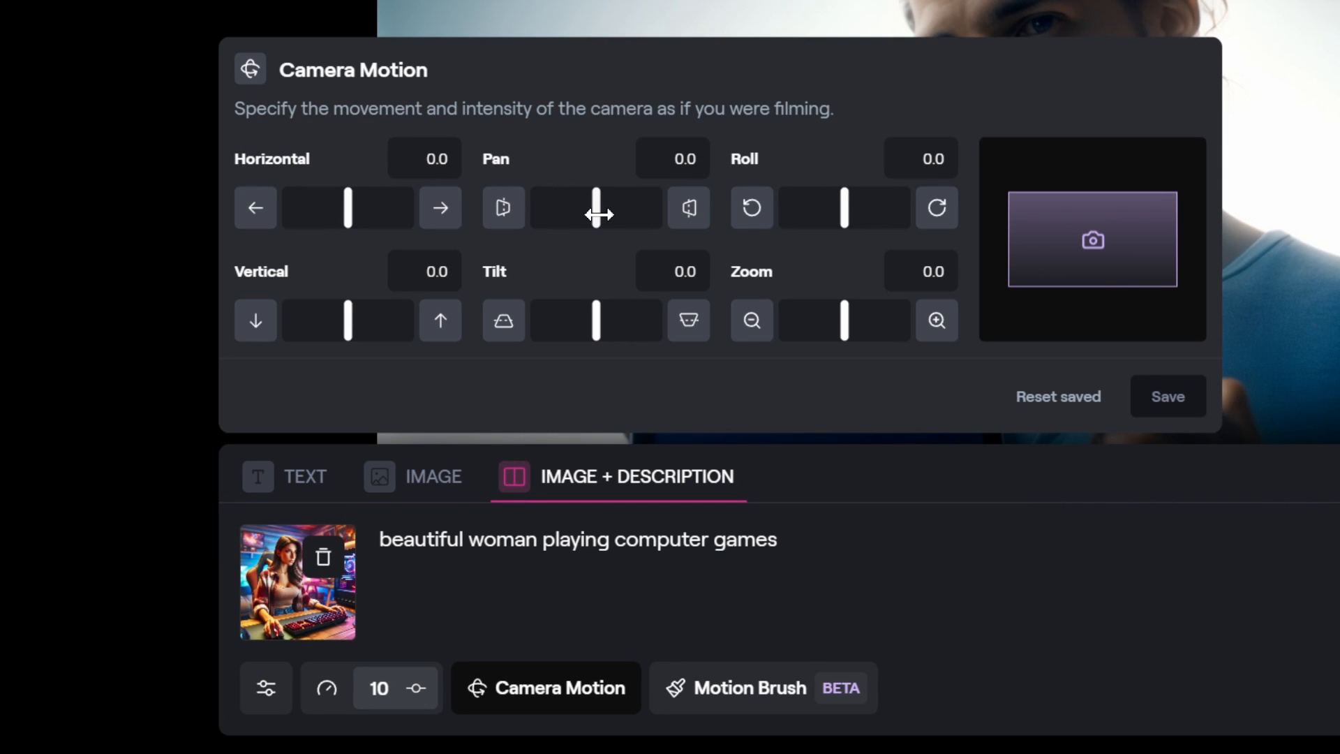
pyautogui.click(688, 206)
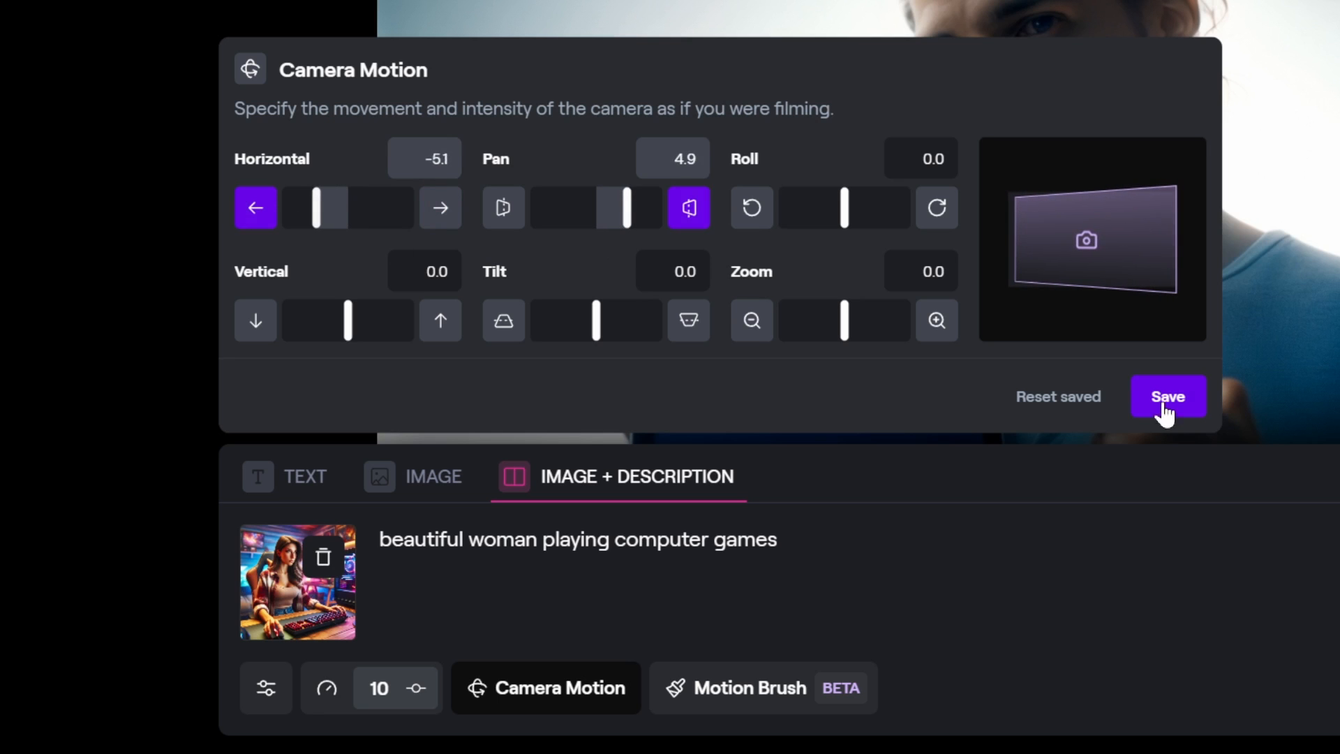
pyautogui.click(1168, 396)
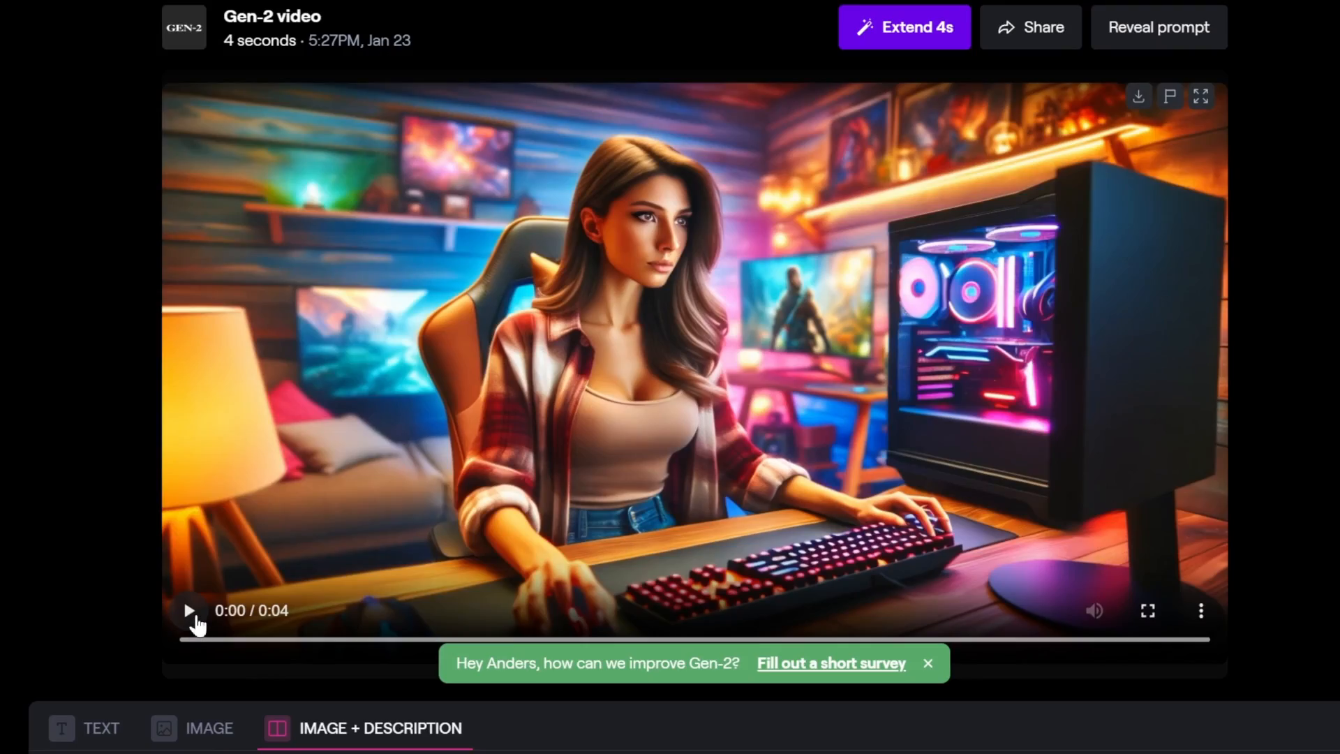
pyautogui.click(189, 610)
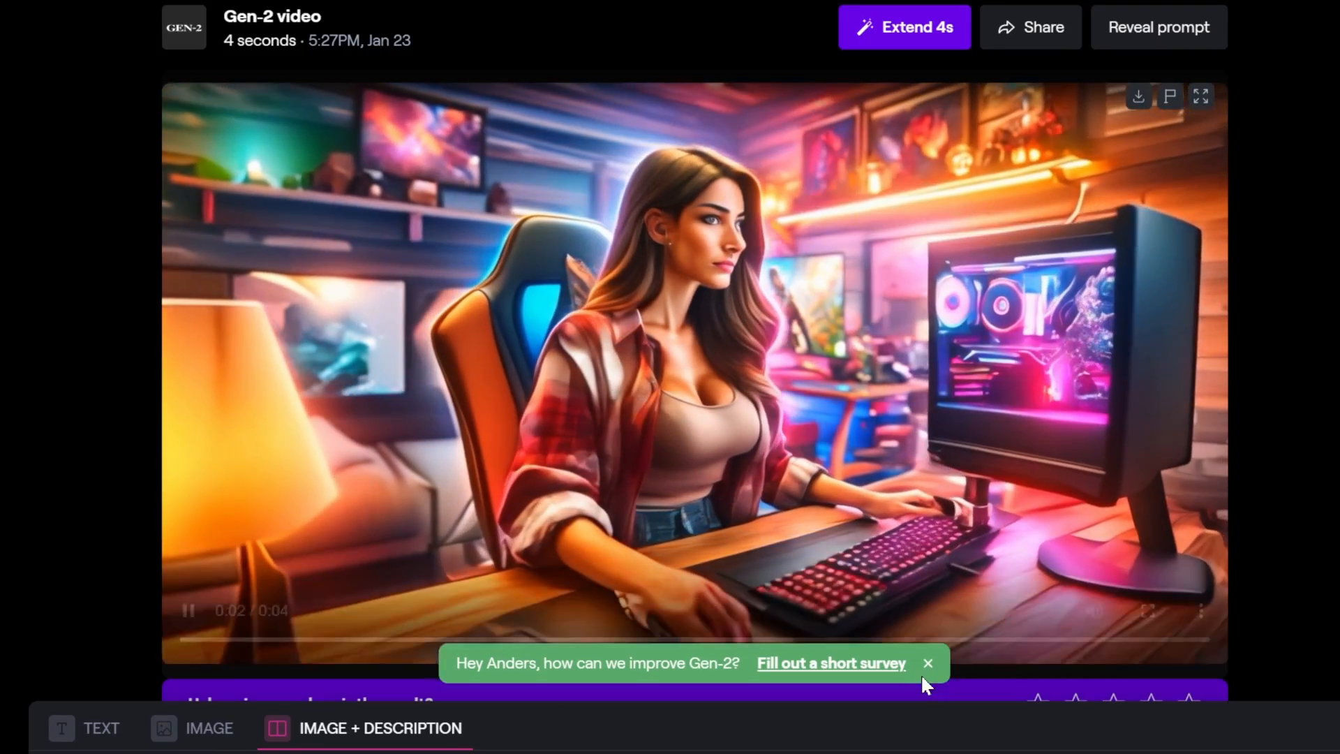
pyautogui.click(927, 662)
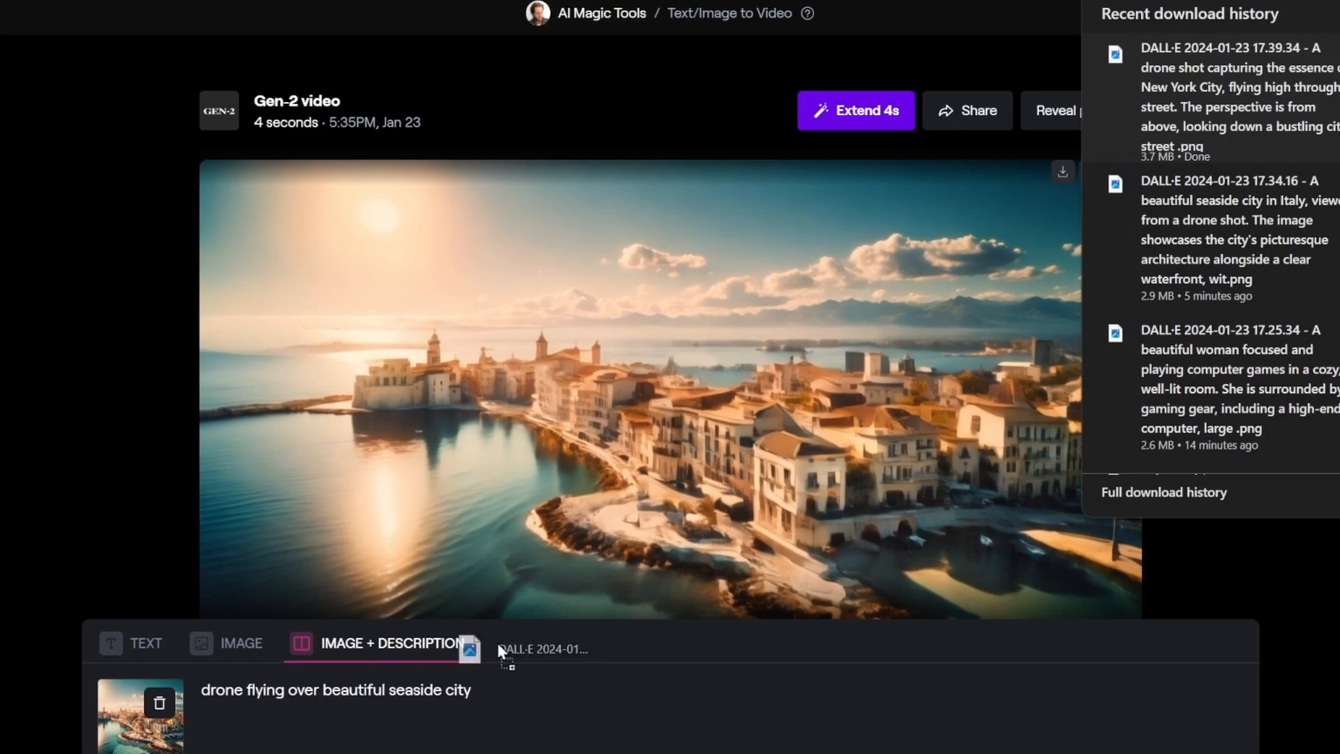
# Enter the prompt 'drone flying over new york' for the New York image.
pyautogui.write('drone flying over new york')
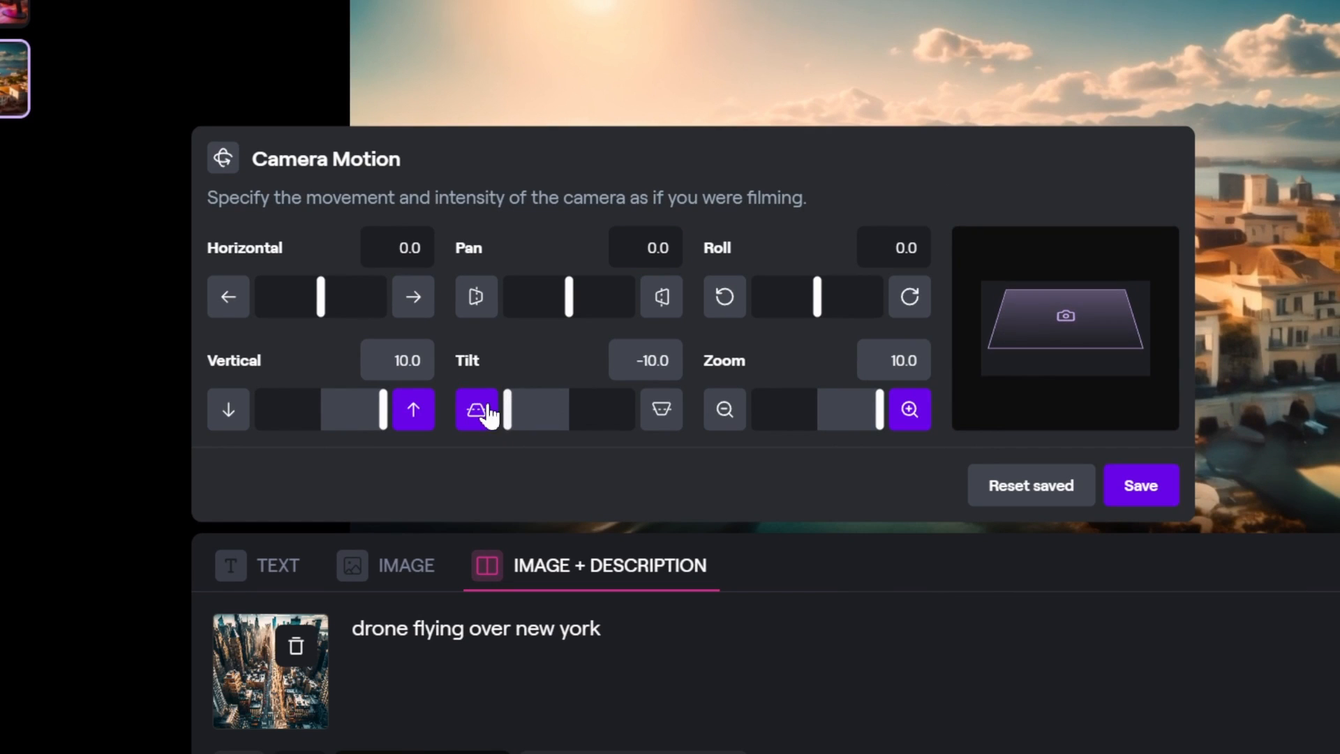
pyautogui.moveTo(1204, 517)
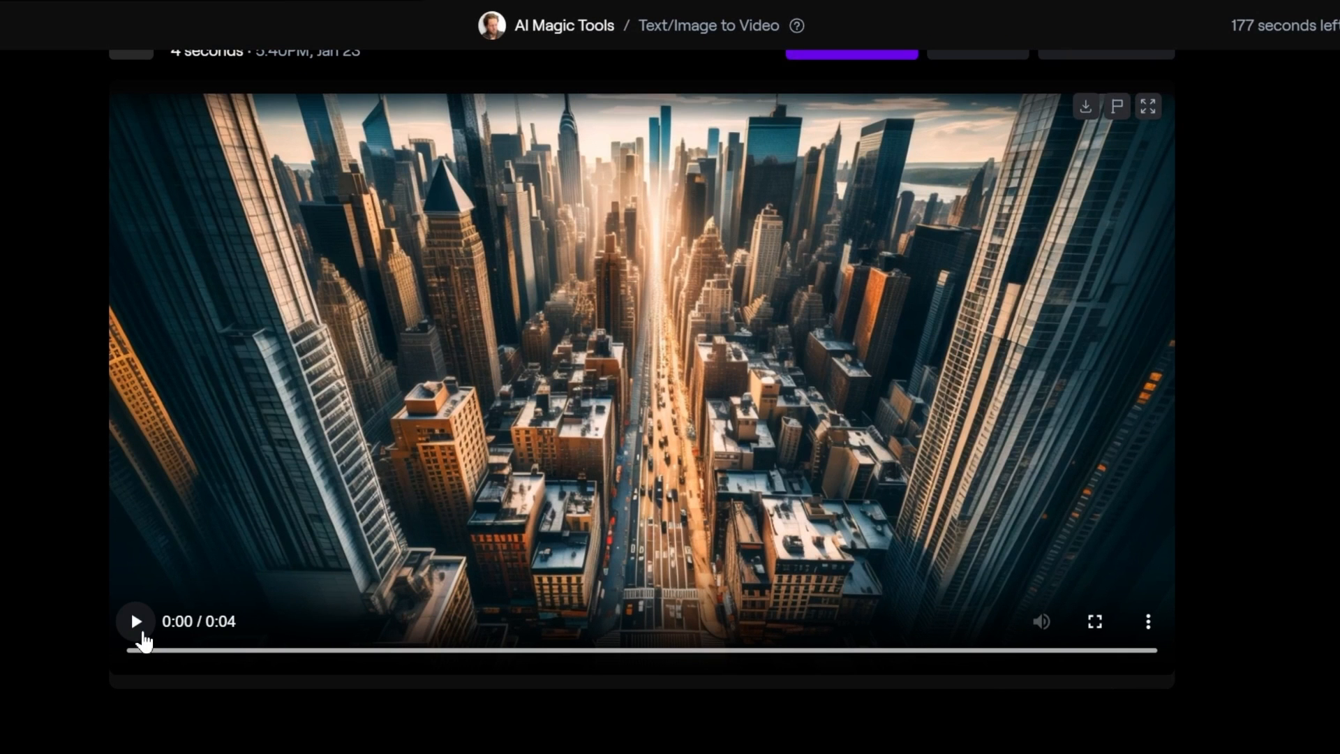
# Play back the generated New York drone clip.
pyautogui.click(135, 621)
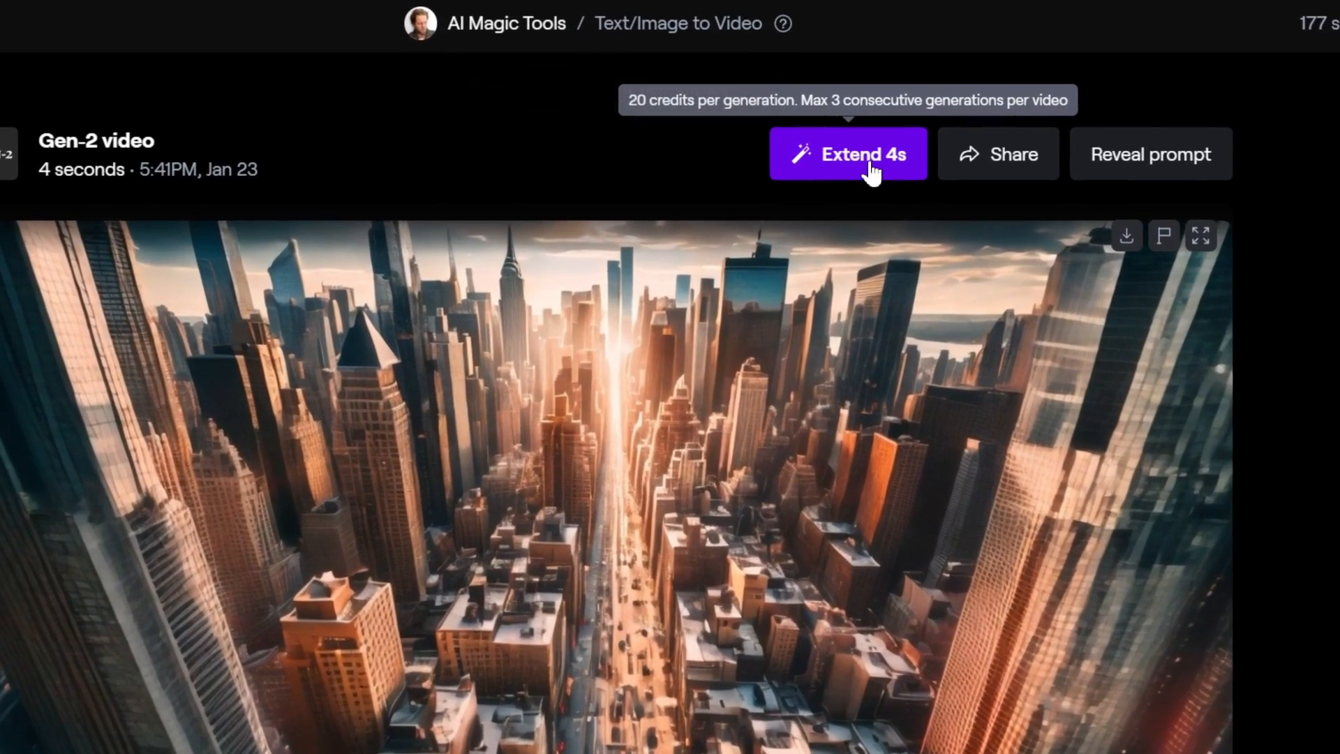
# Extend the New York drone clip by 4 seconds to 8 seconds.
pyautogui.click(848, 153)
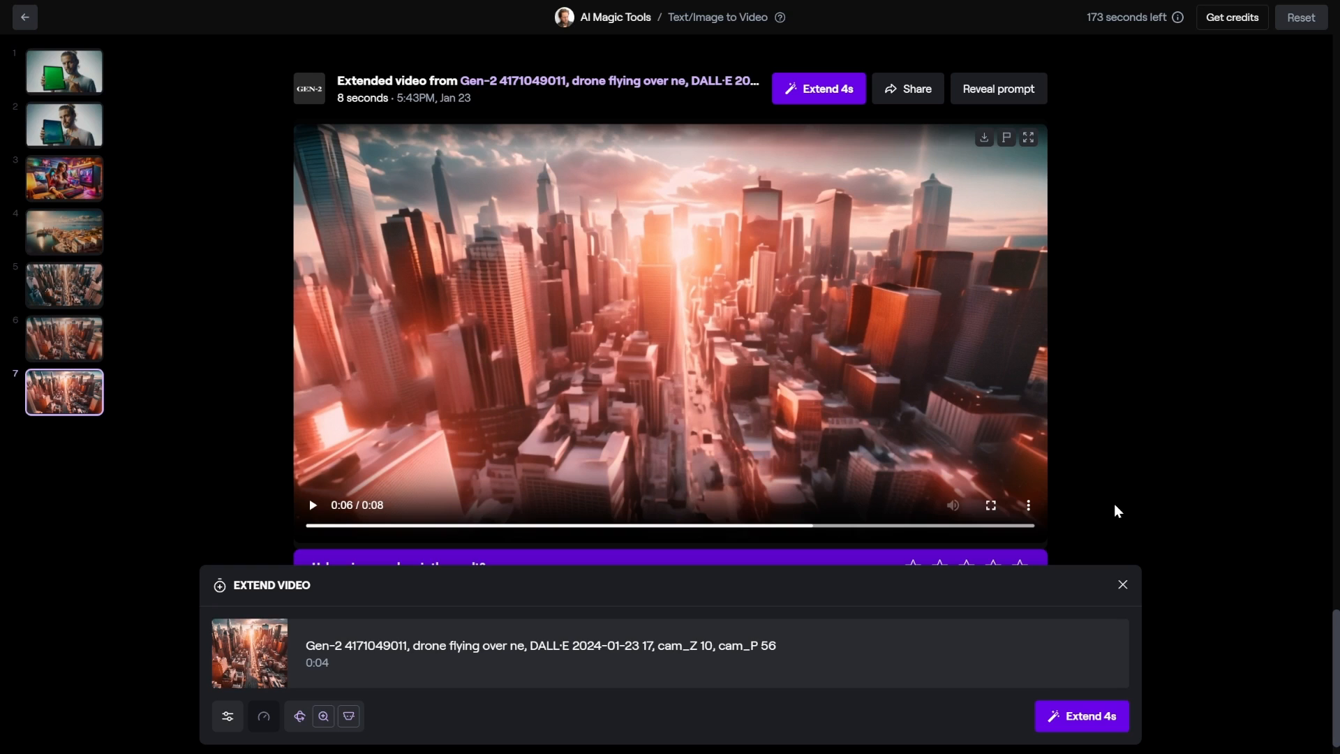
# Play the blue-T-shirt dance clip in VLC and pause it.
pyautogui.click(23, 16)
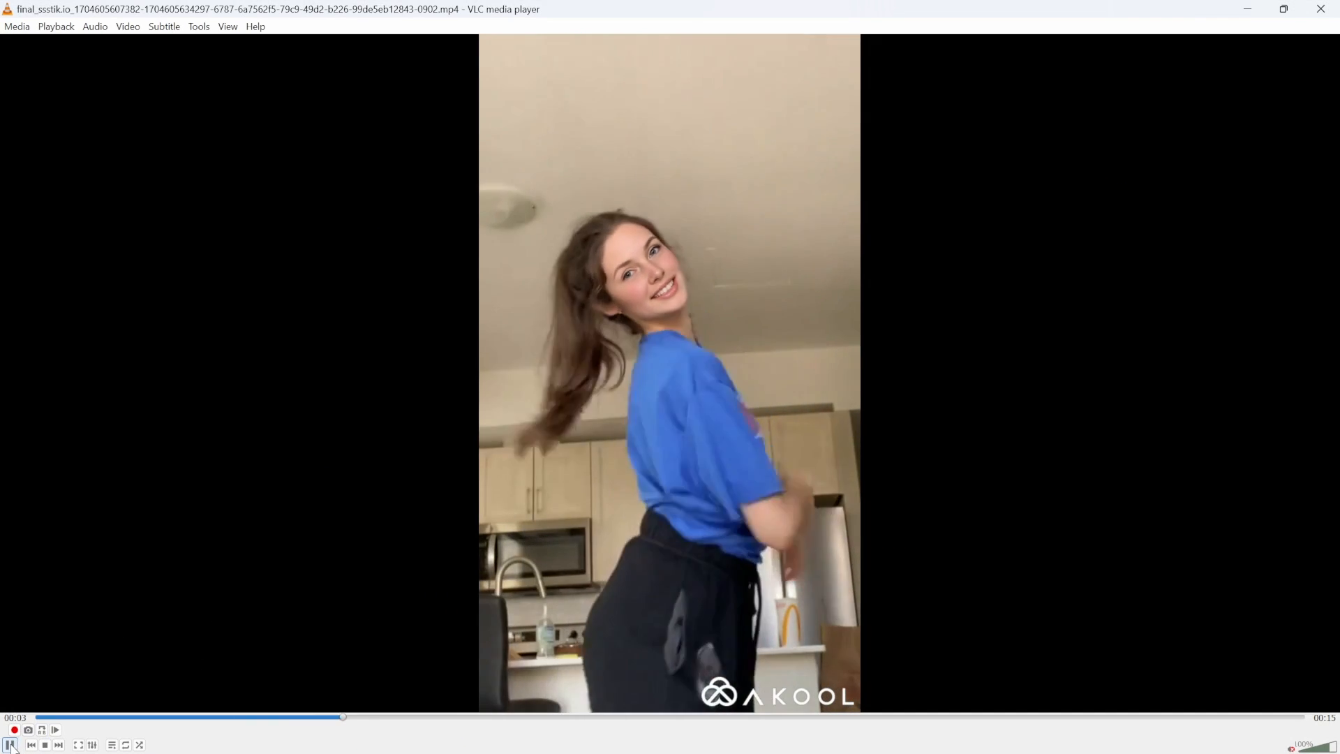
pyautogui.click(11, 744)
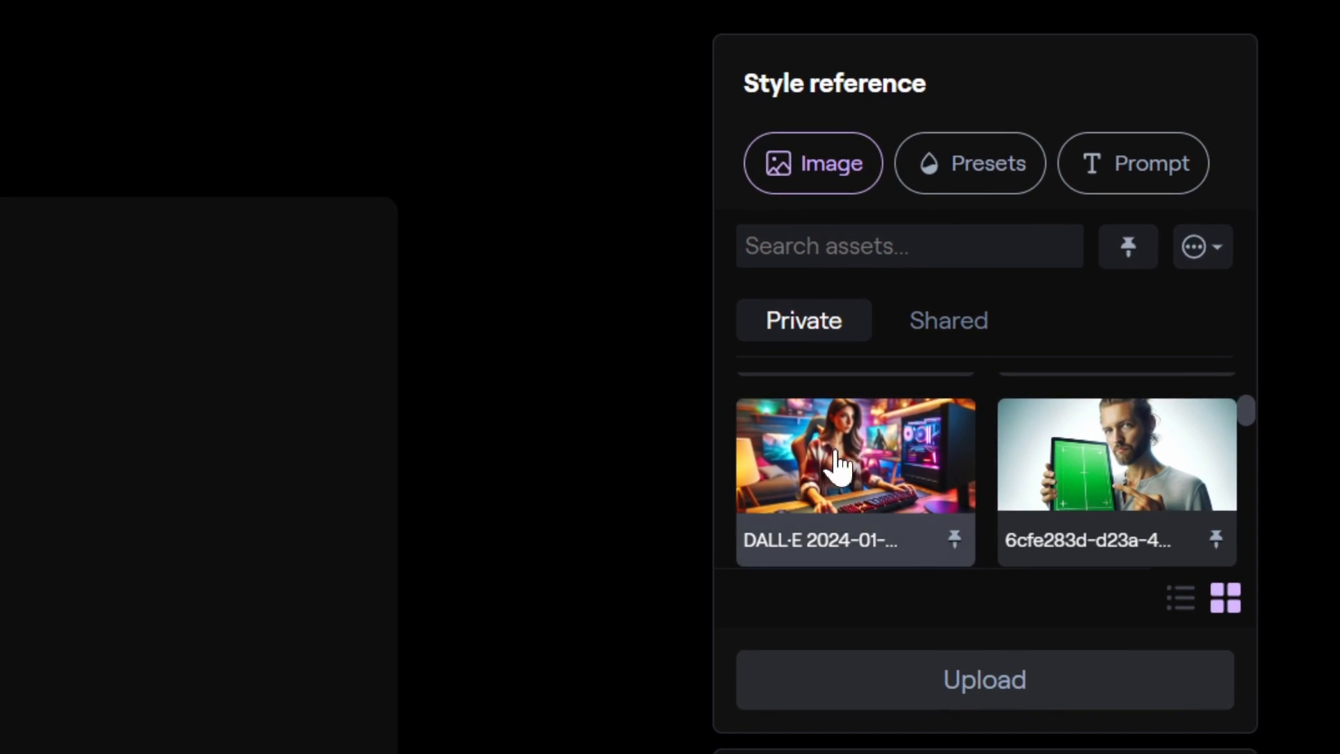
pyautogui.moveTo(880, 475)
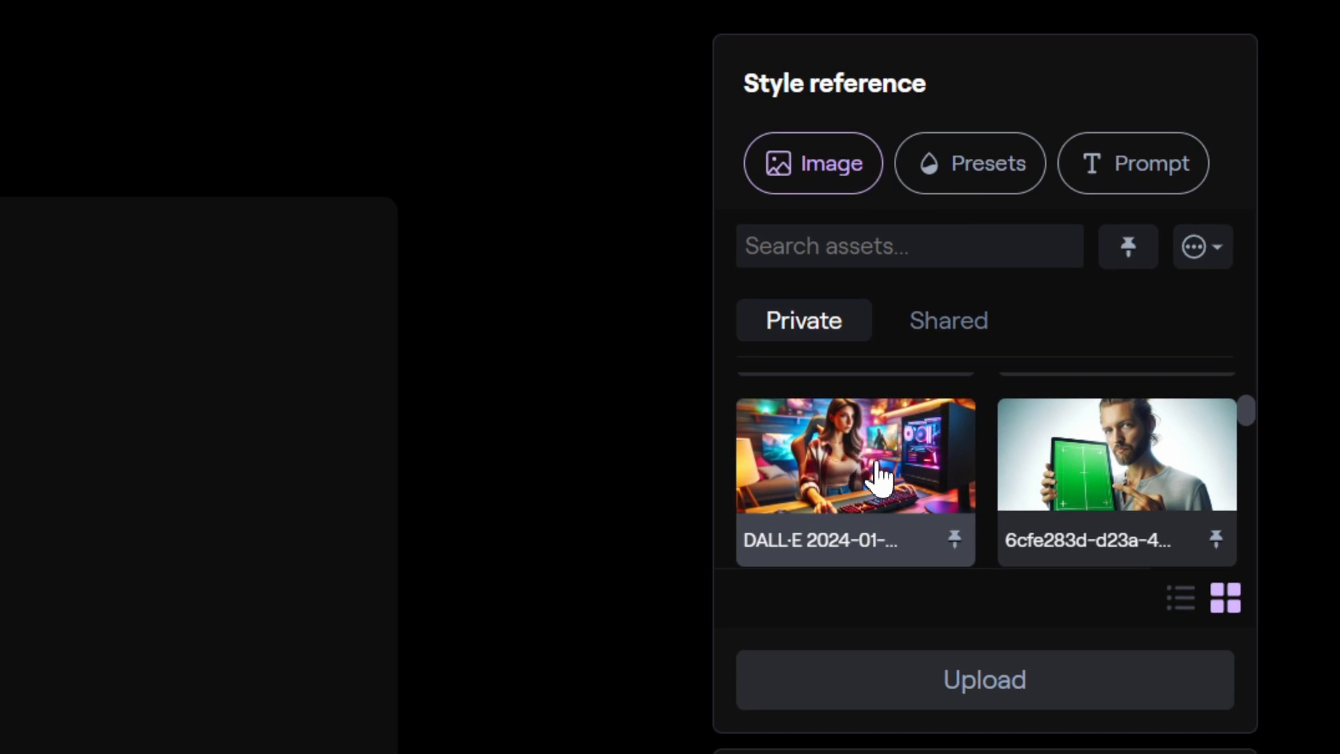
# Browse the preset styles, then switch the style reference to the written Prompt box.
pyautogui.click(969, 162)
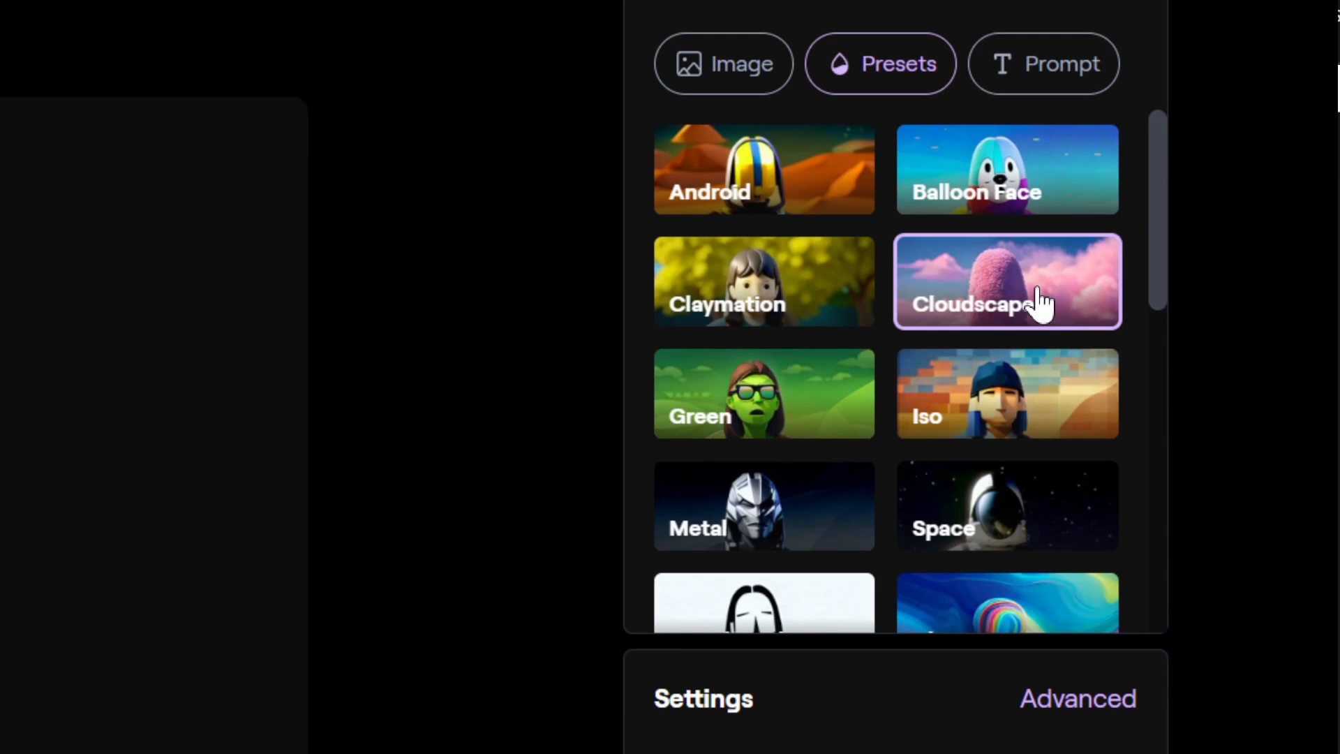
pyautogui.scroll(-3)
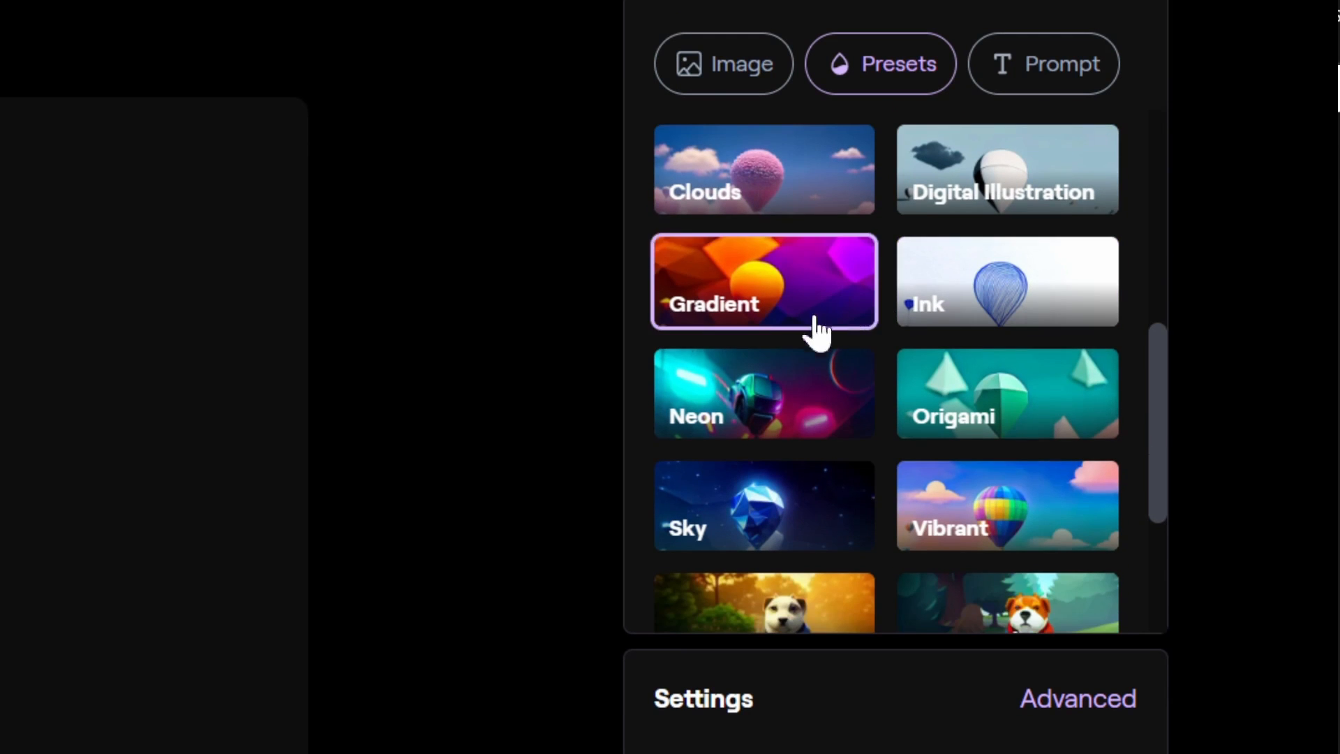
pyautogui.click(1043, 63)
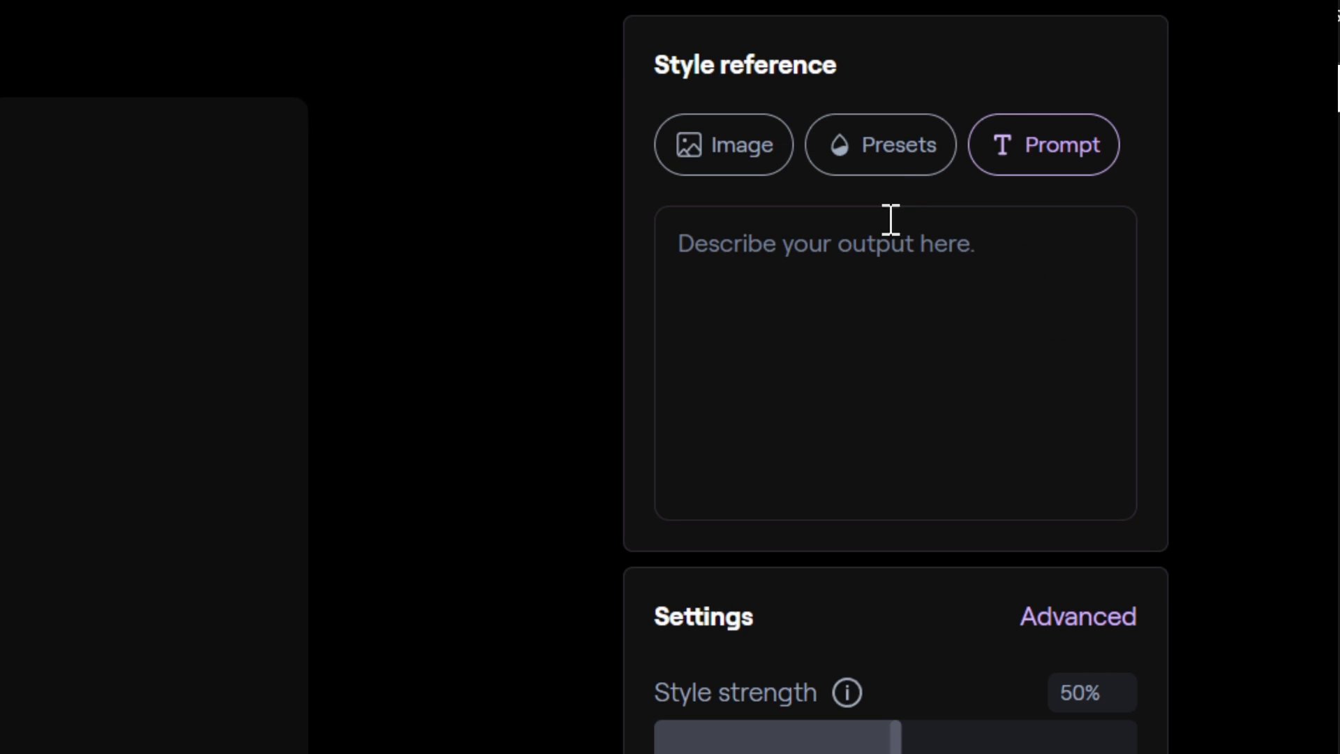
pyautogui.click(894, 368)
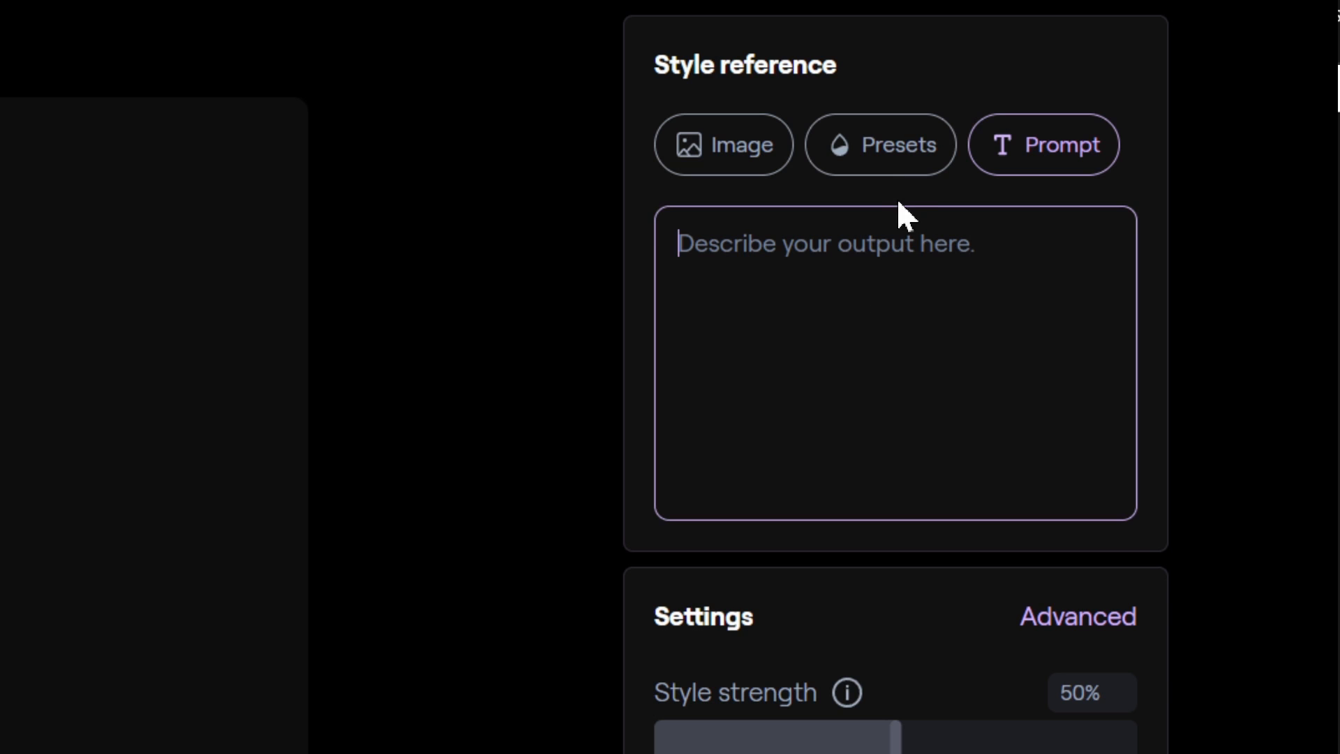
pyautogui.click(879, 144)
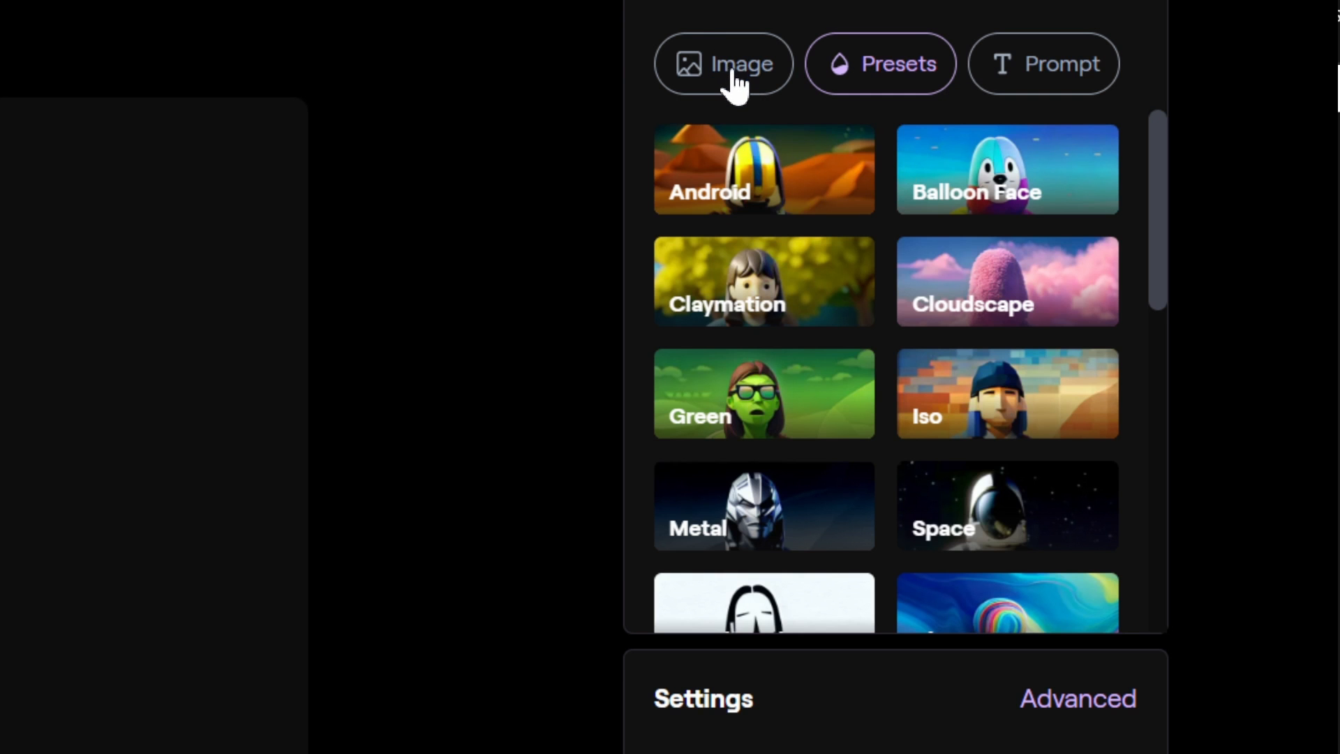
pyautogui.click(1043, 63)
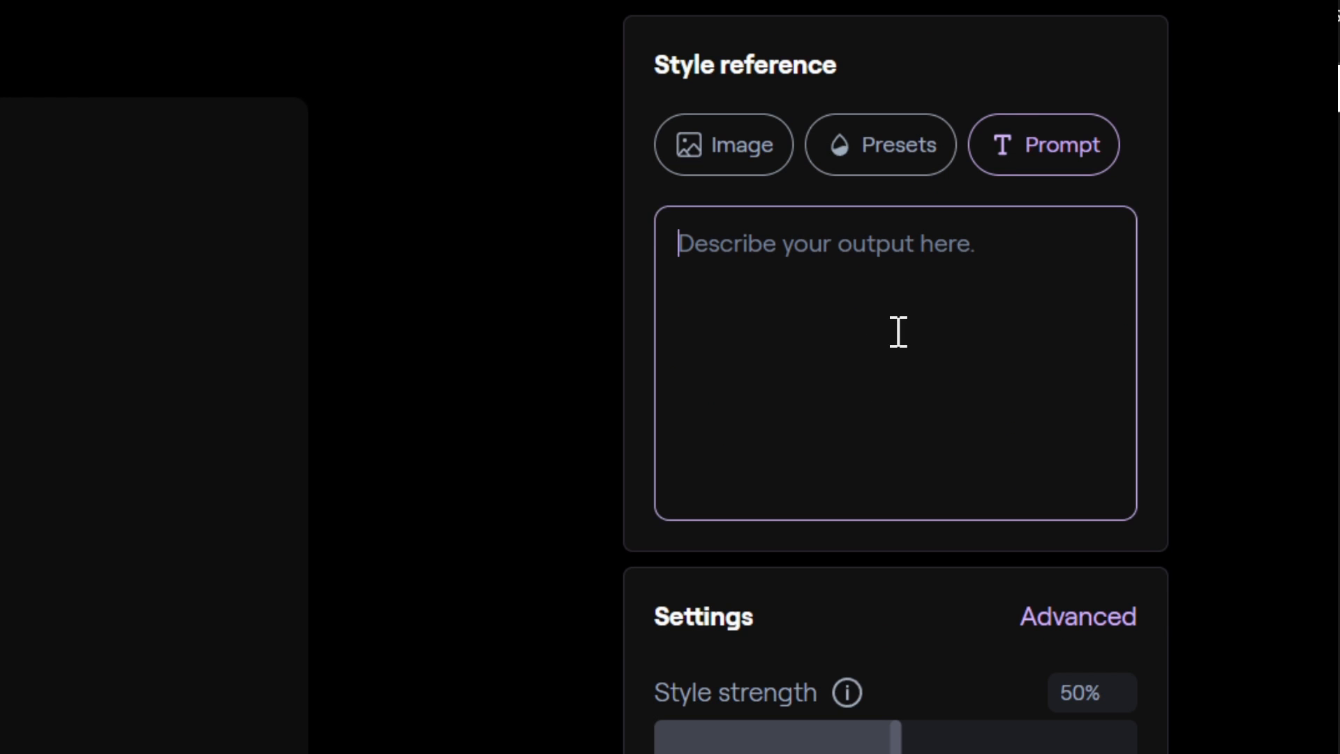
# Preview styles for a steampunk woman dancing at Burning Man, then with 'clear sky' added.
pyautogui.write('woman dressed in a steampunk outfit dancing  at burning man')
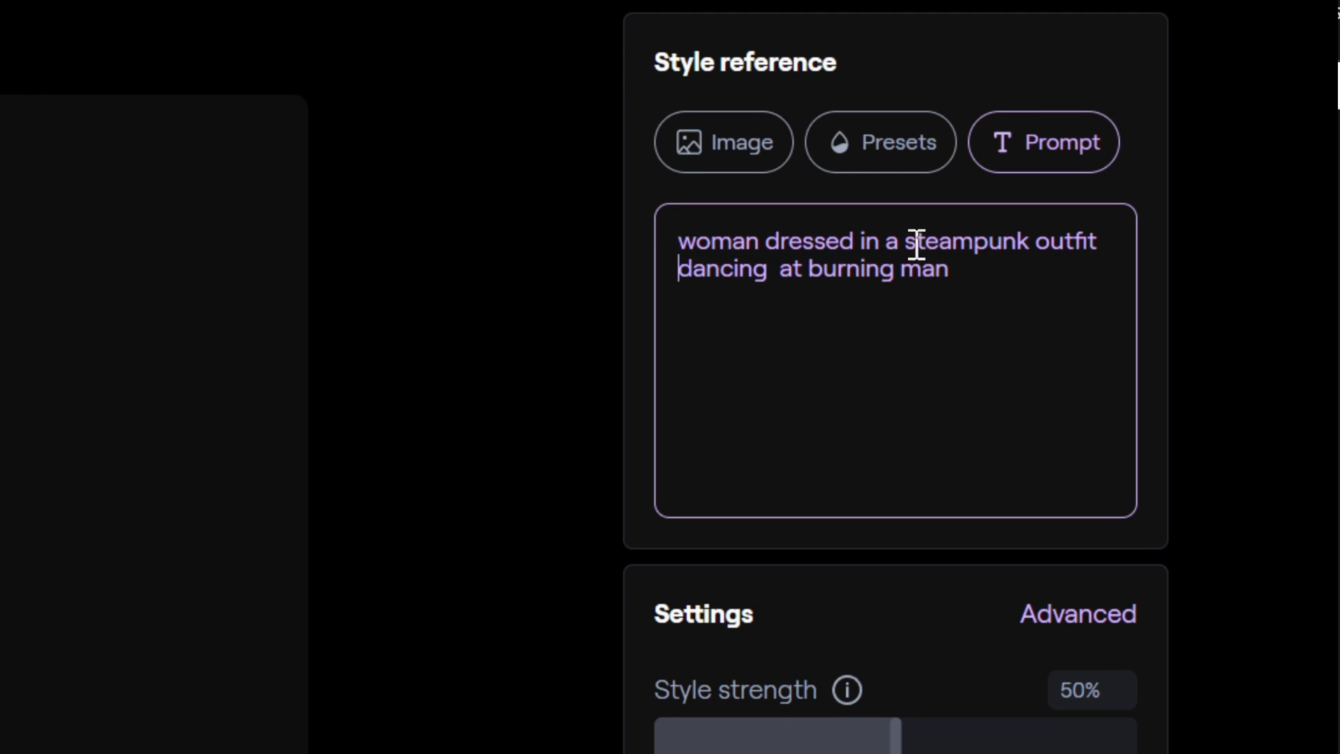
pyautogui.moveTo(836, 281)
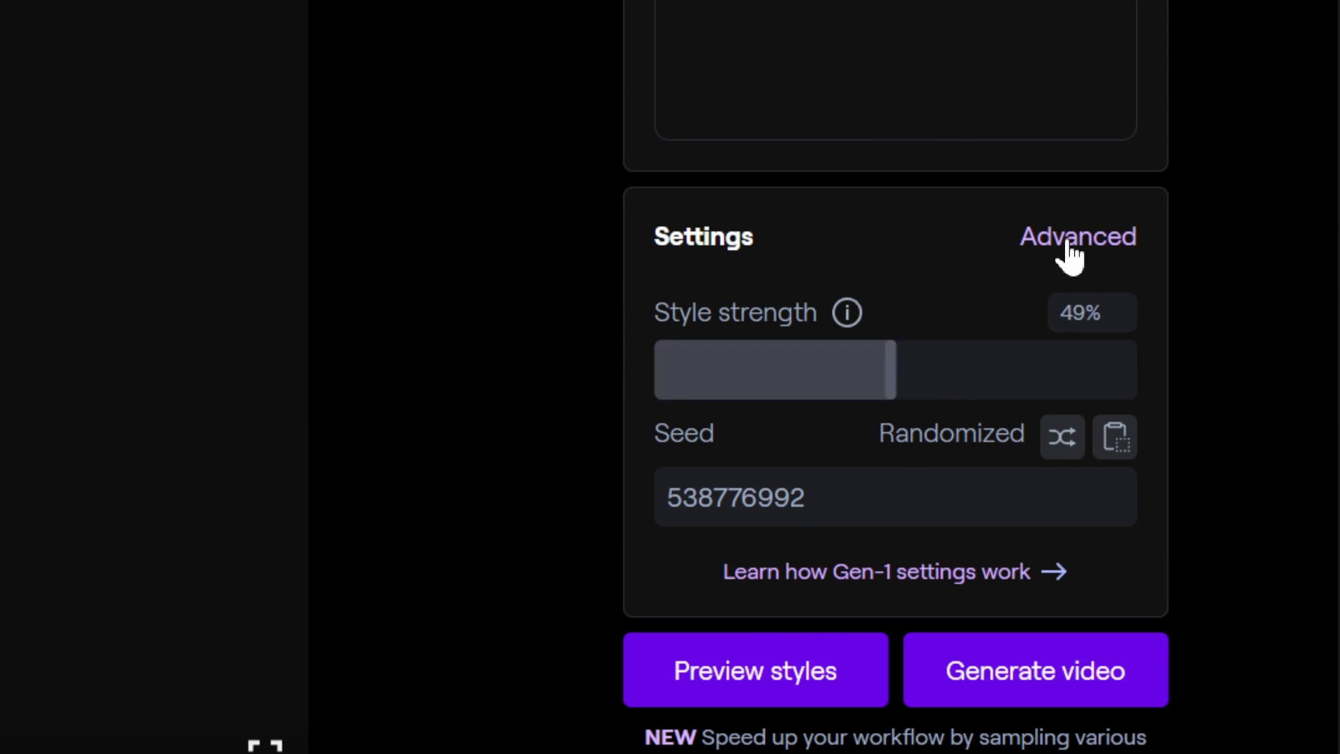
pyautogui.click(1076, 236)
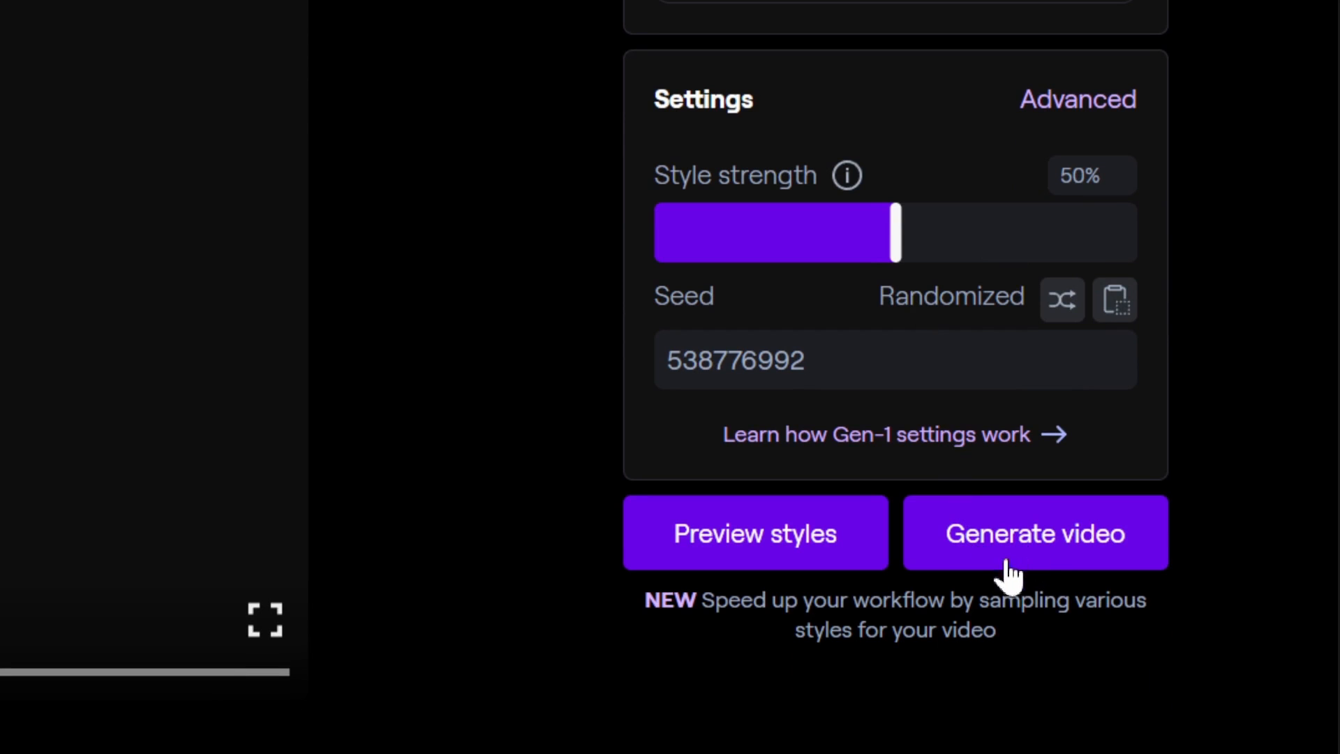
pyautogui.moveTo(1042, 559)
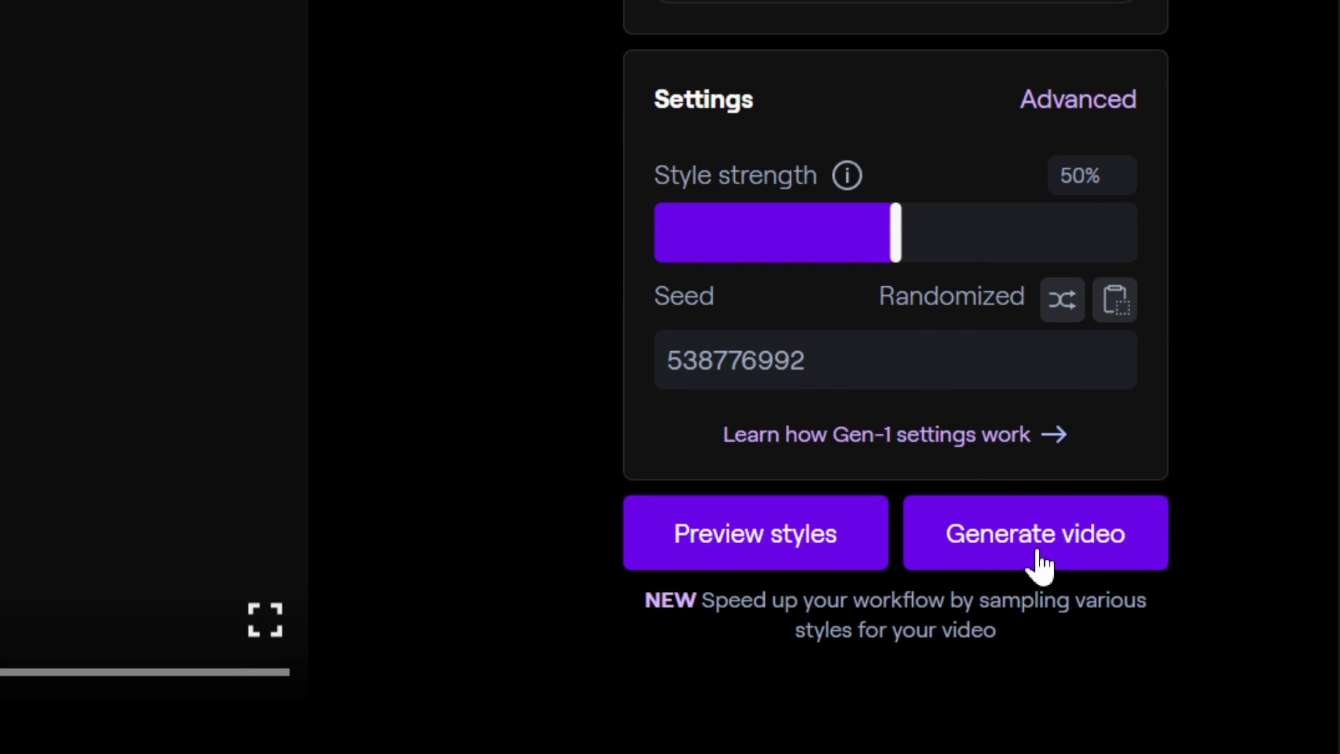
pyautogui.moveTo(750, 564)
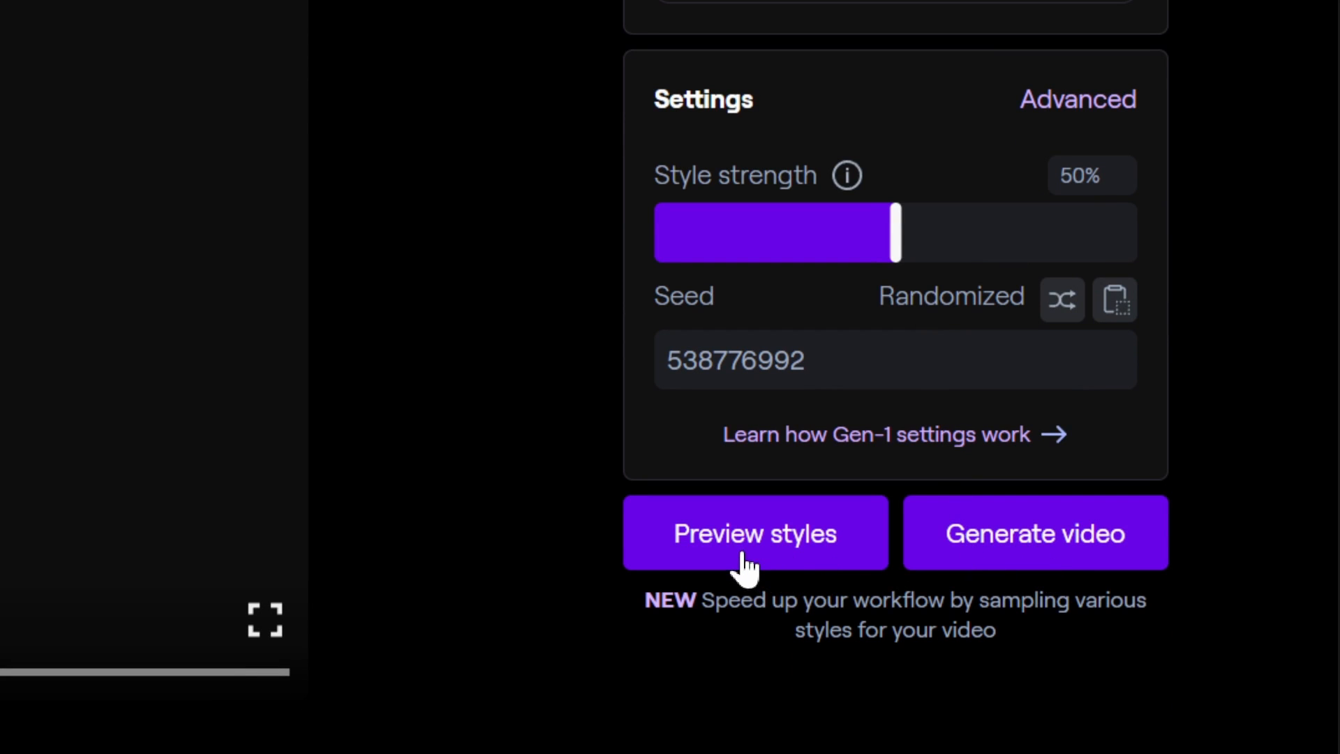
pyautogui.click(754, 532)
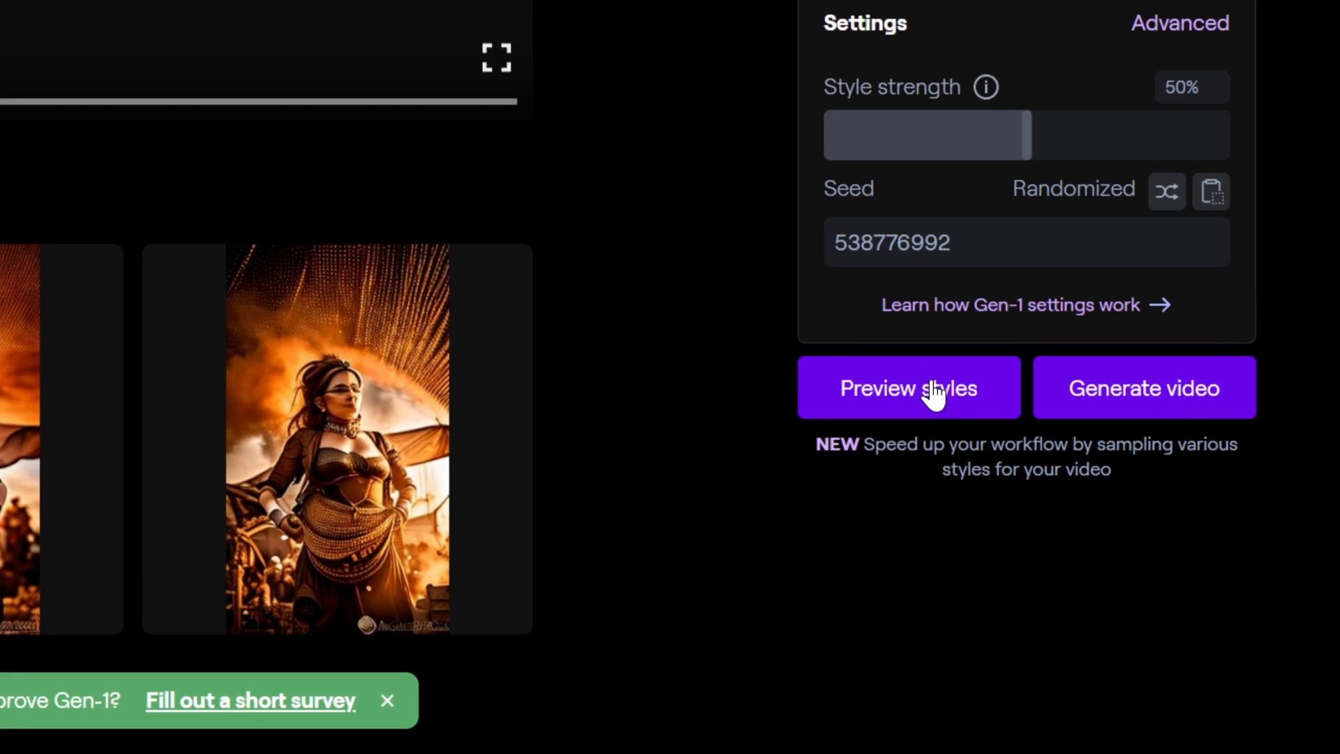
pyautogui.click(907, 387)
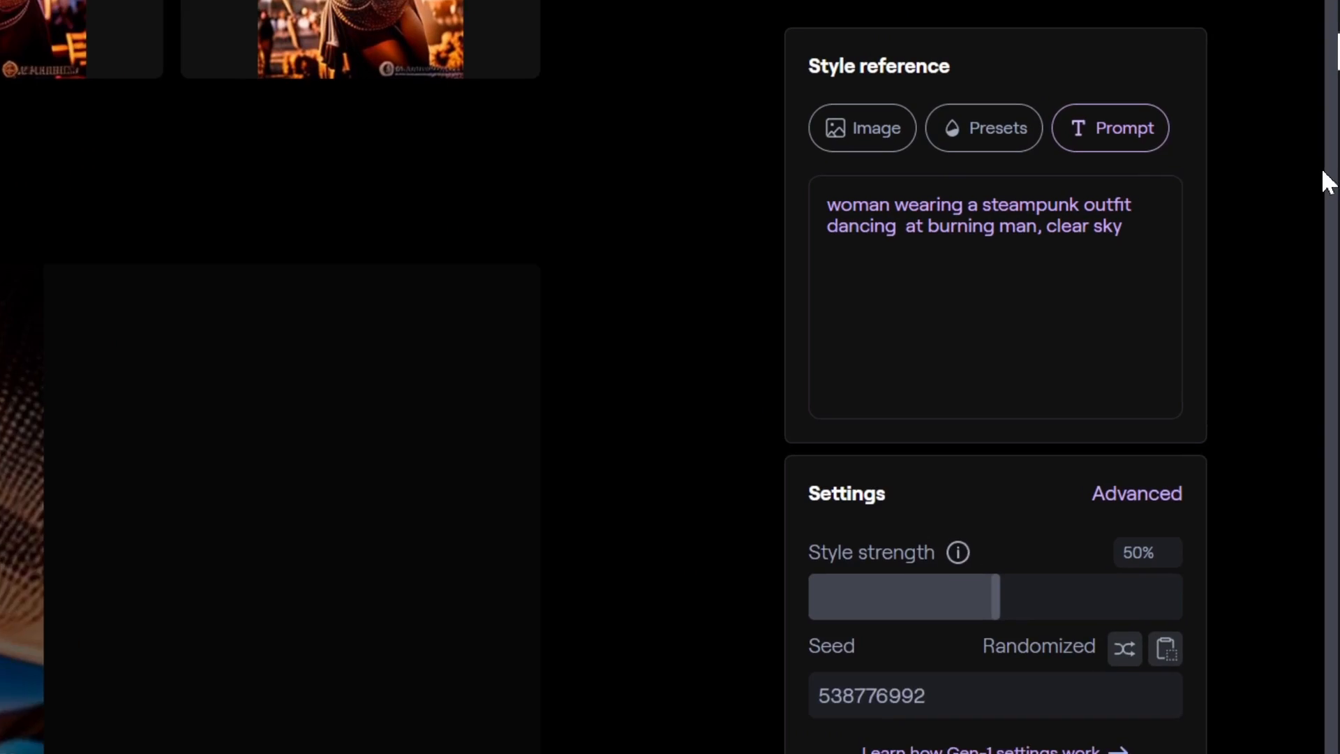
# Preview the Balloon Face and Claymation presets on the dance clip.
pyautogui.click(982, 127)
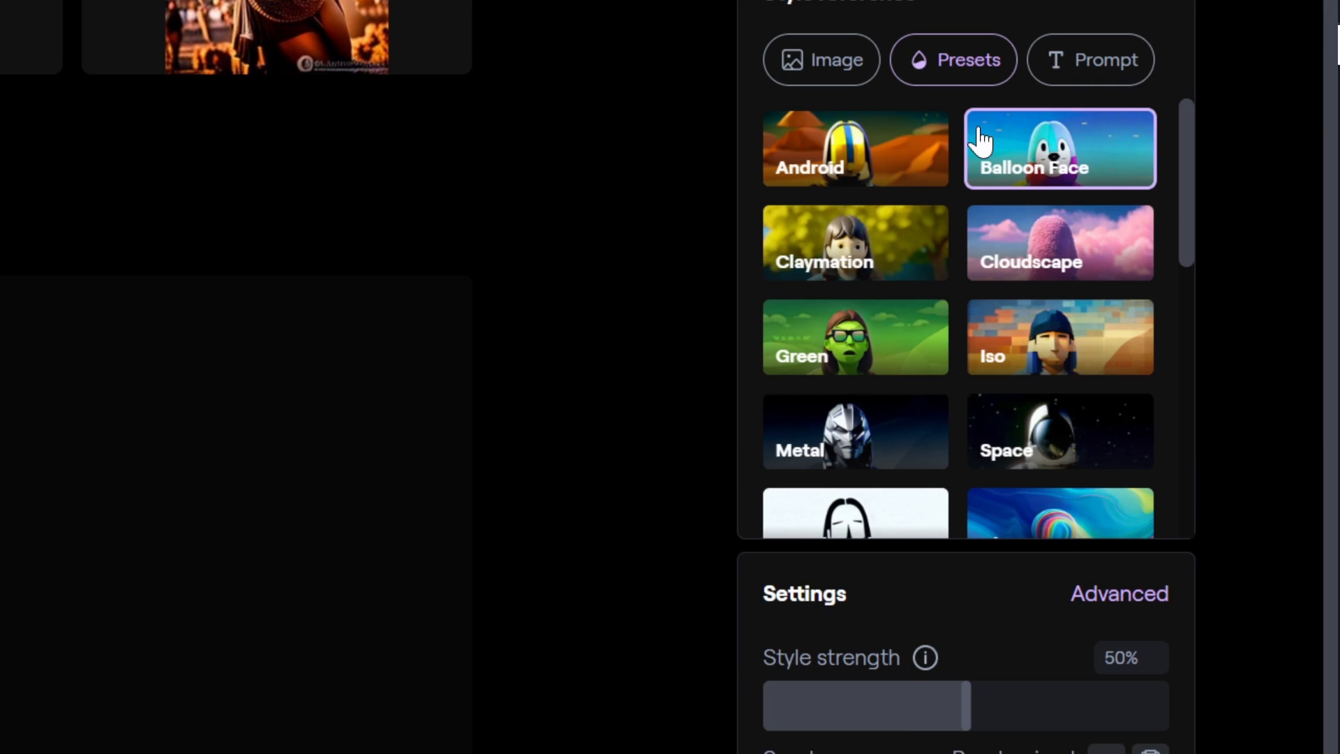
pyautogui.scroll(-3)
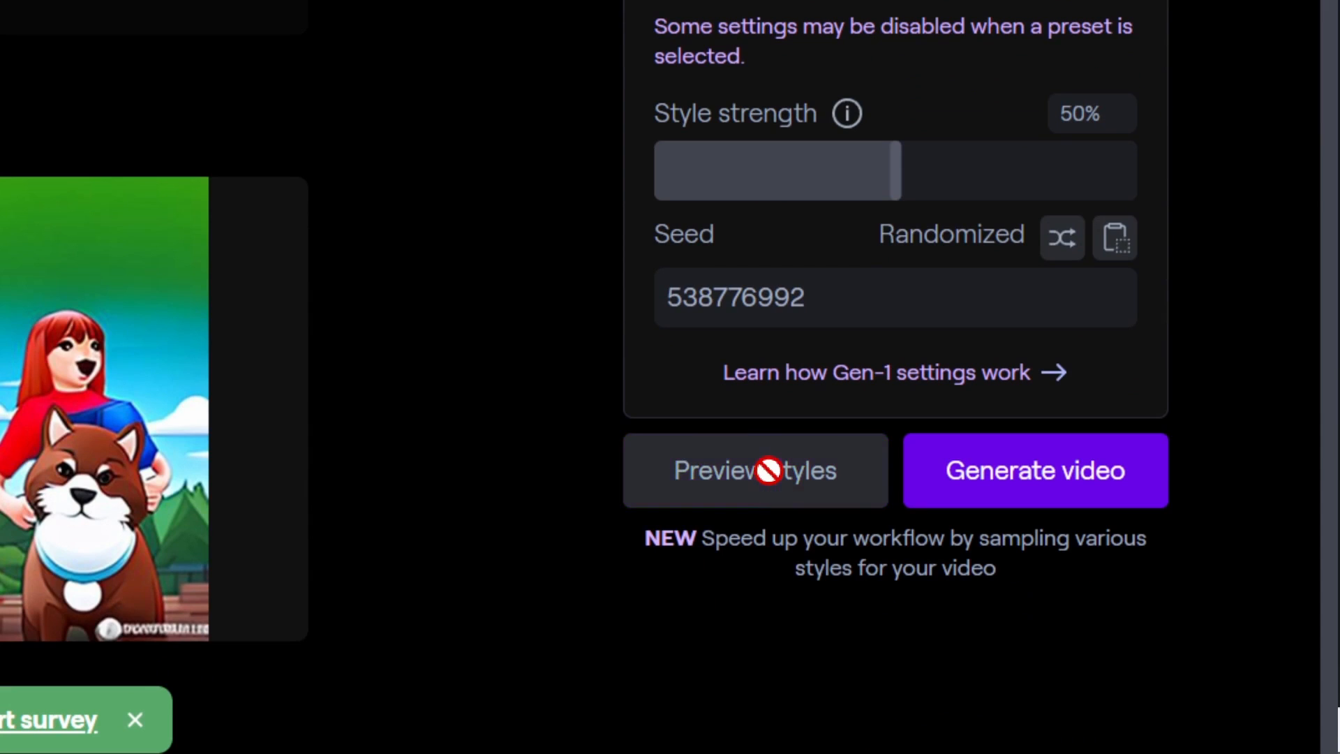
pyautogui.click(753, 470)
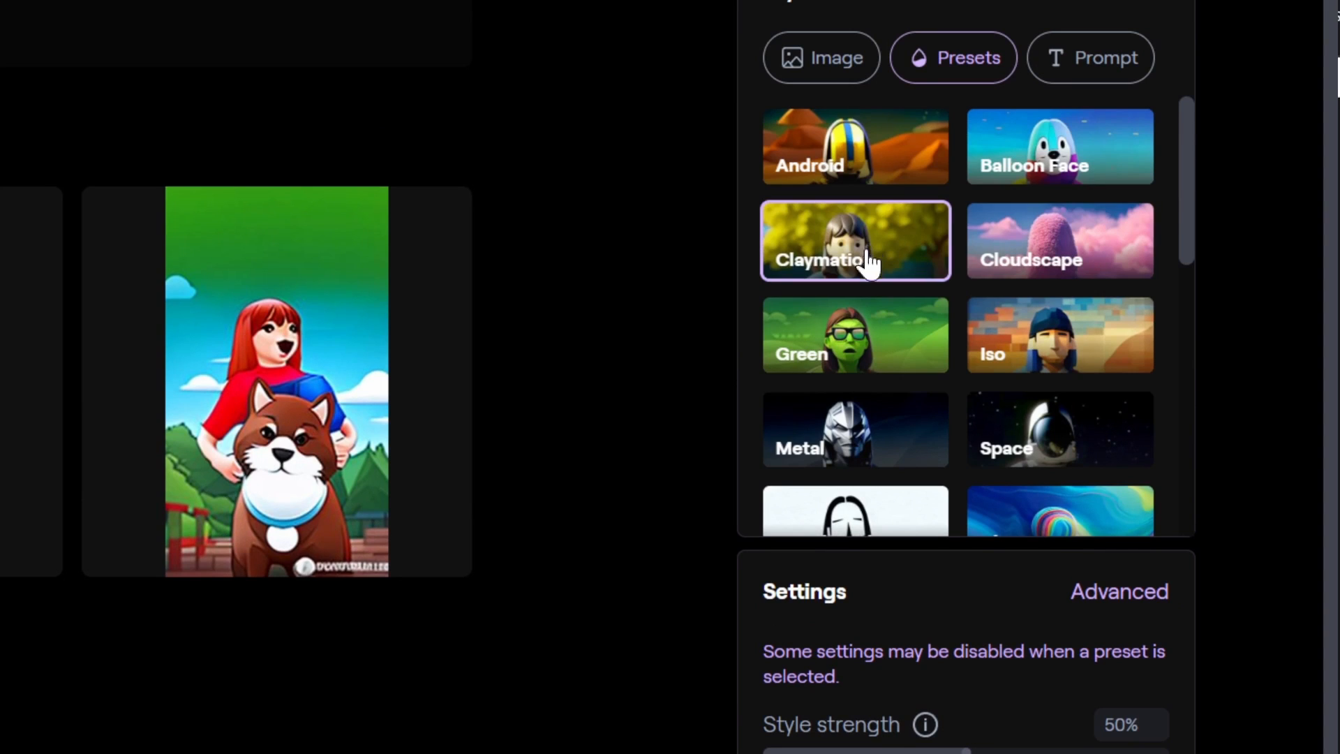
pyautogui.click(854, 240)
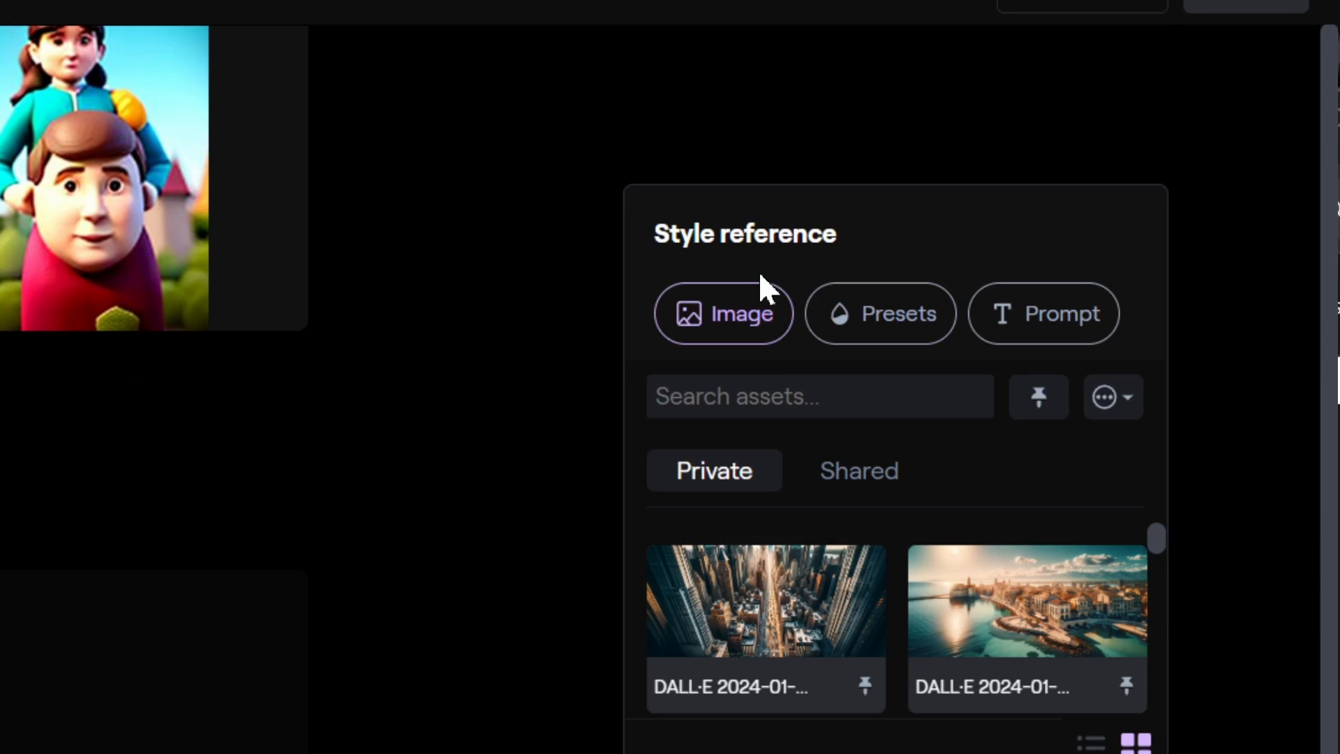
# Use the gaming-woman image as style reference and show the Advanced settings.
pyautogui.scroll(-3)
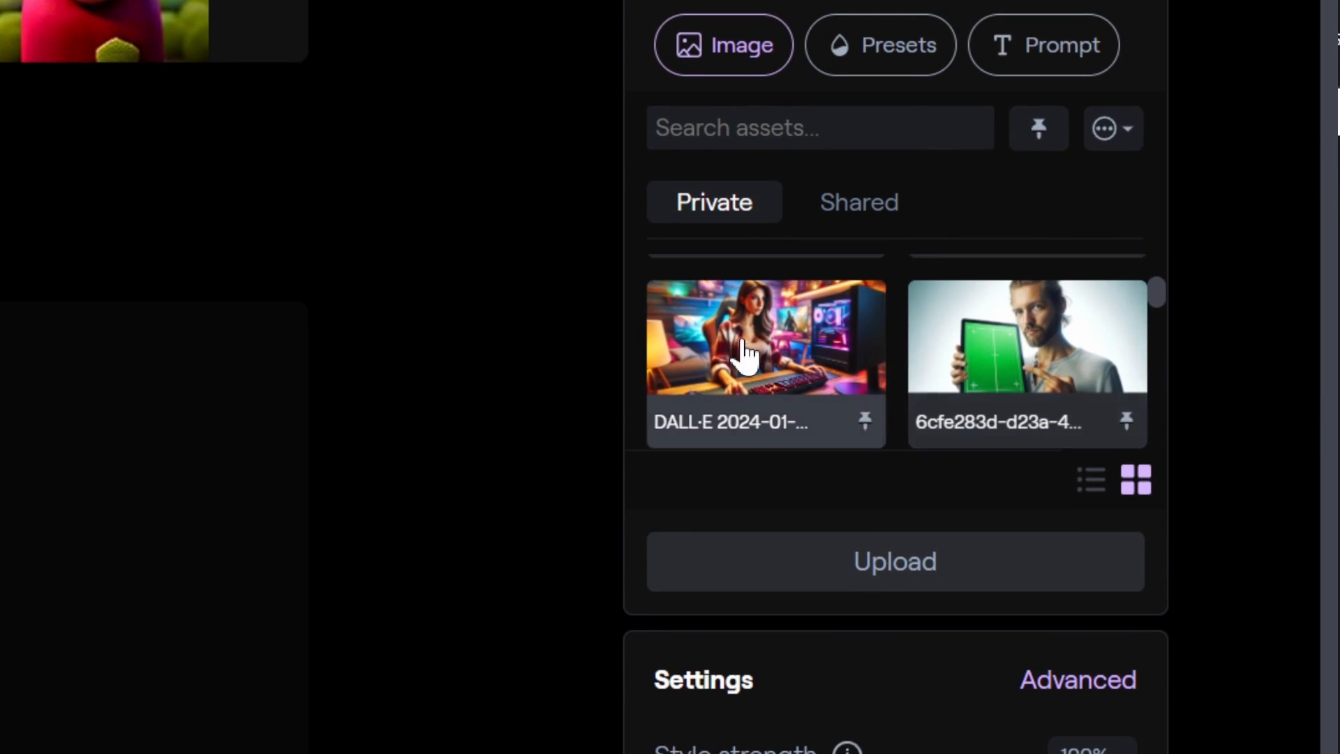
pyautogui.click(764, 336)
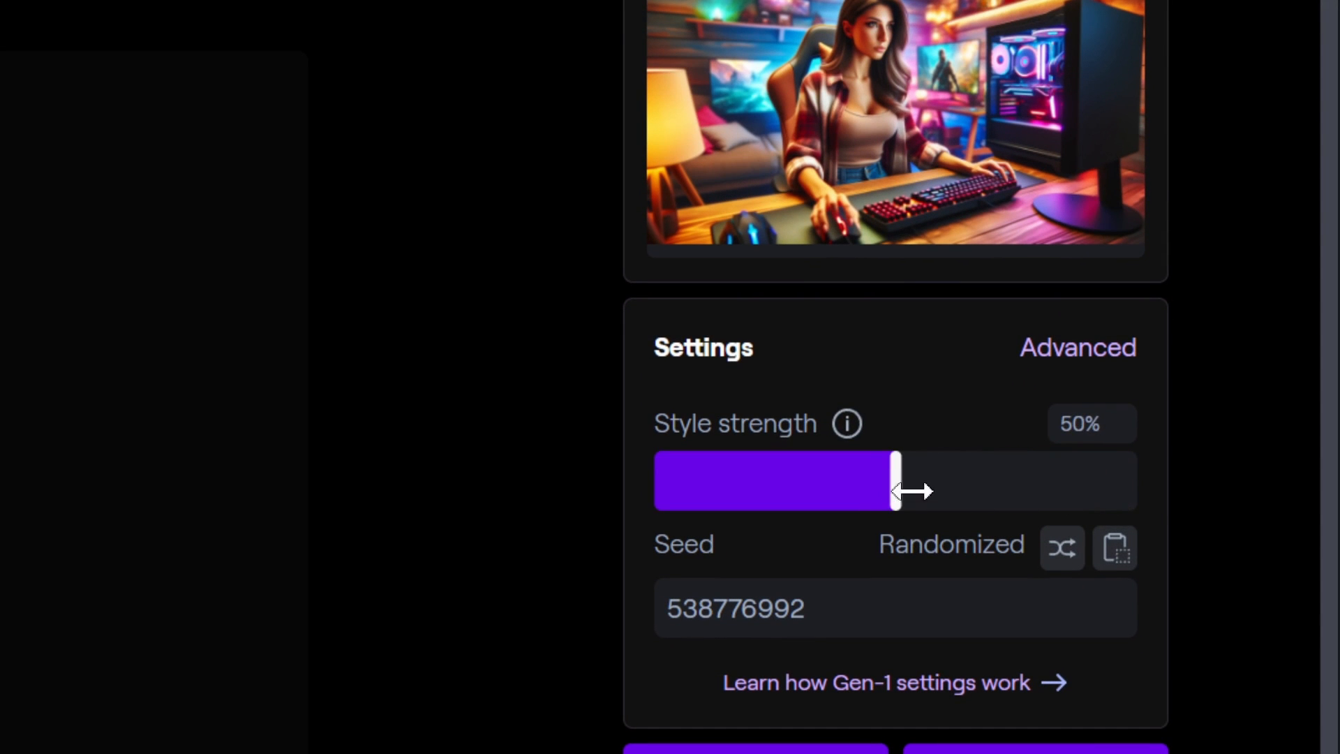
pyautogui.click(1077, 347)
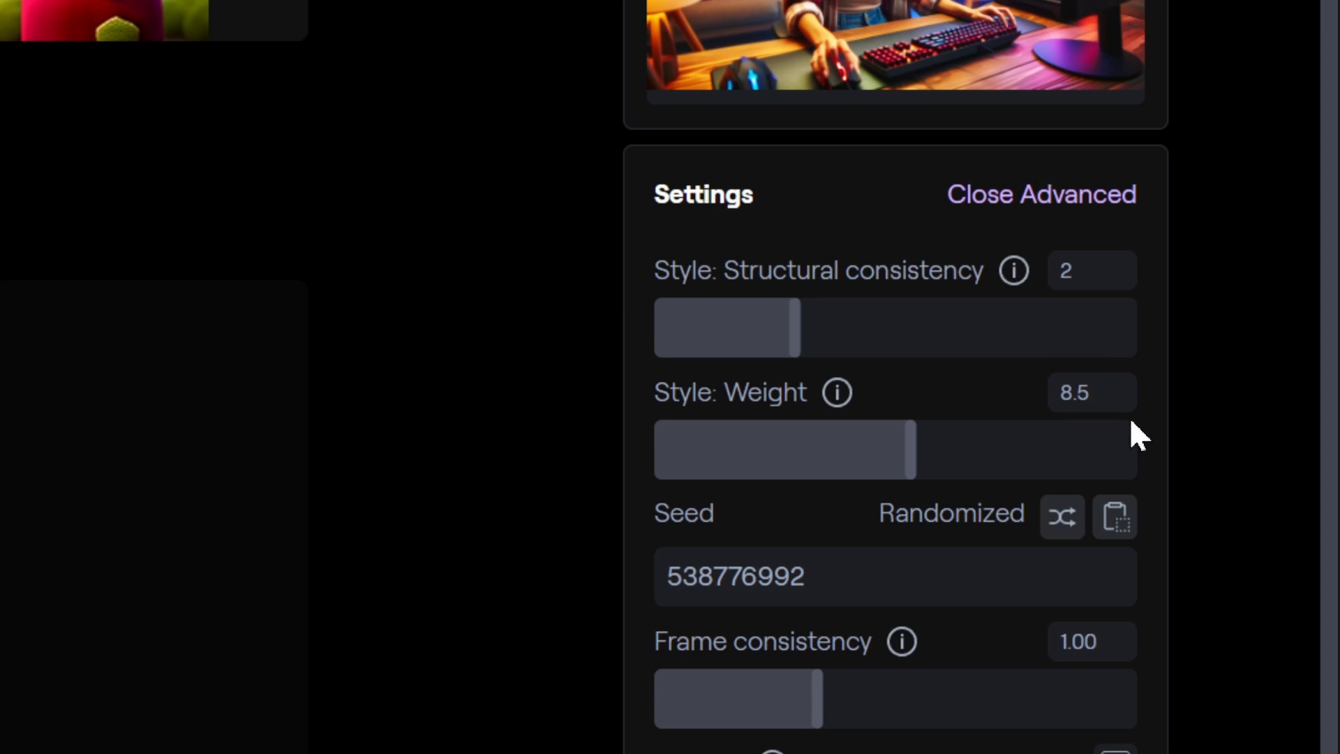
pyautogui.scroll(-3)
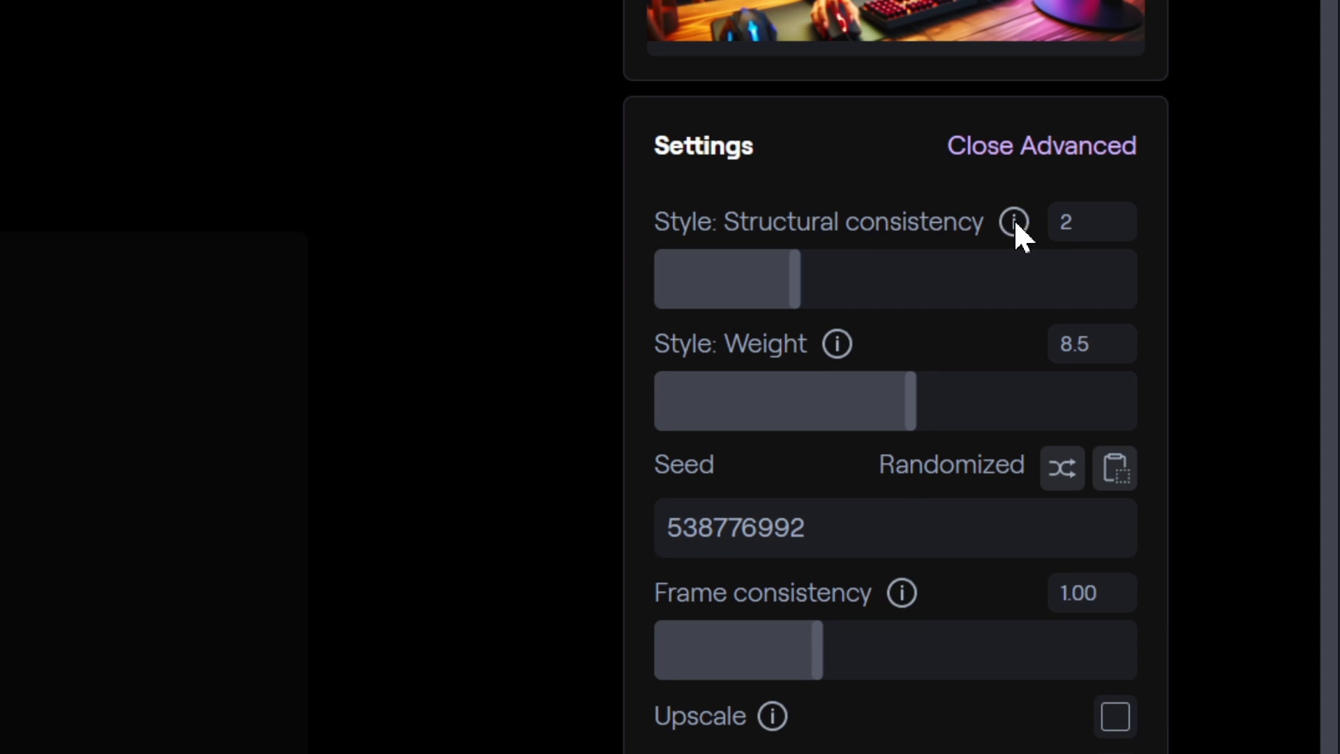
pyautogui.moveTo(1013, 222)
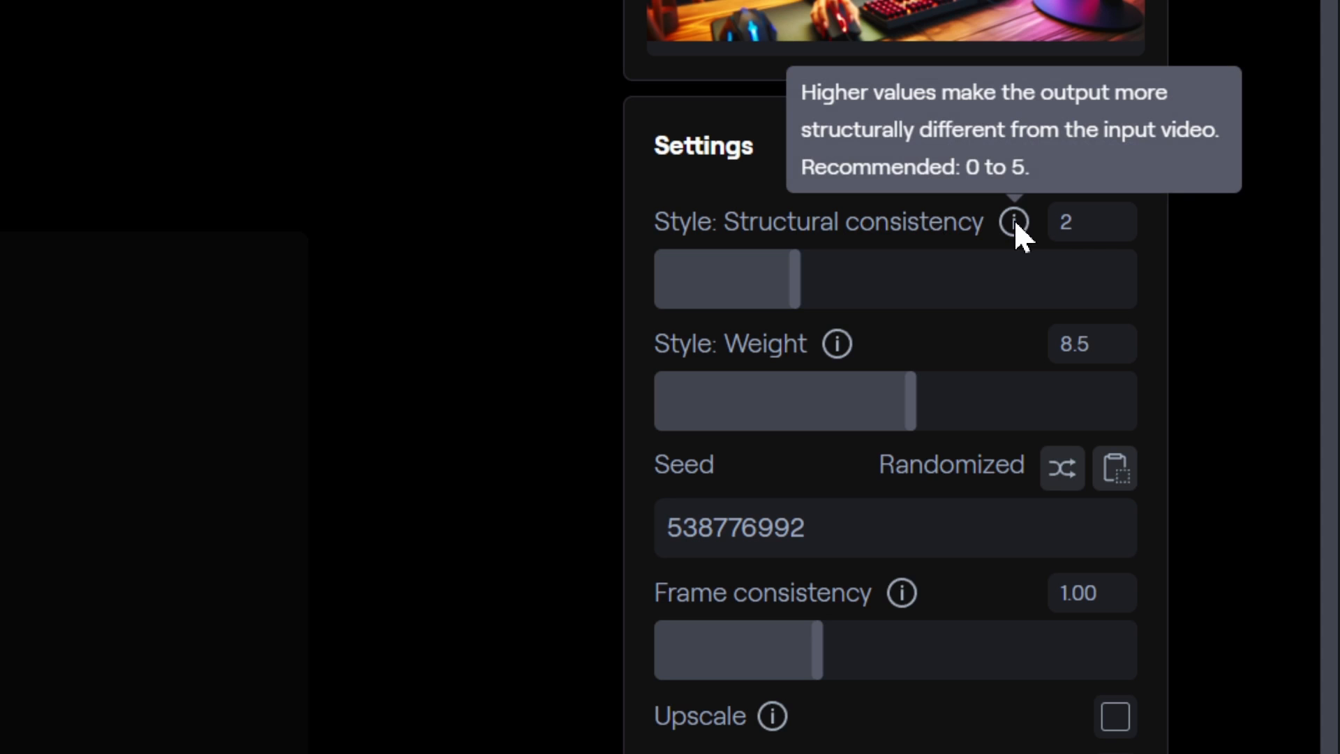
# Review the advanced options and scroll down to the neon-lit style previews.
pyautogui.scroll(-3)
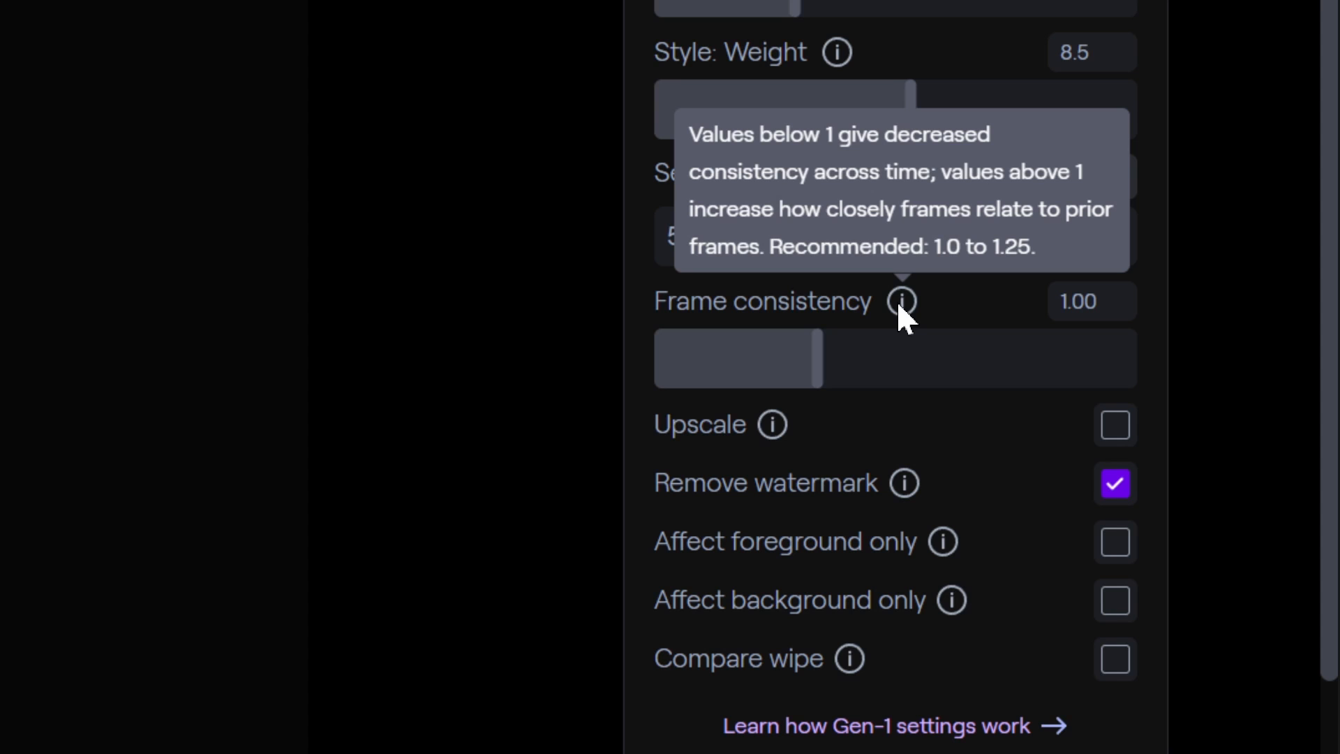
pyautogui.scroll(-3)
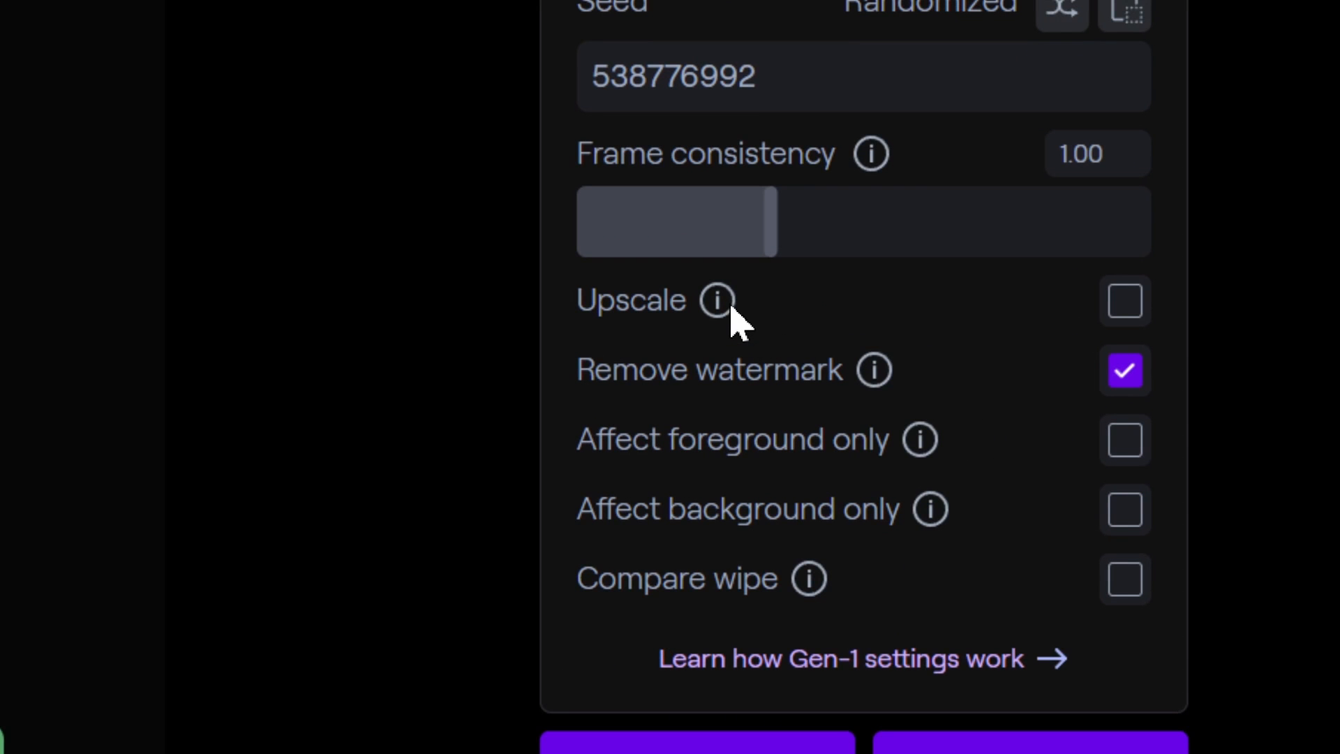
pyautogui.moveTo(931, 453)
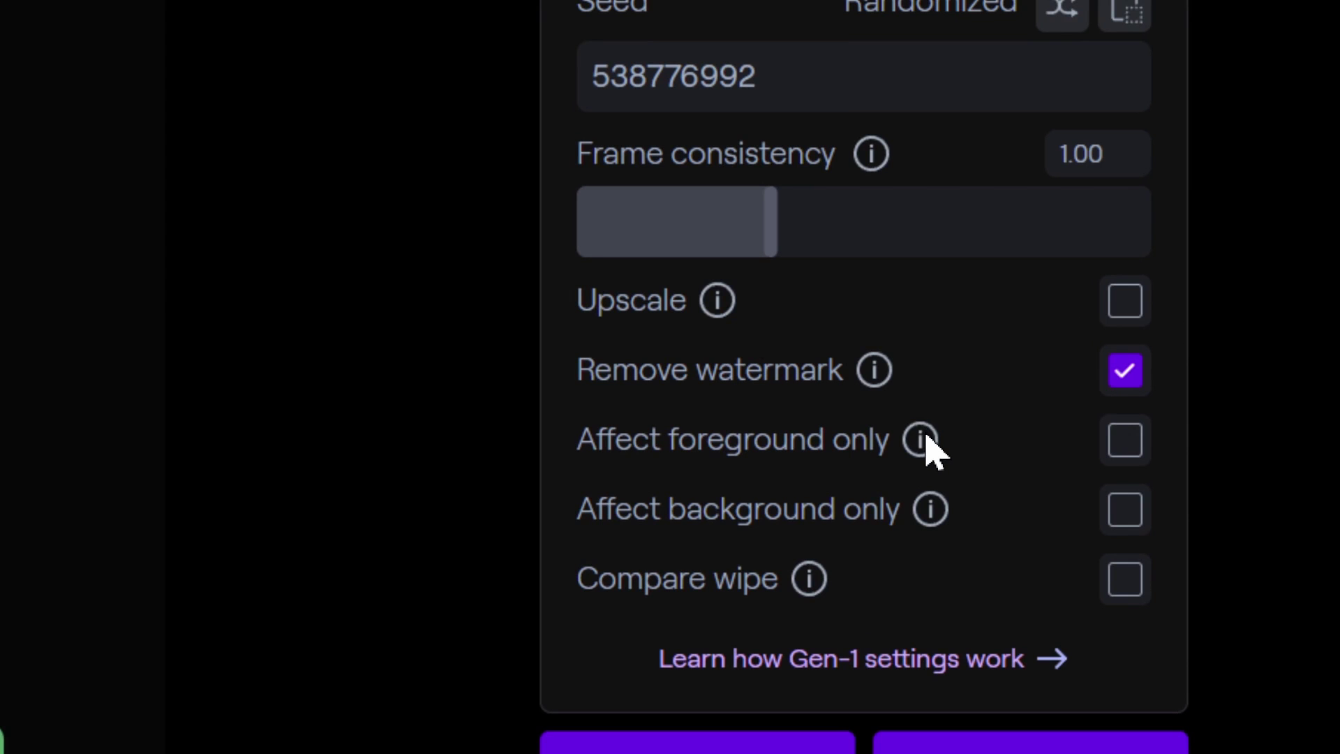
pyautogui.moveTo(922, 440)
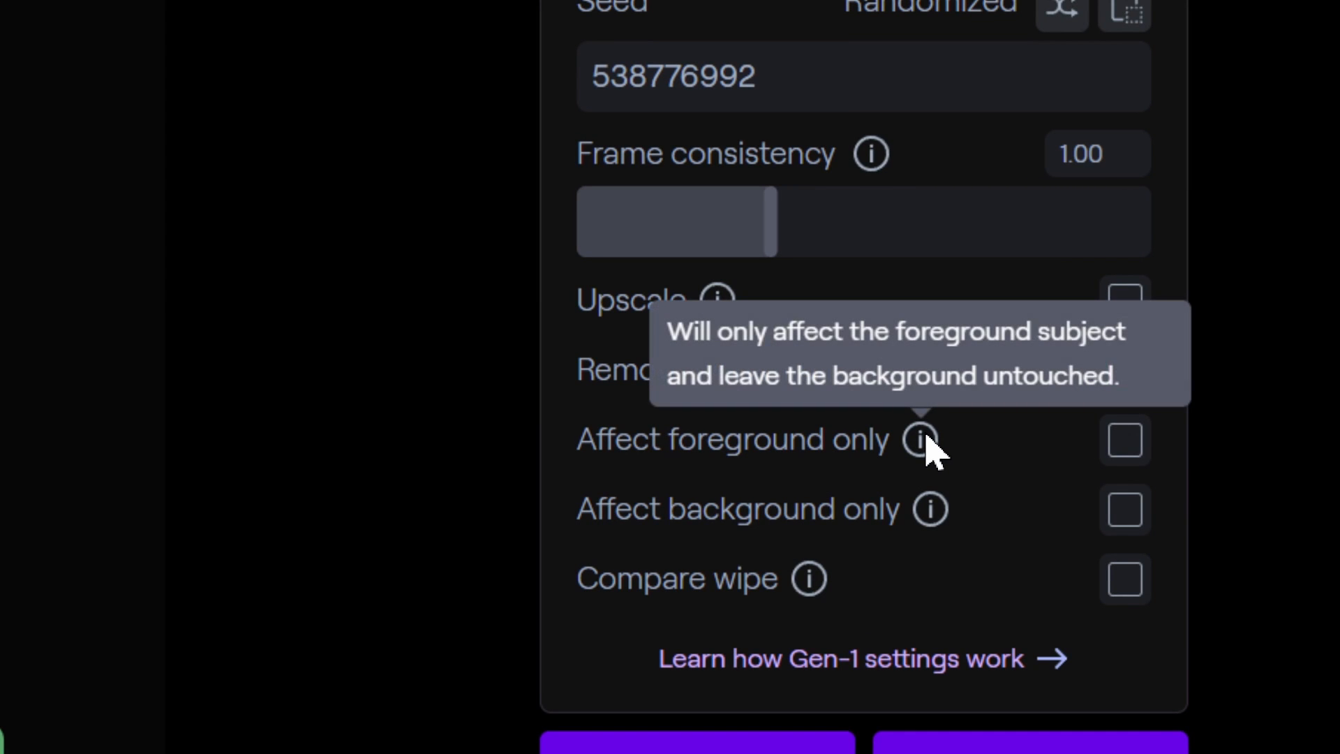
pyautogui.click(1123, 369)
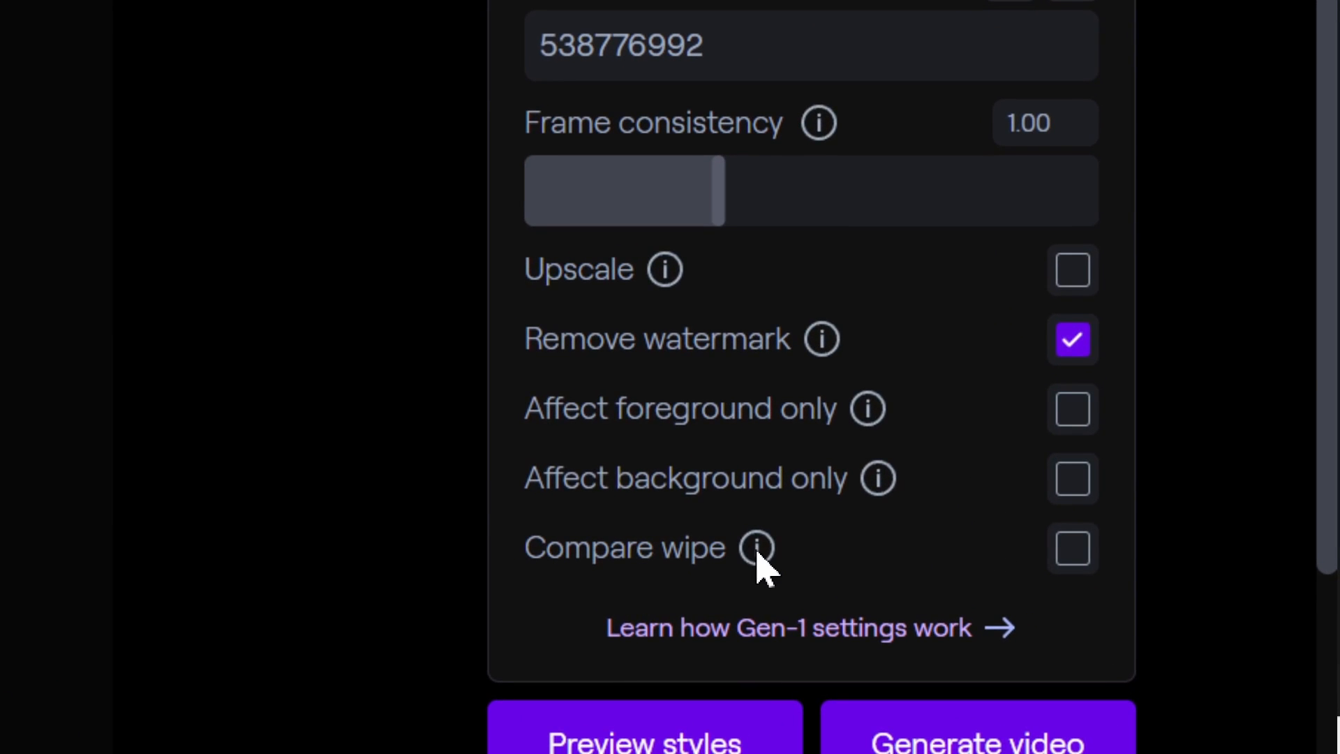
pyautogui.moveTo(755, 547)
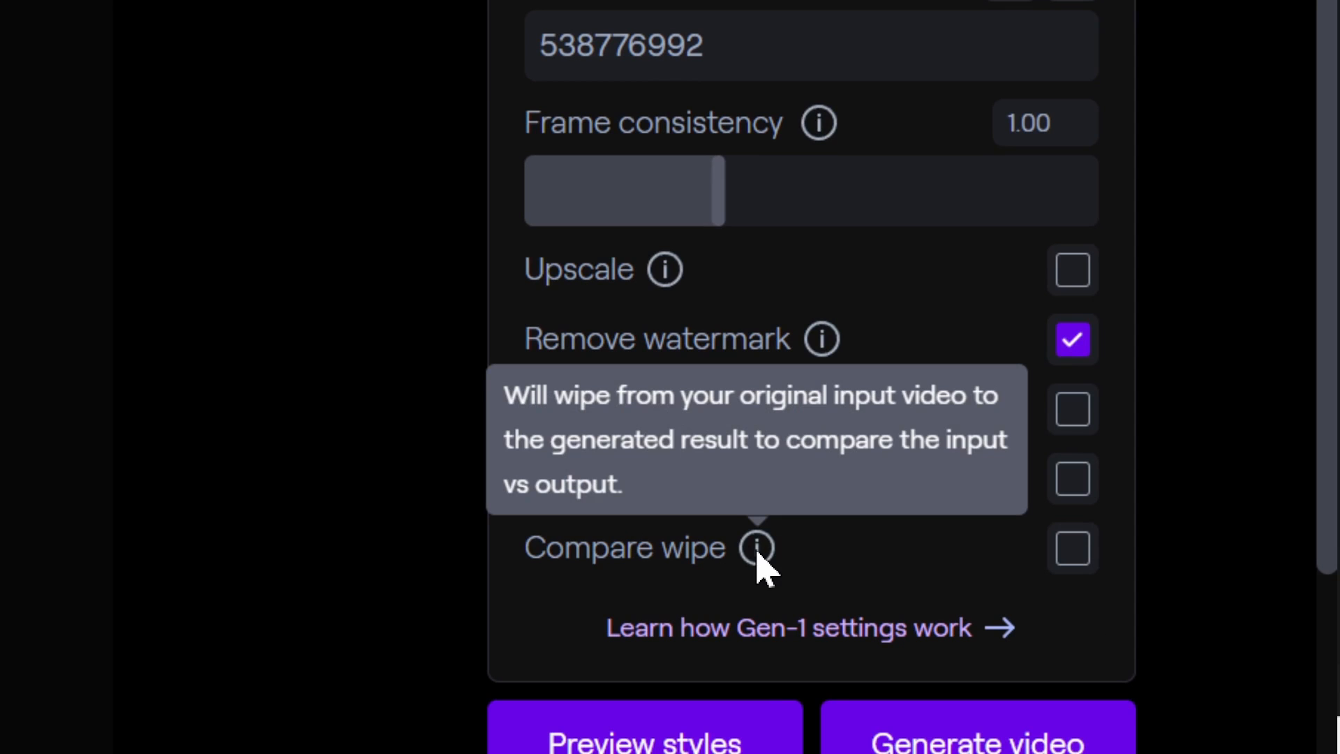
pyautogui.scroll(3)
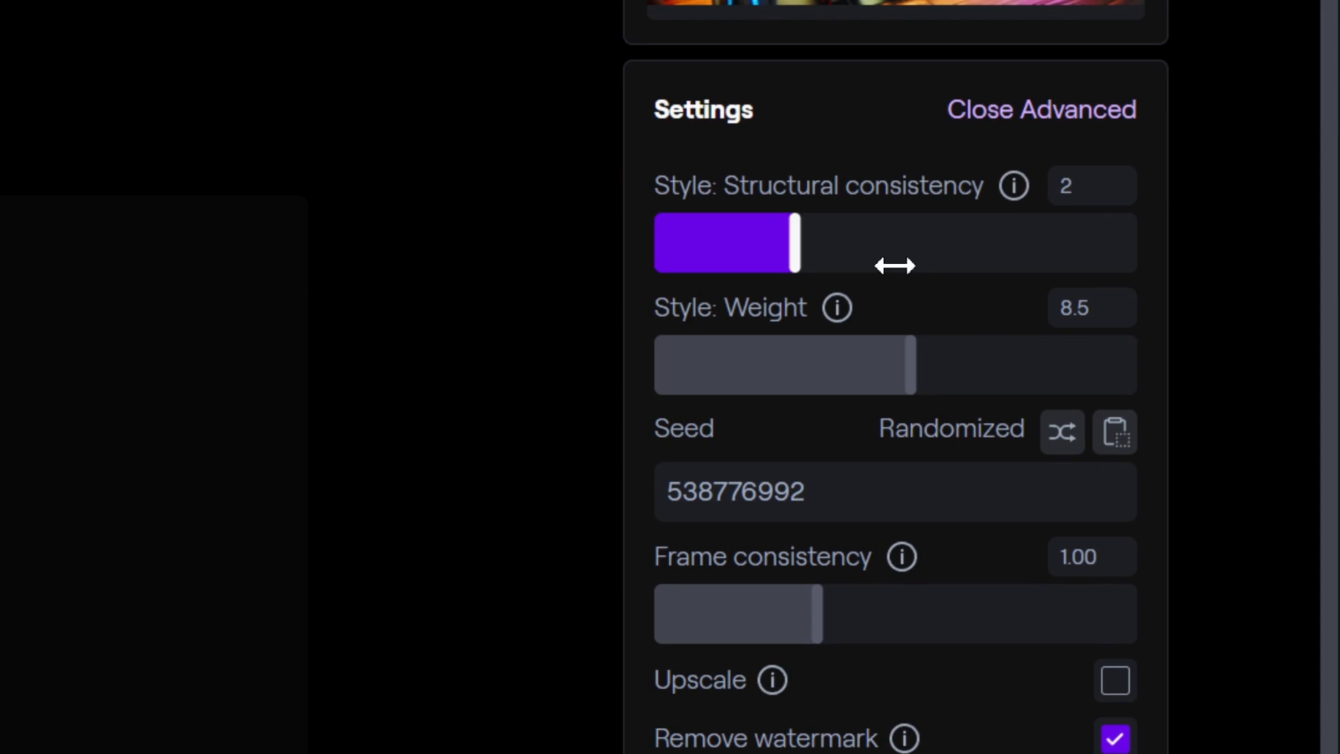
pyautogui.scroll(-3)
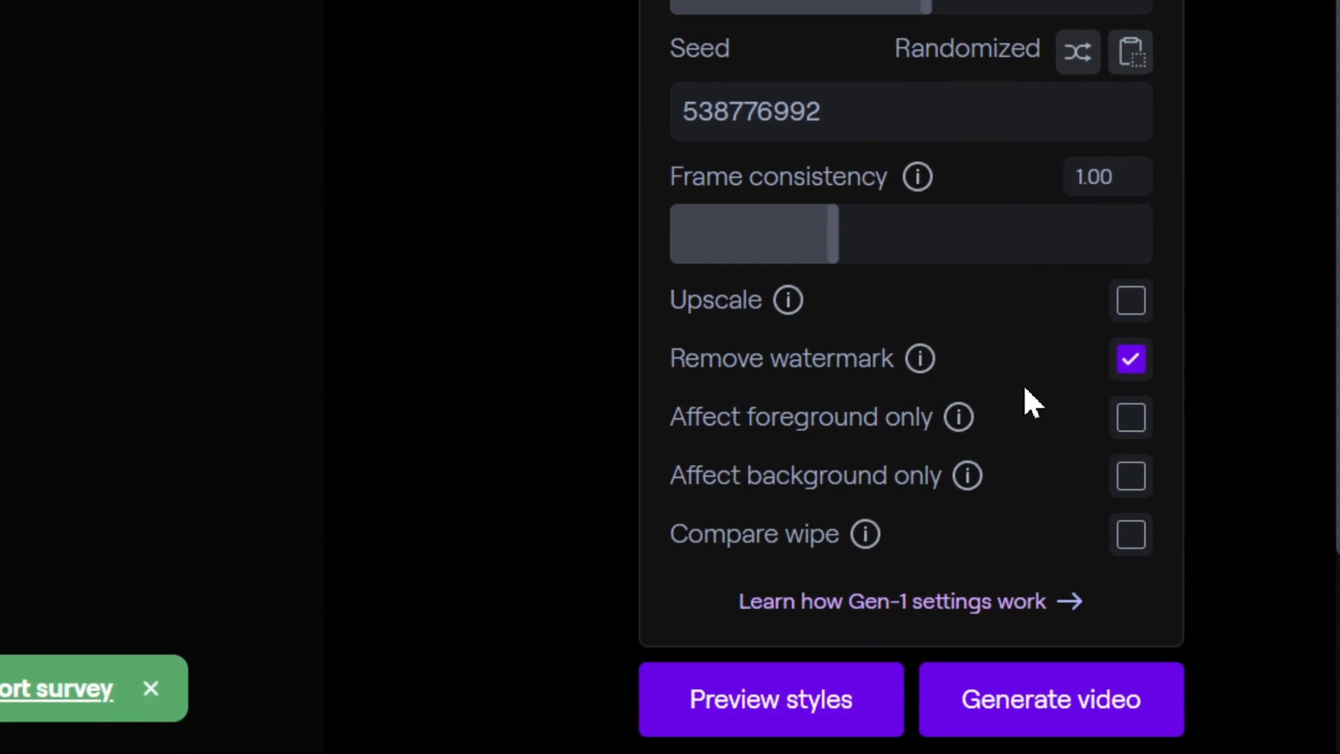
pyautogui.scroll(-3)
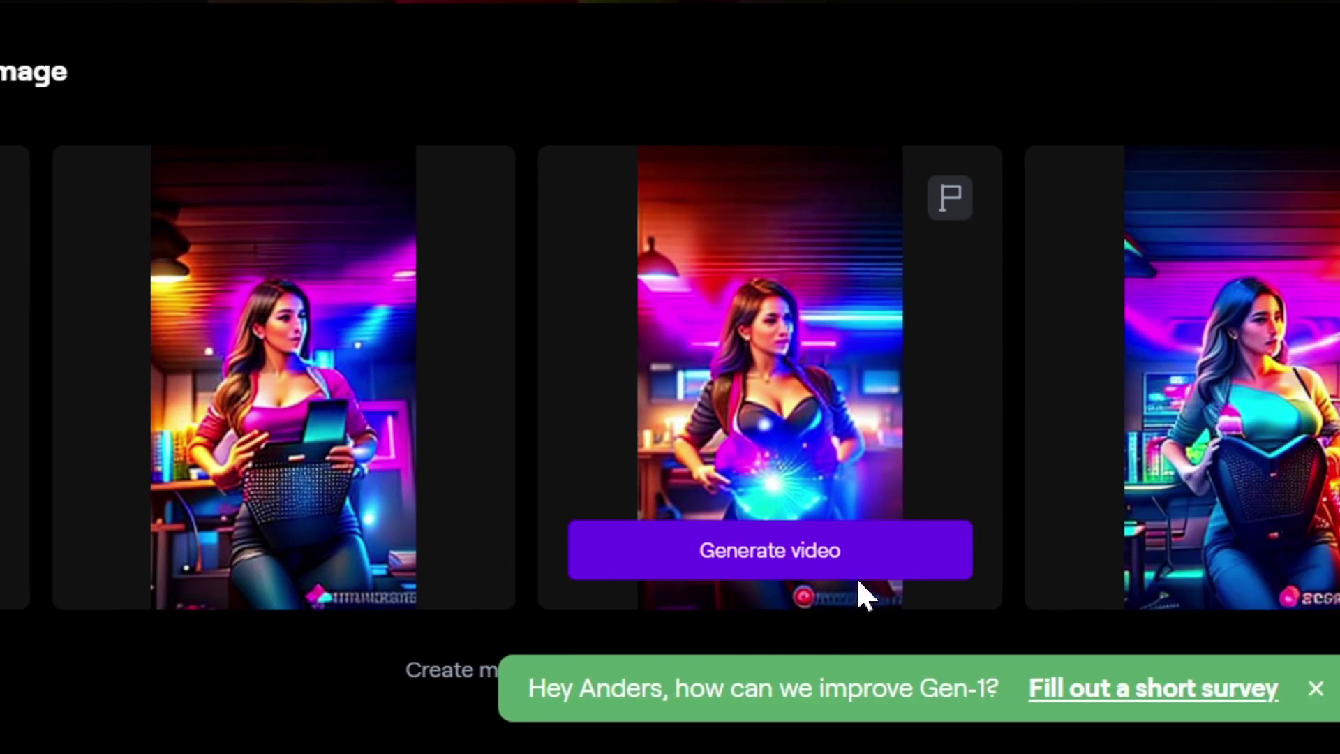
pyautogui.scroll(-3)
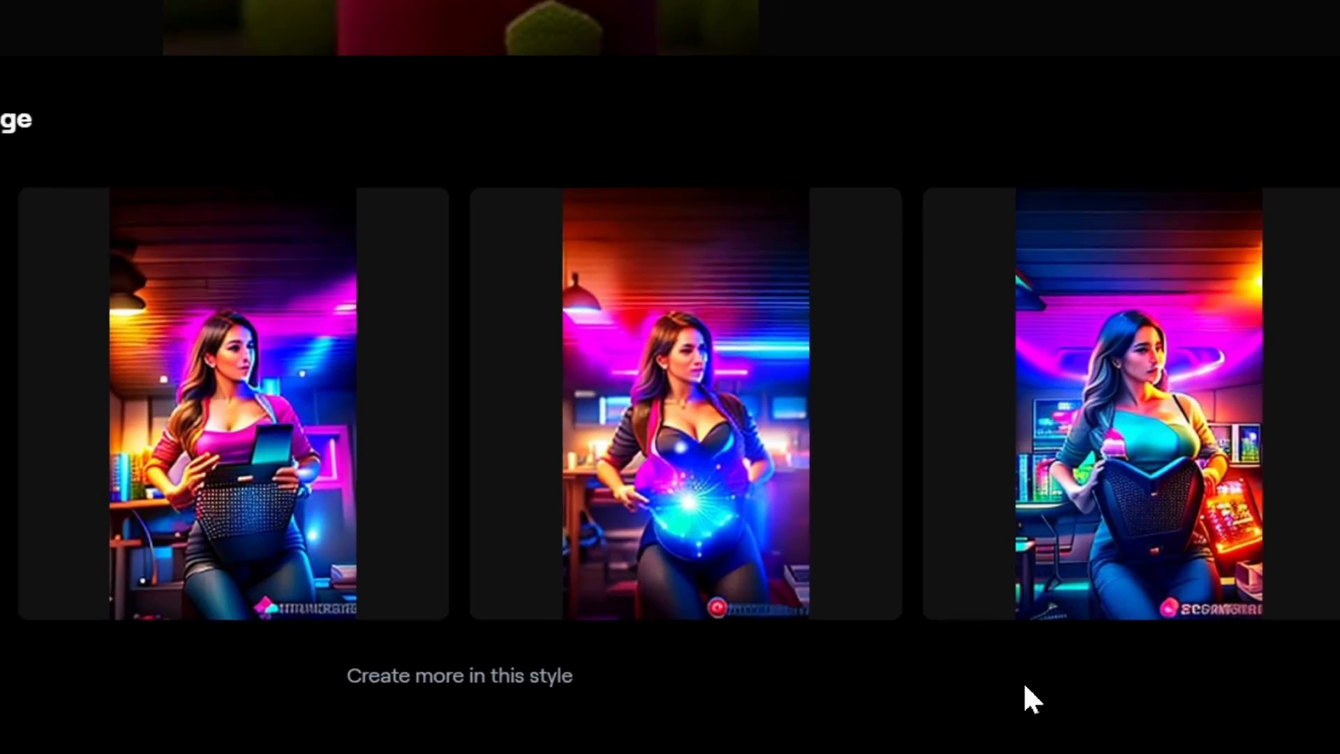
pyautogui.scroll(-3)
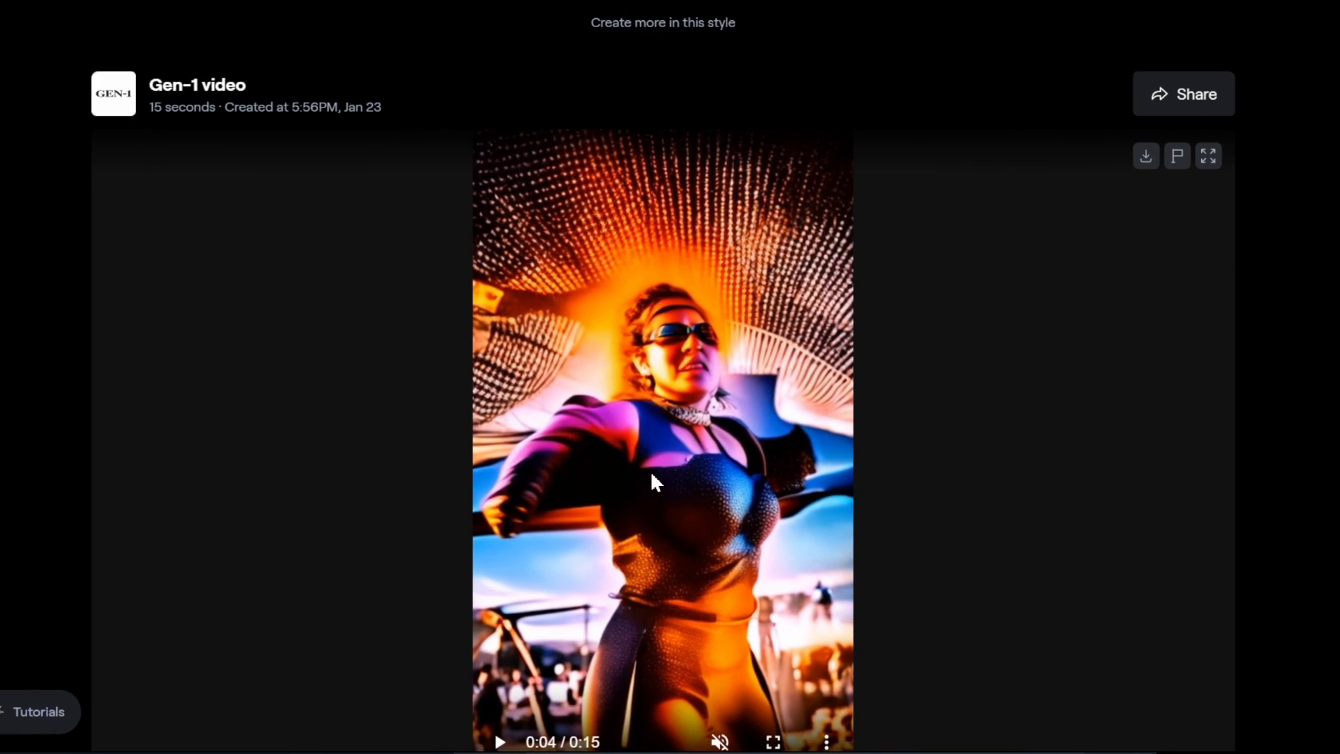
pyautogui.scroll(-3)
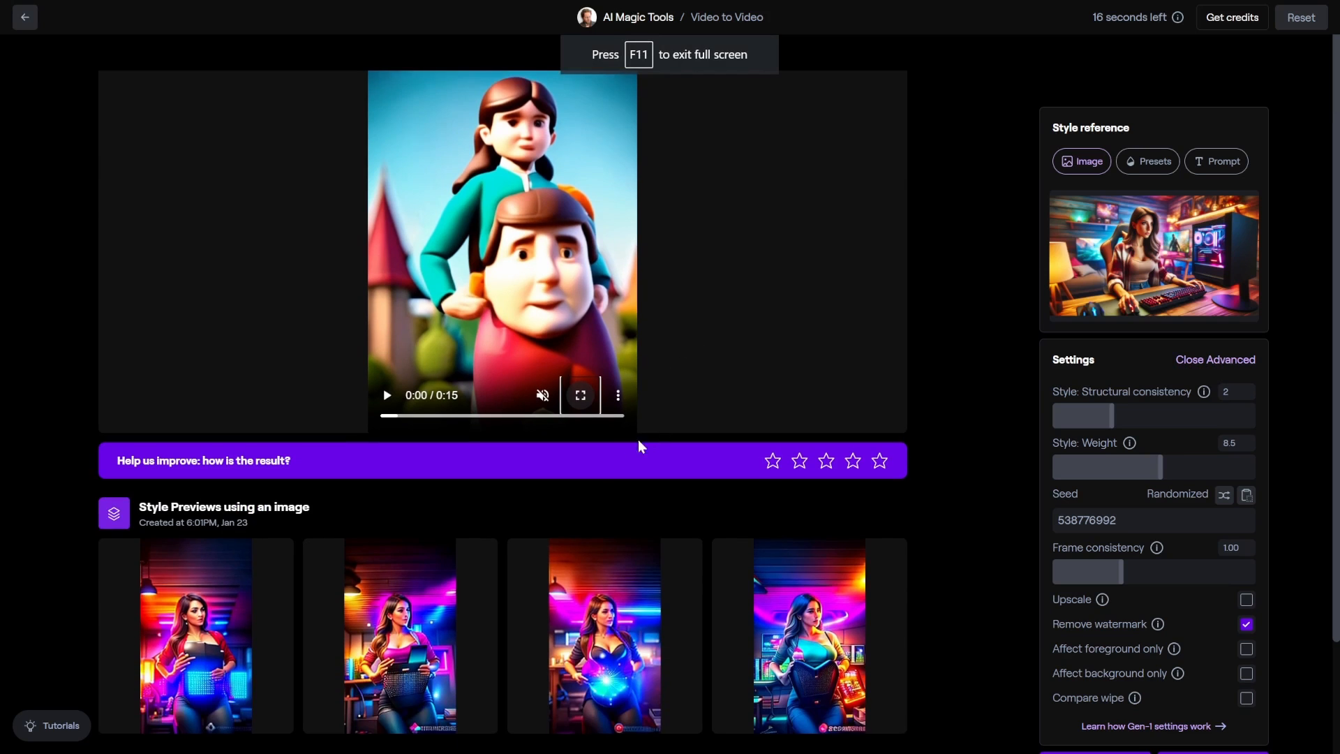
# Scroll the page while the neon-style Gen-1 dance video renders.
pyautogui.scroll(-3)
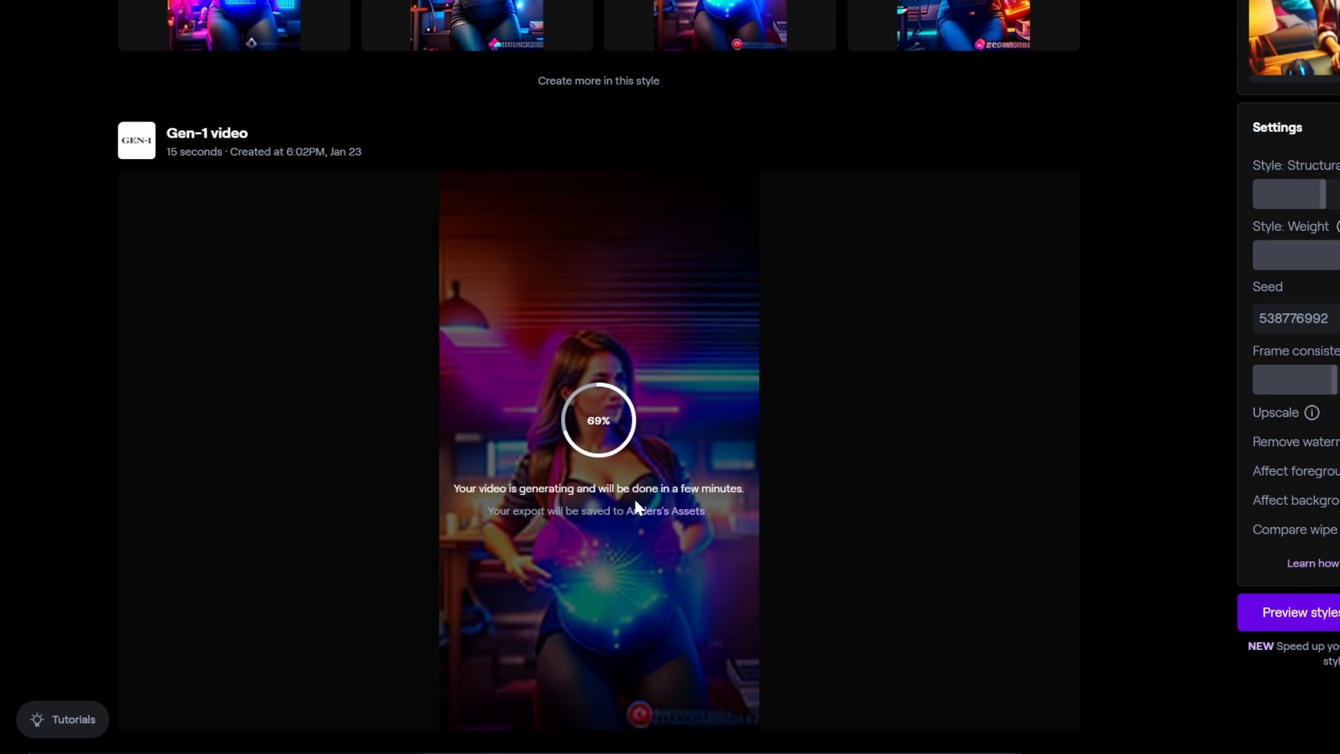
pyautogui.moveTo(611, 632)
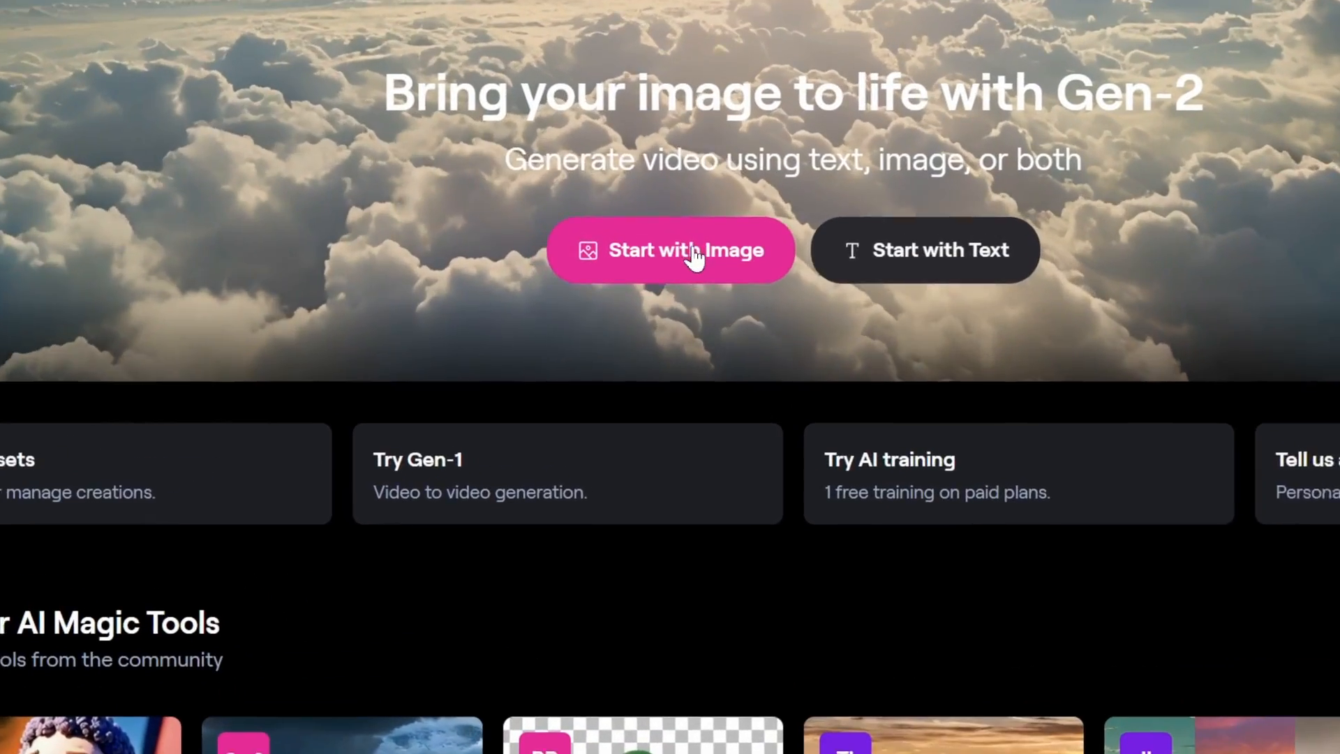
# Start a Gen-2 video from the DALL·E beach image and paint the girl with Motion Brush 1.
pyautogui.click(670, 250)
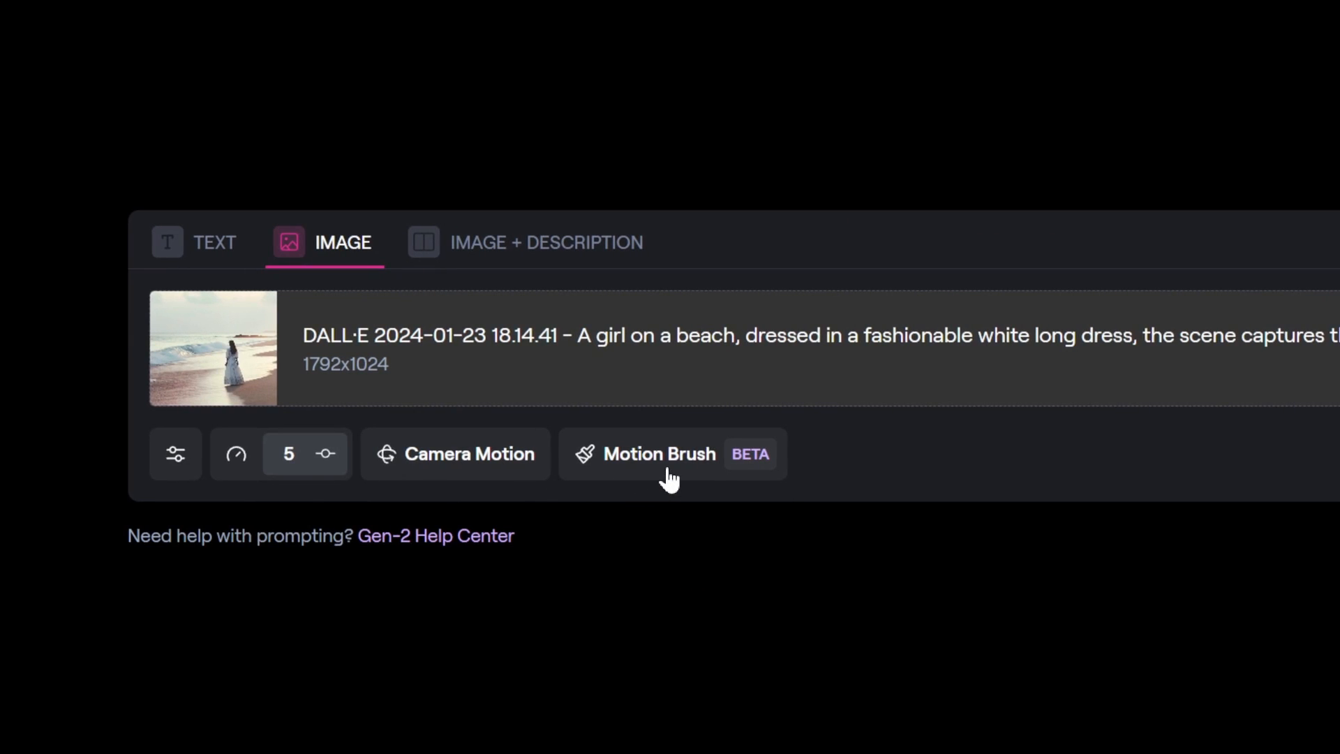
pyautogui.click(659, 454)
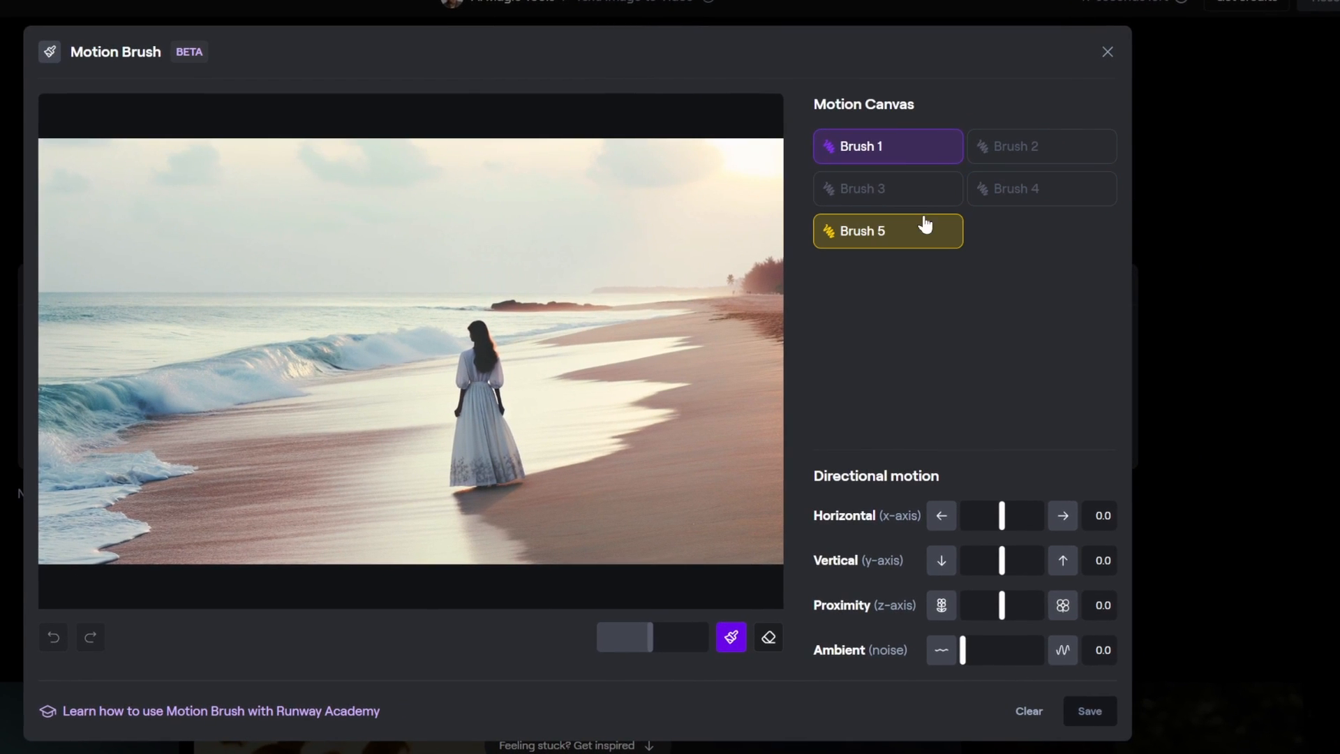
pyautogui.click(886, 145)
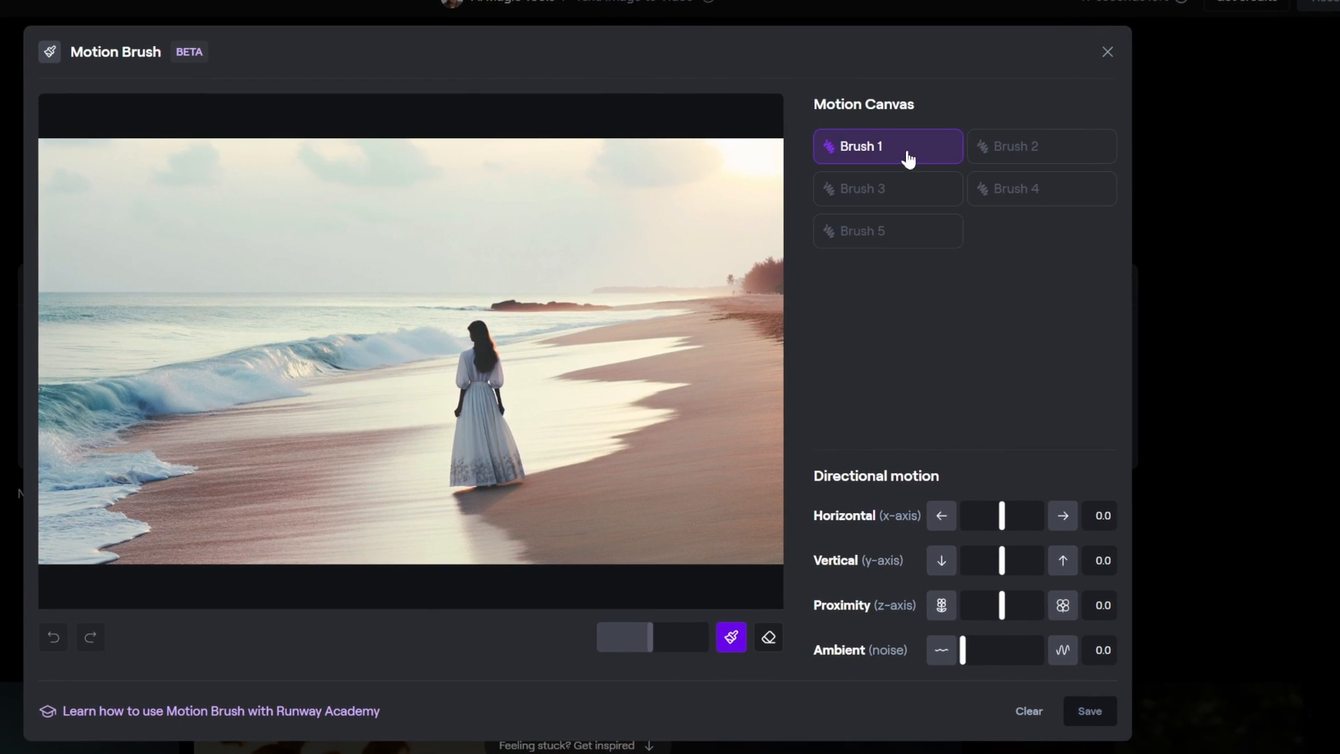
pyautogui.click(653, 481)
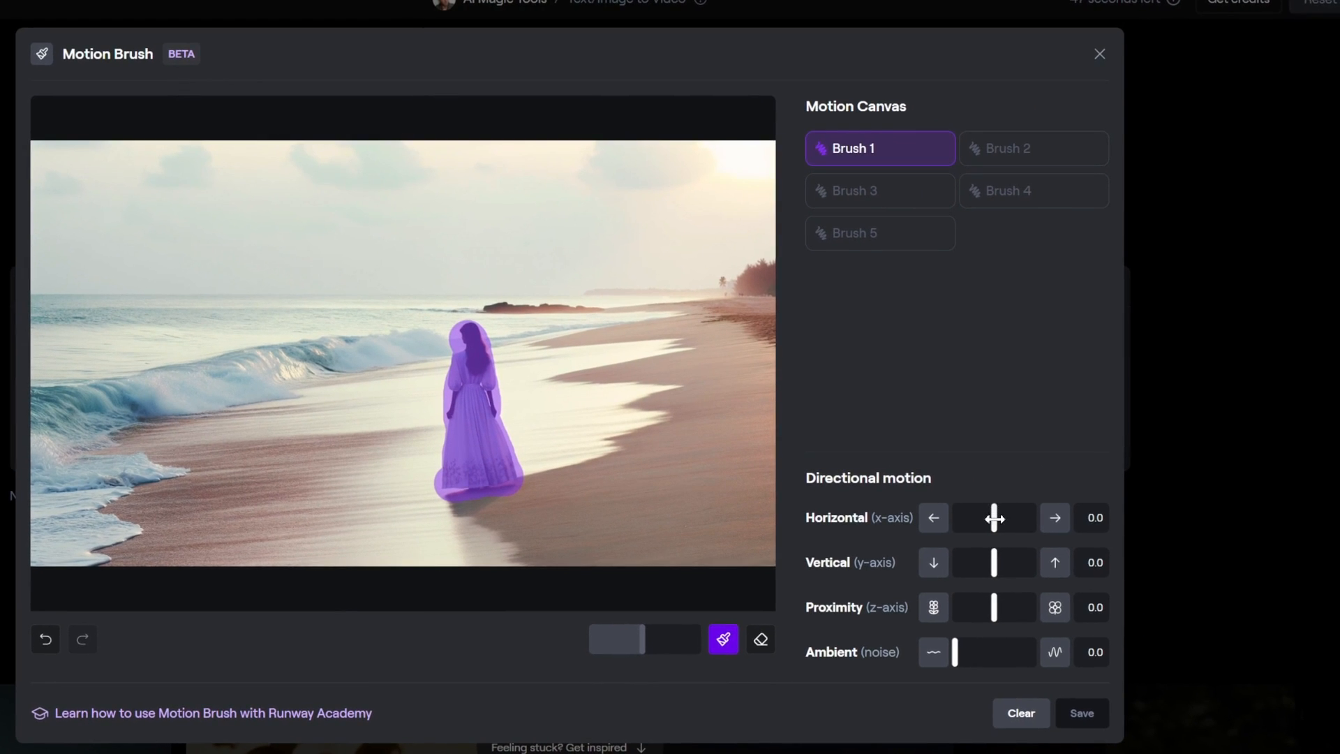
# Give the painted girl horizontal motion 10.0 and ambient 6.5, then save the settings.
pyautogui.click(932, 517)
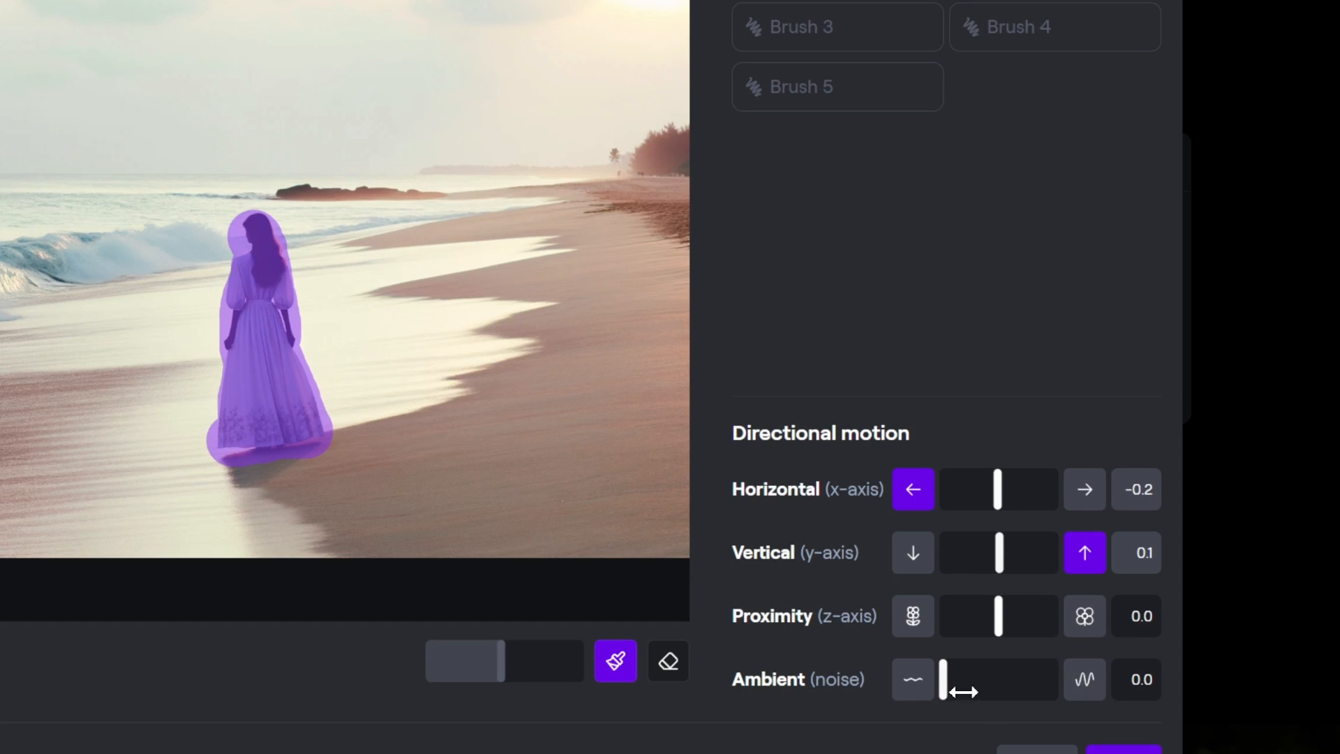
pyautogui.scroll(-3)
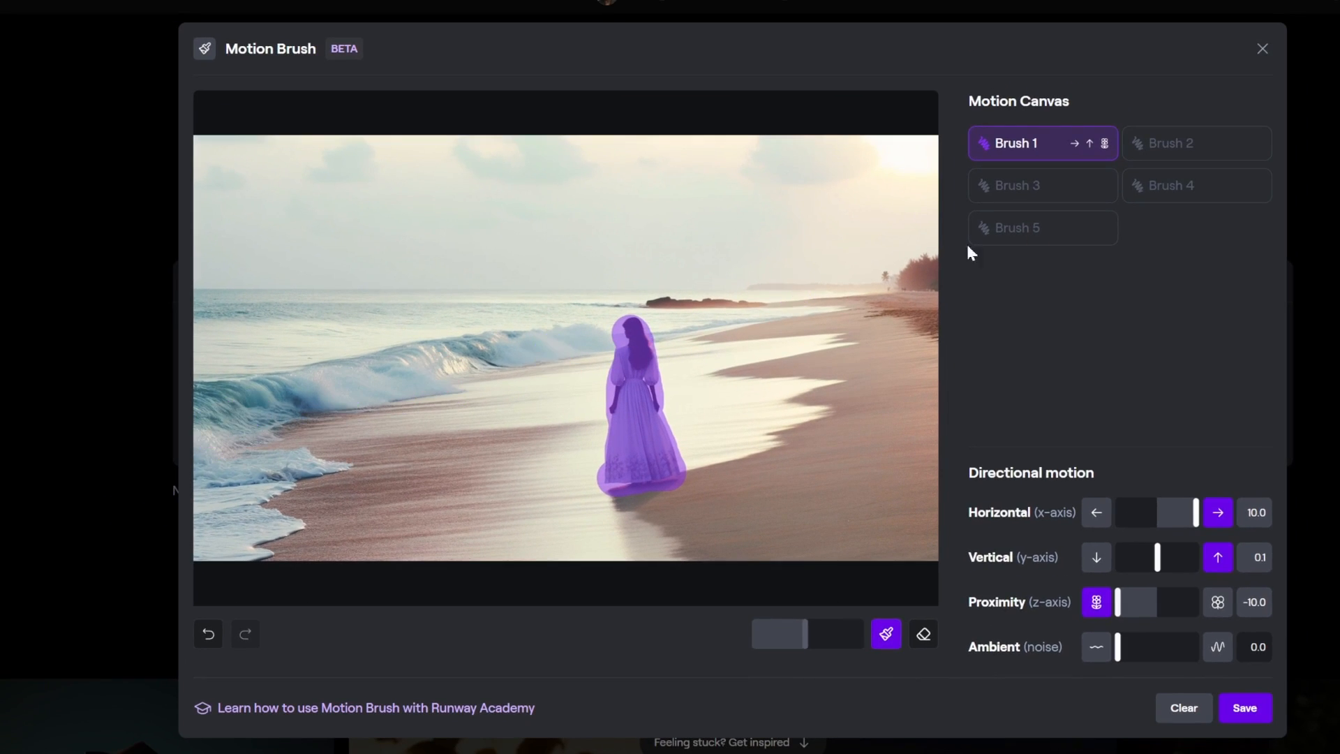
pyautogui.click(1195, 142)
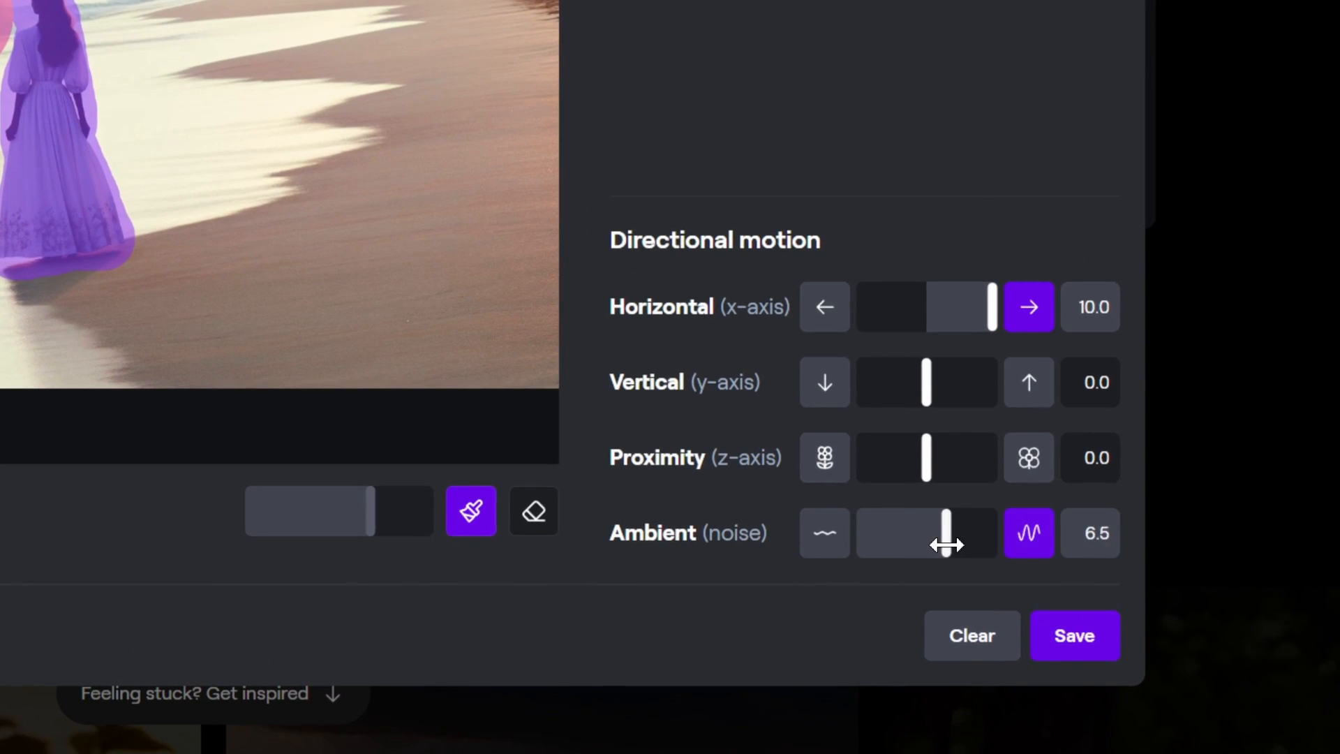
pyautogui.click(1073, 635)
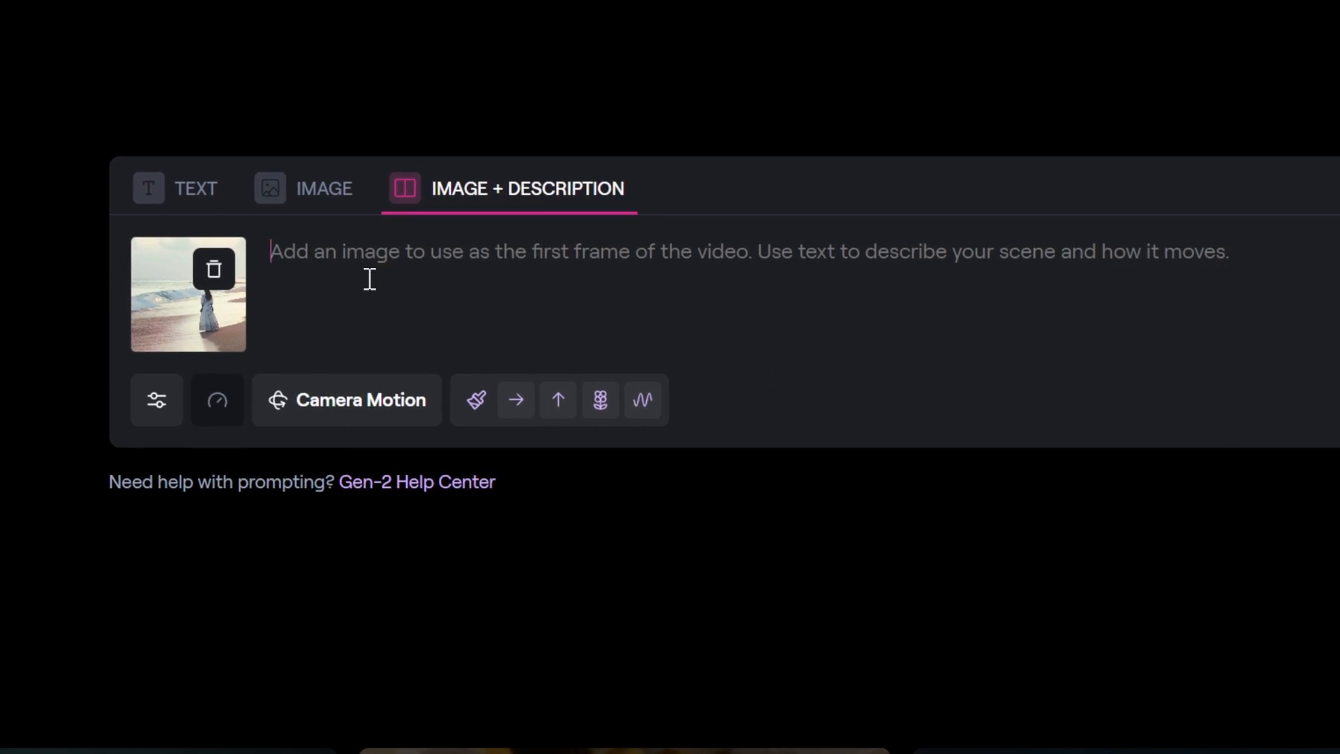
# Prompt 'girl on the beach dressed in a white dress and the waves crashing agains the beach' and generate the 4-second clip.
pyautogui.write('girl on the beach dressed in a white dress and the waves crashing agains the beach')
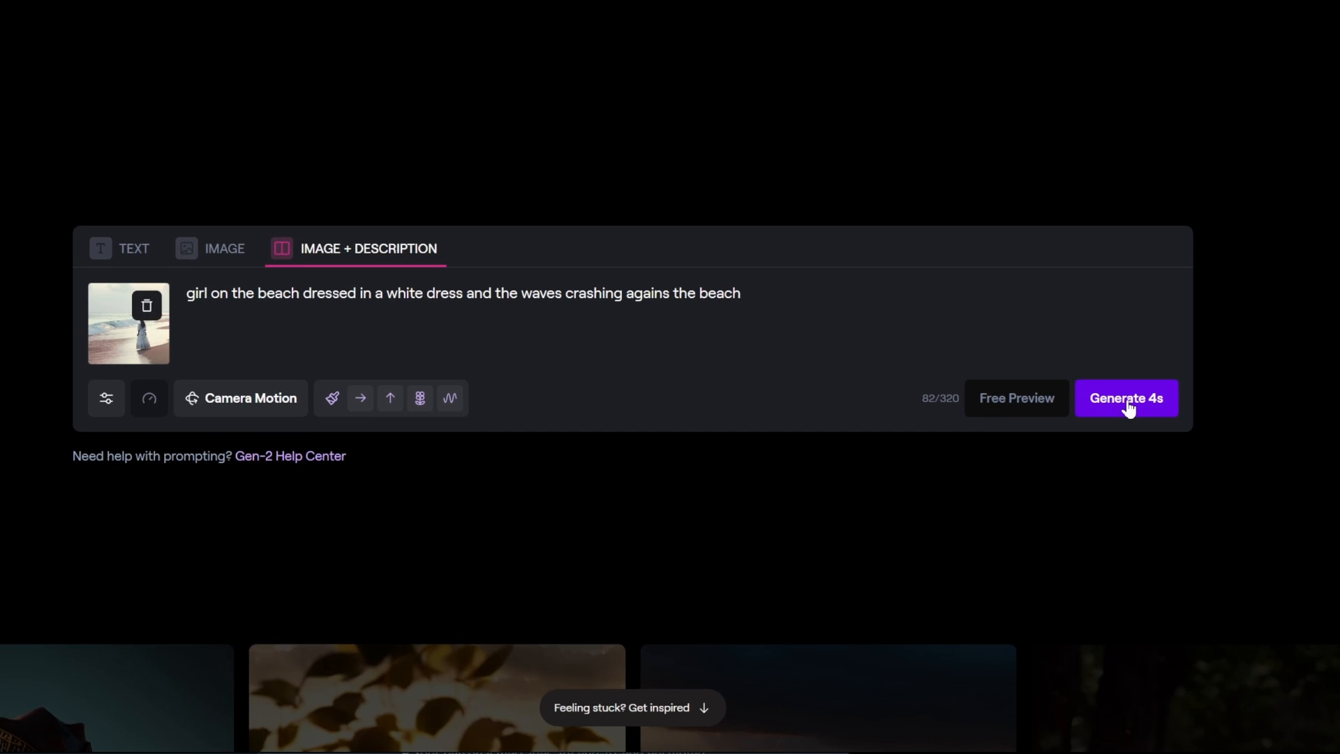
pyautogui.click(1125, 396)
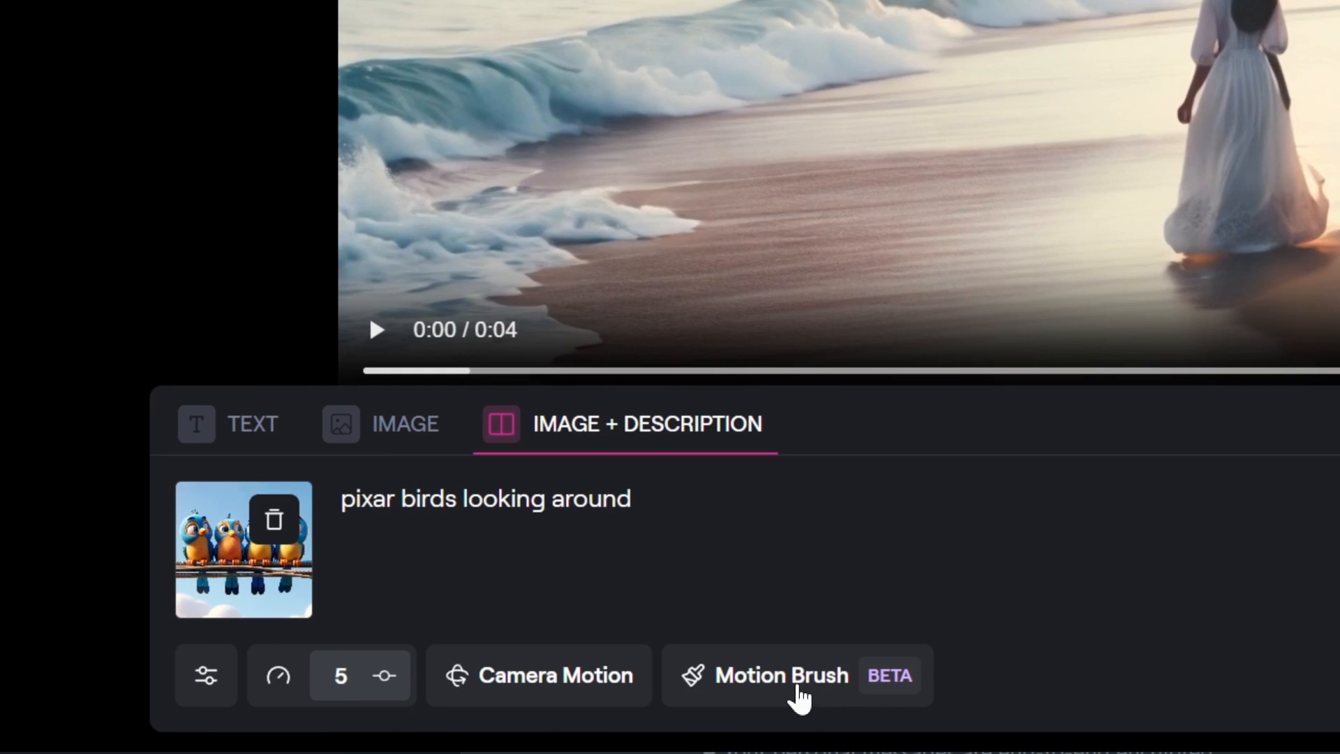
# Paint Motion Brushes over the four Pixar birds with separate directions, save, and return Home.
pyautogui.click(780, 674)
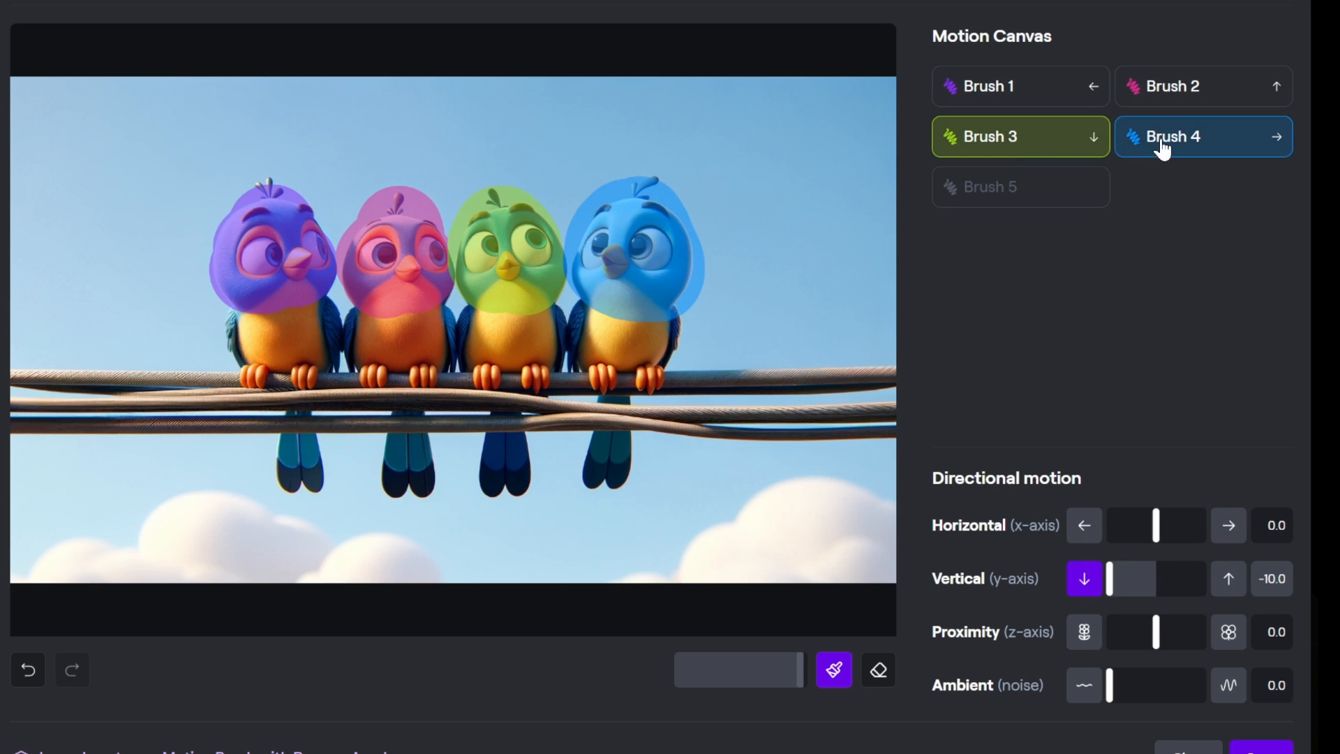
pyautogui.click(1202, 136)
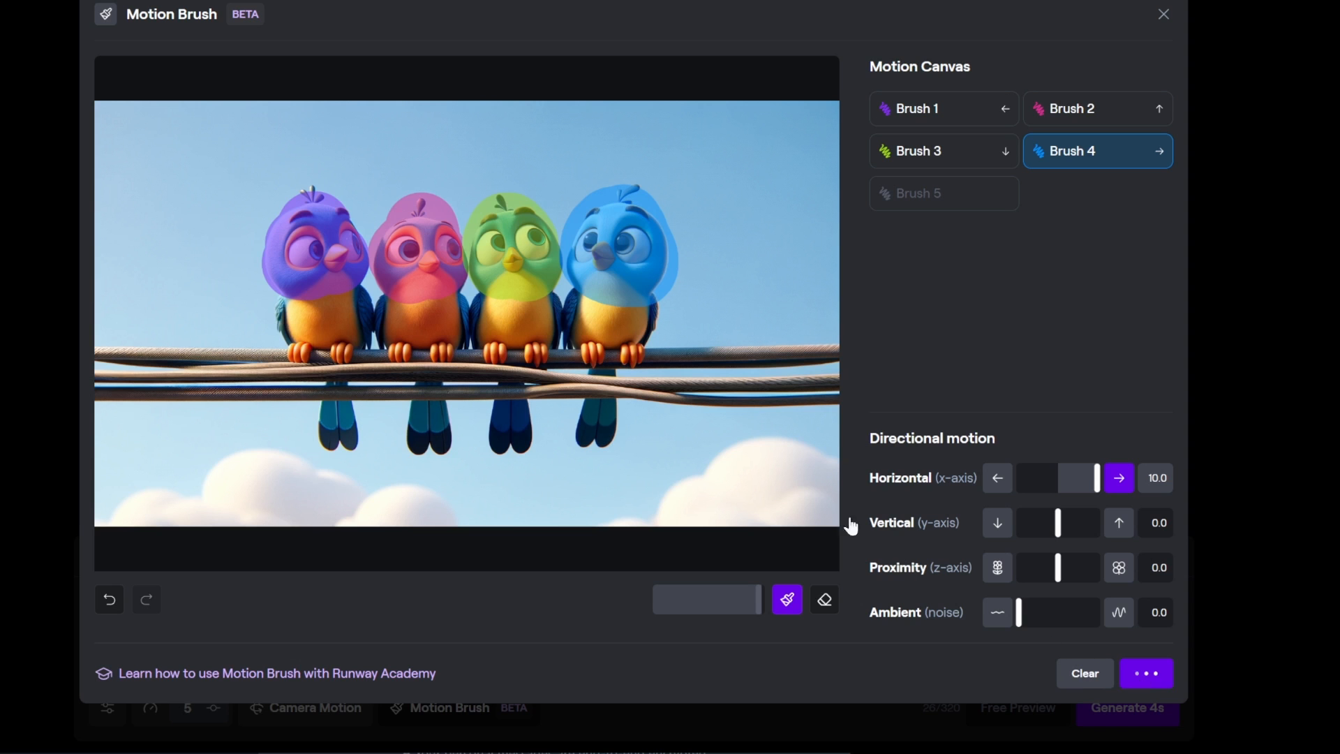
pyautogui.click(1161, 14)
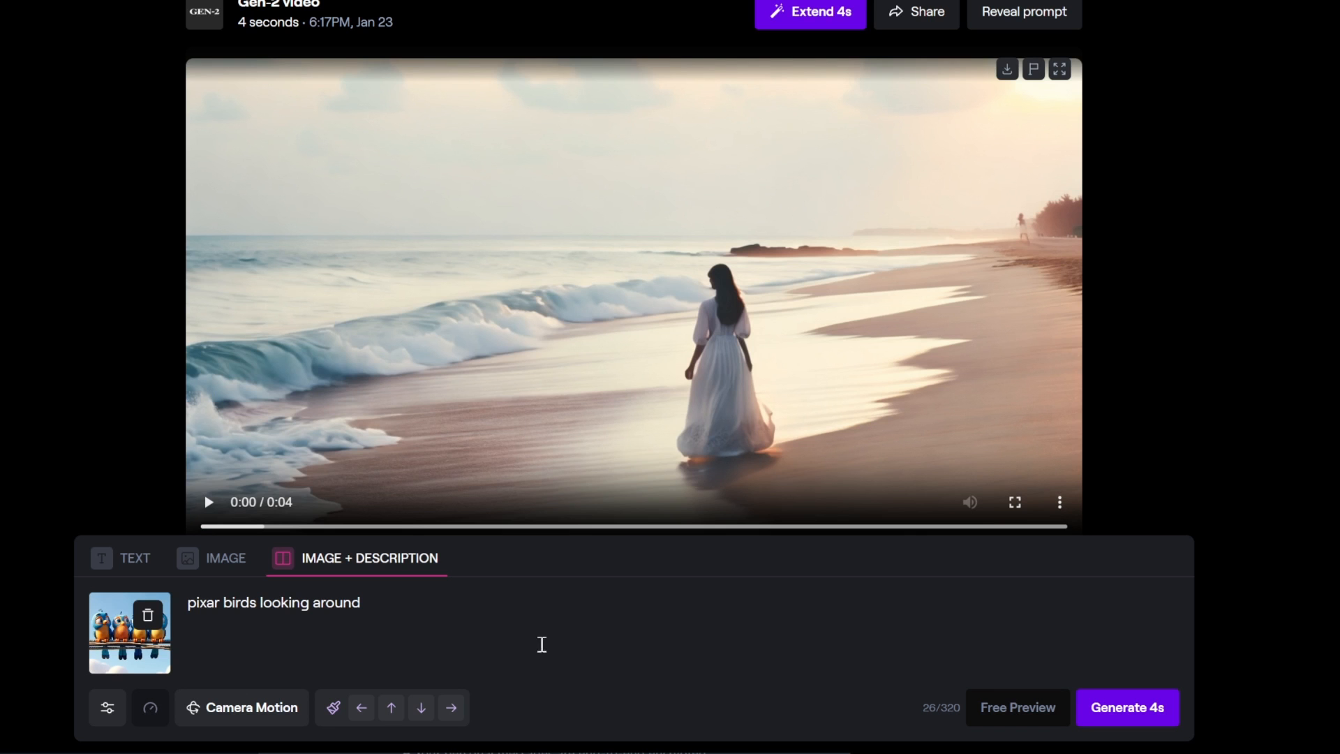
pyautogui.click(1014, 501)
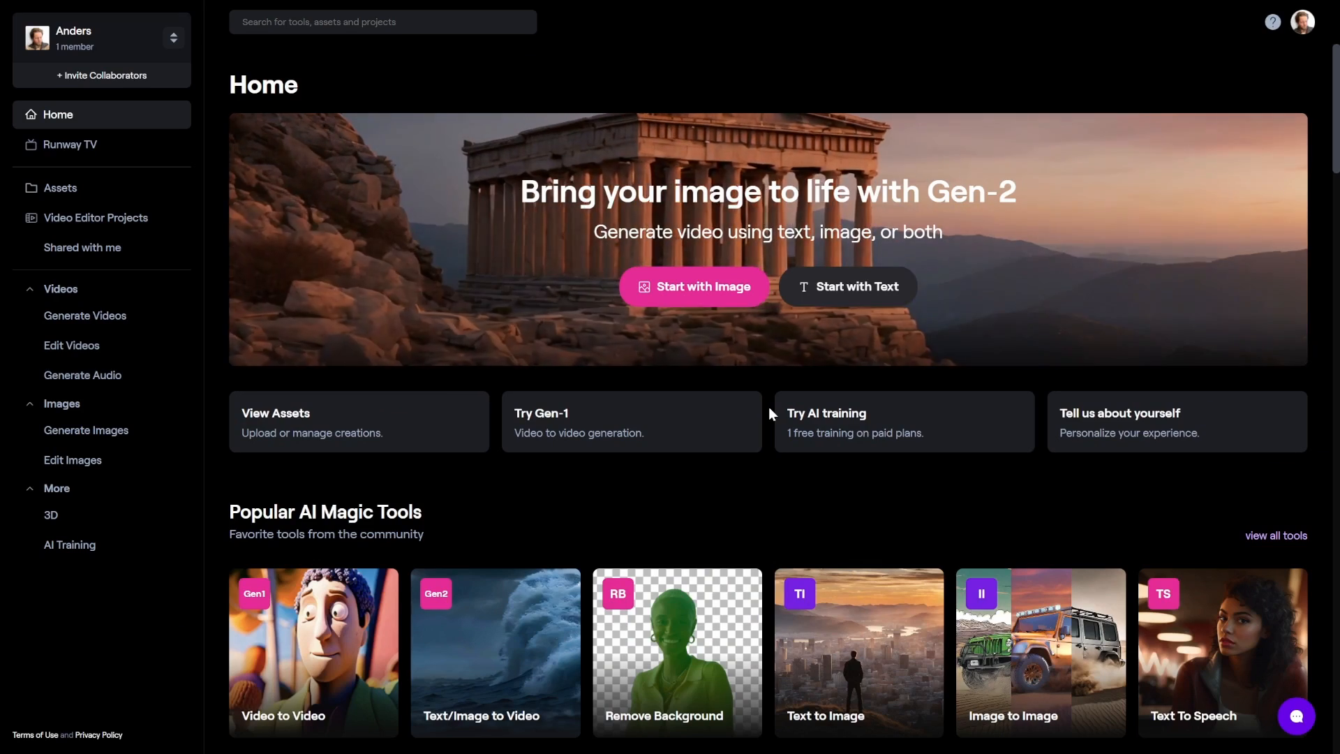
# Scroll down through the full AI Magic Tools grid and back up.
pyautogui.scroll(-3)
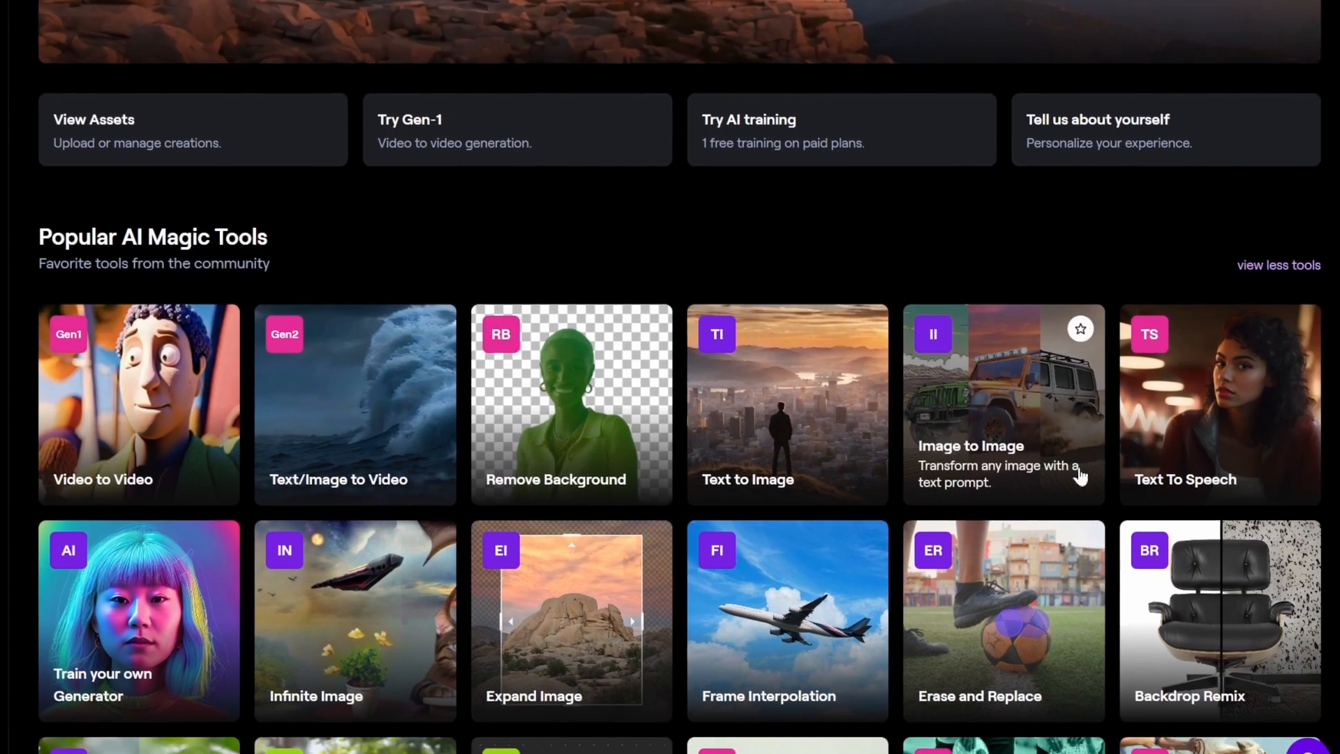
pyautogui.scroll(-3)
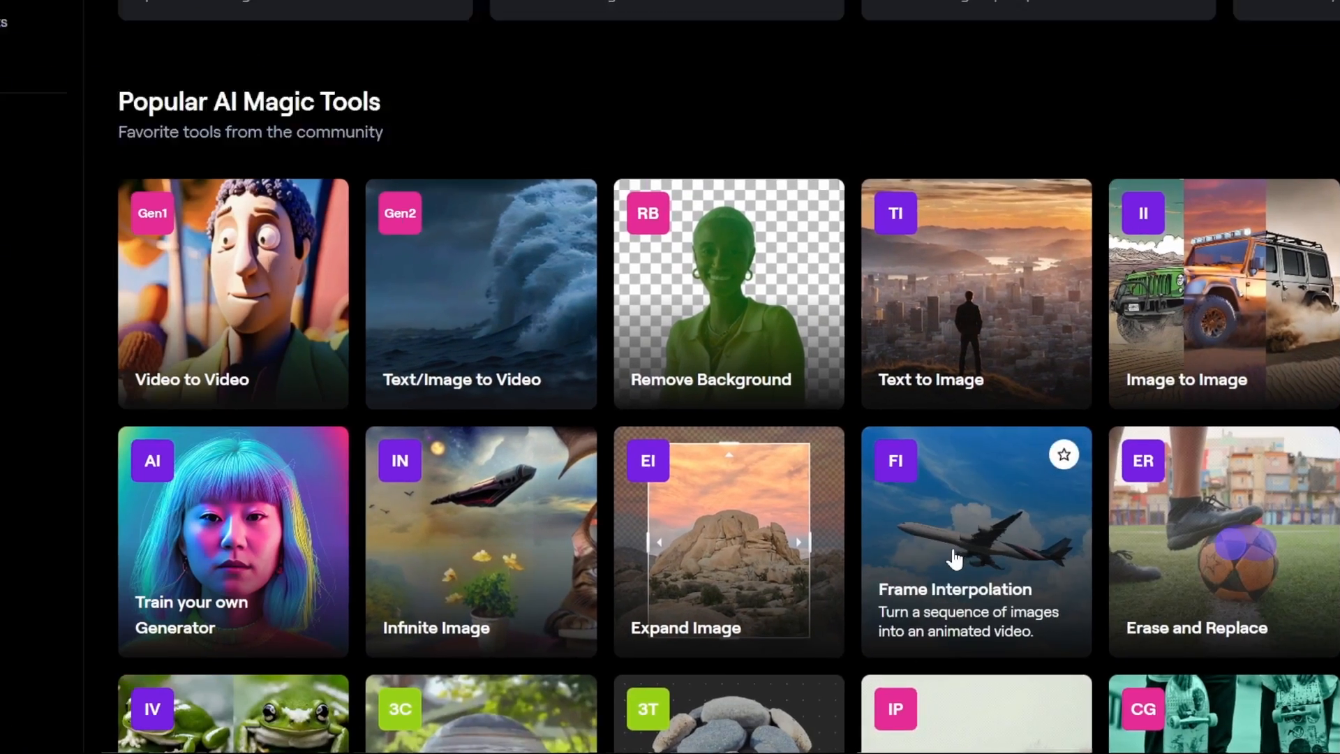
pyautogui.scroll(-3)
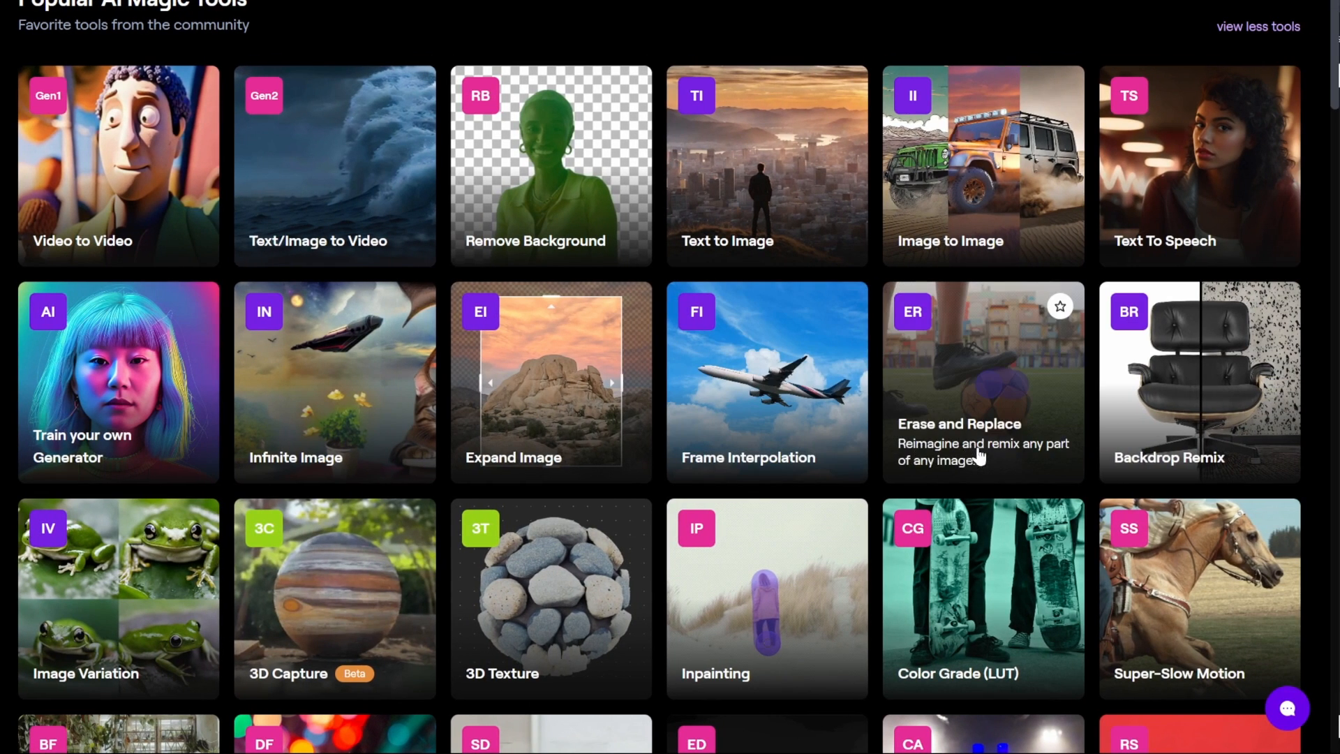
pyautogui.scroll(-3)
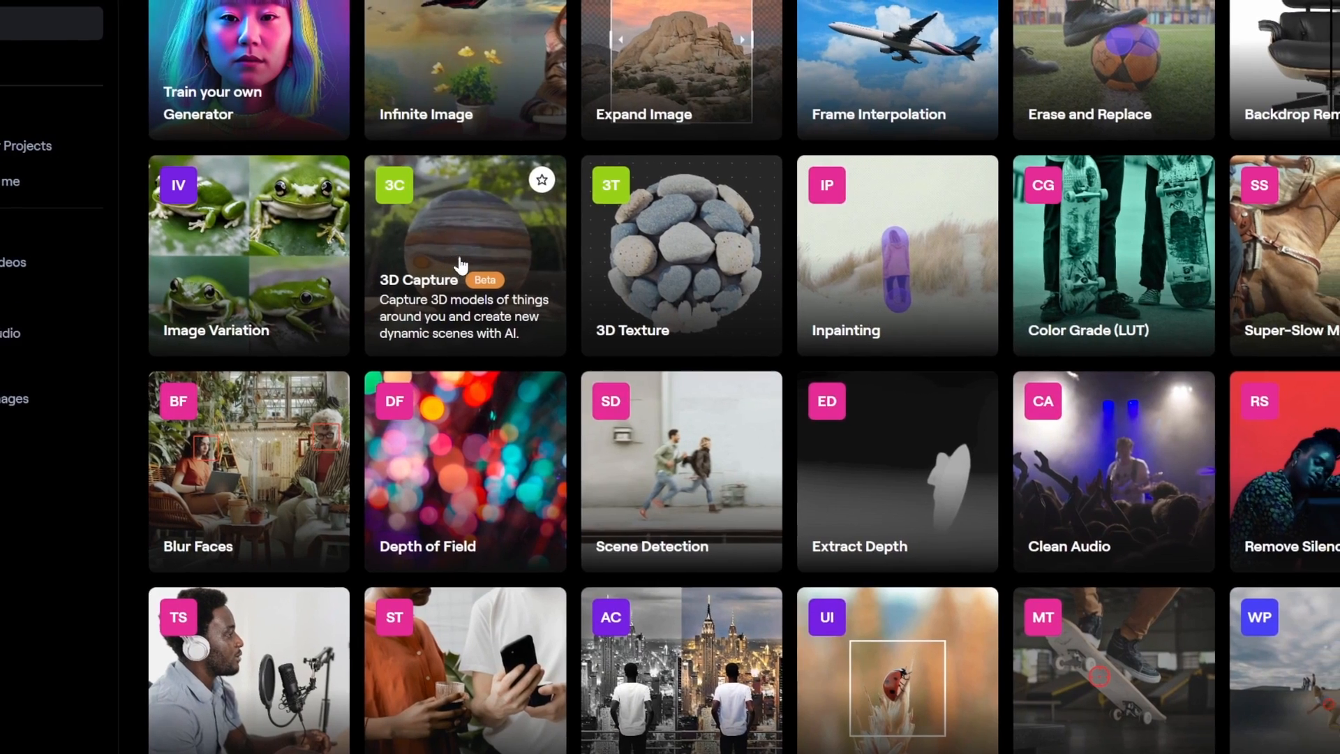
pyautogui.scroll(-3)
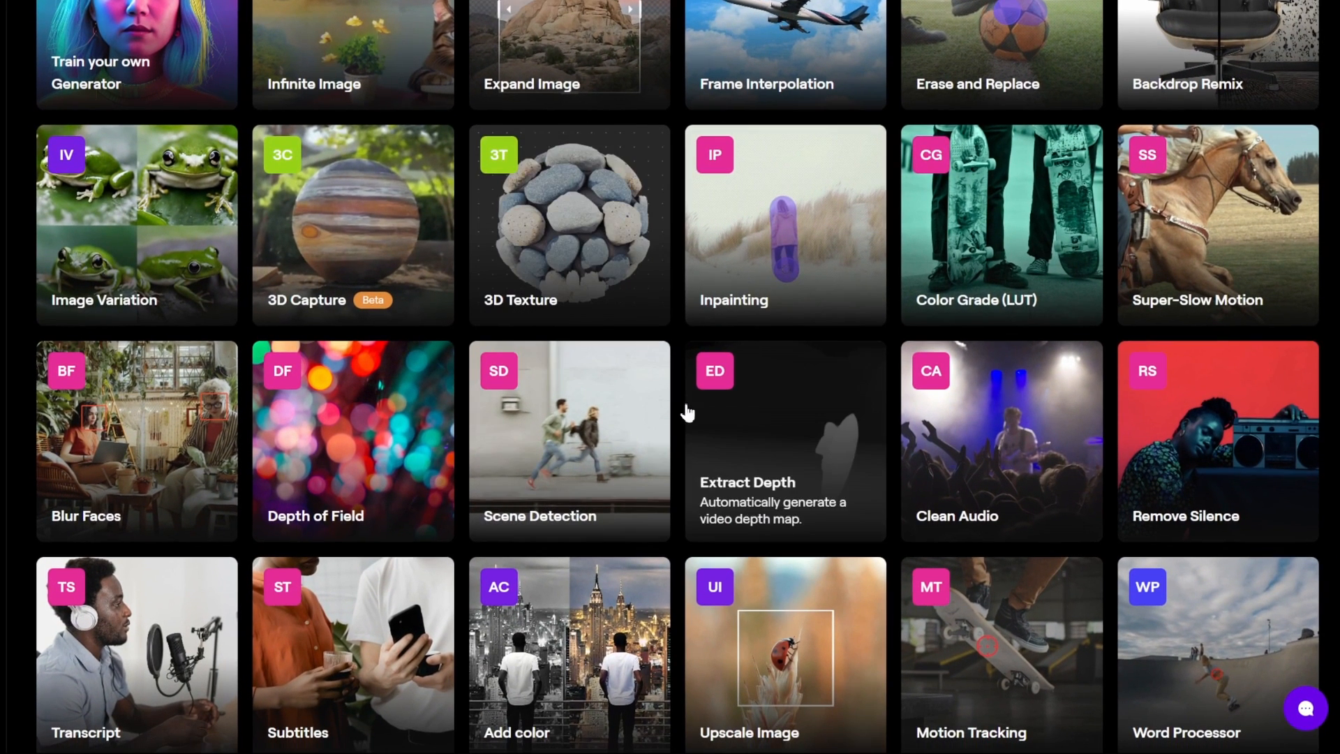
pyautogui.moveTo(567, 334)
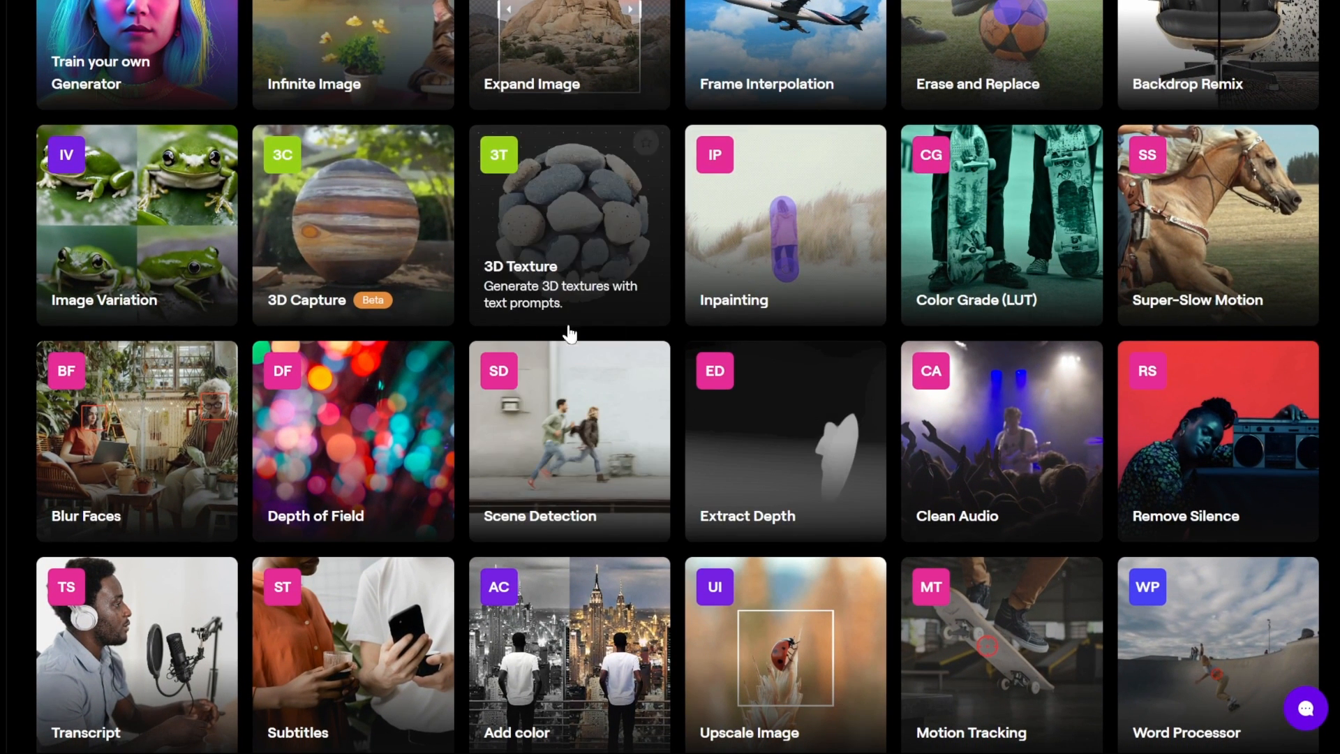
pyautogui.moveTo(461, 339)
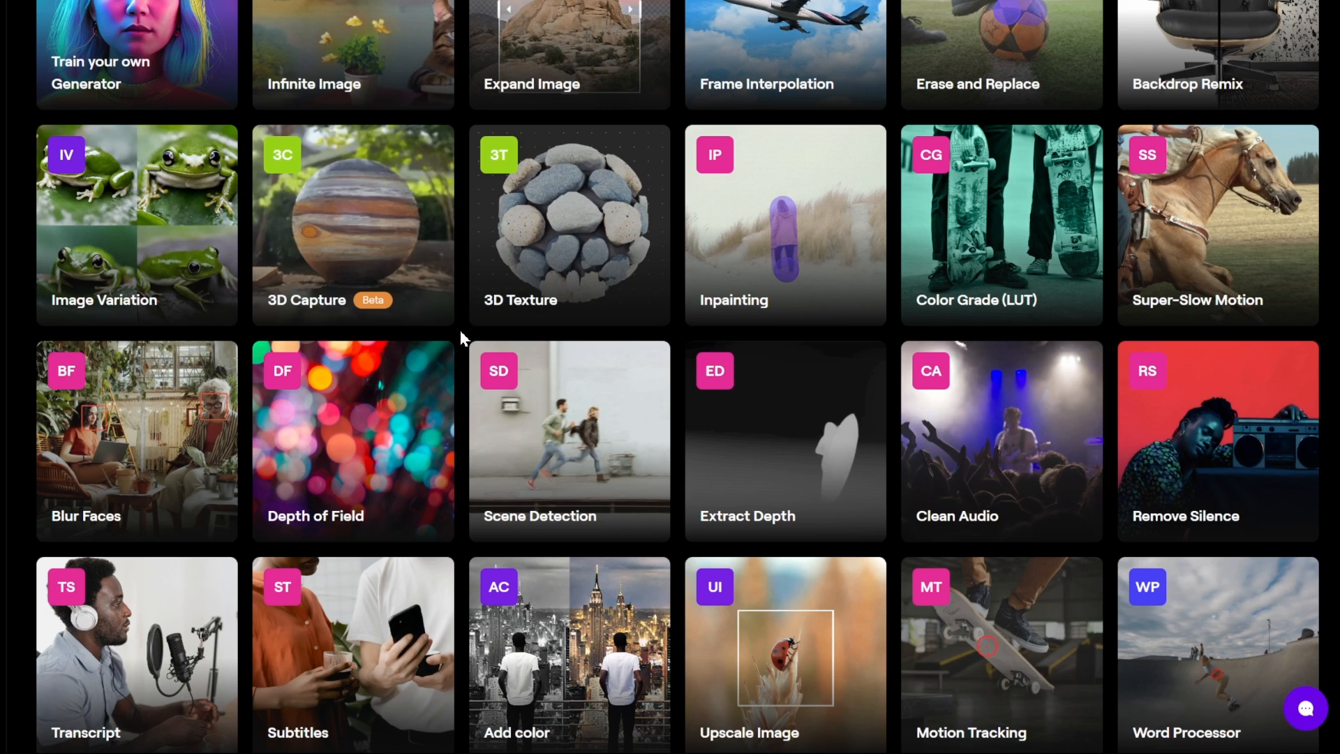
pyautogui.scroll(3)
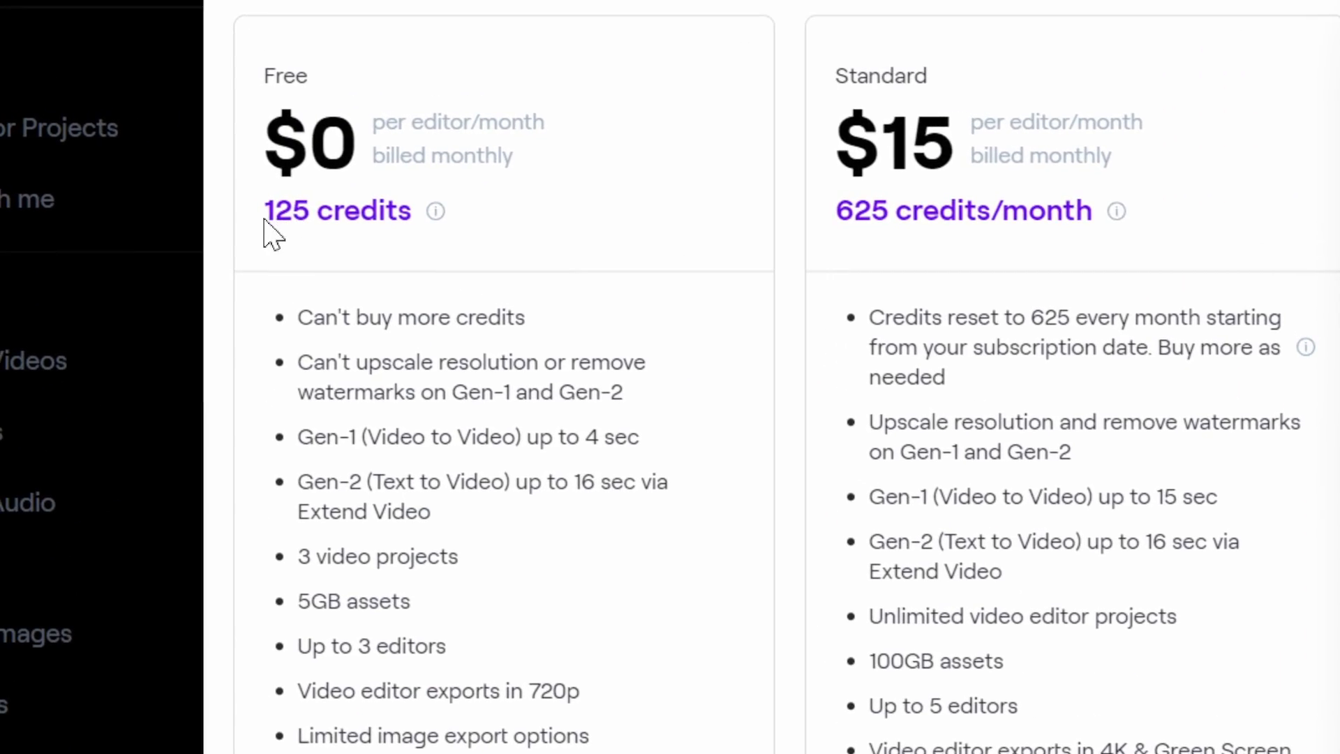
pyautogui.moveTo(438, 247)
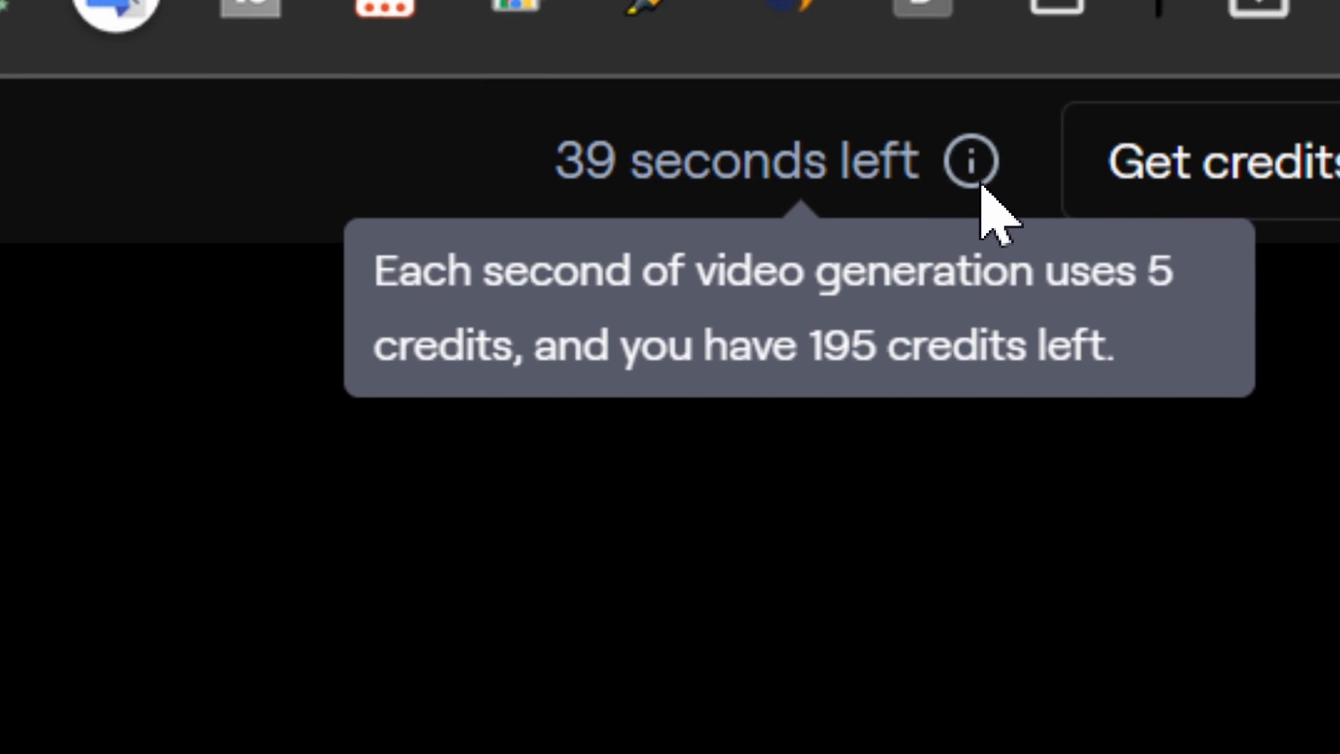
pyautogui.moveTo(991, 222)
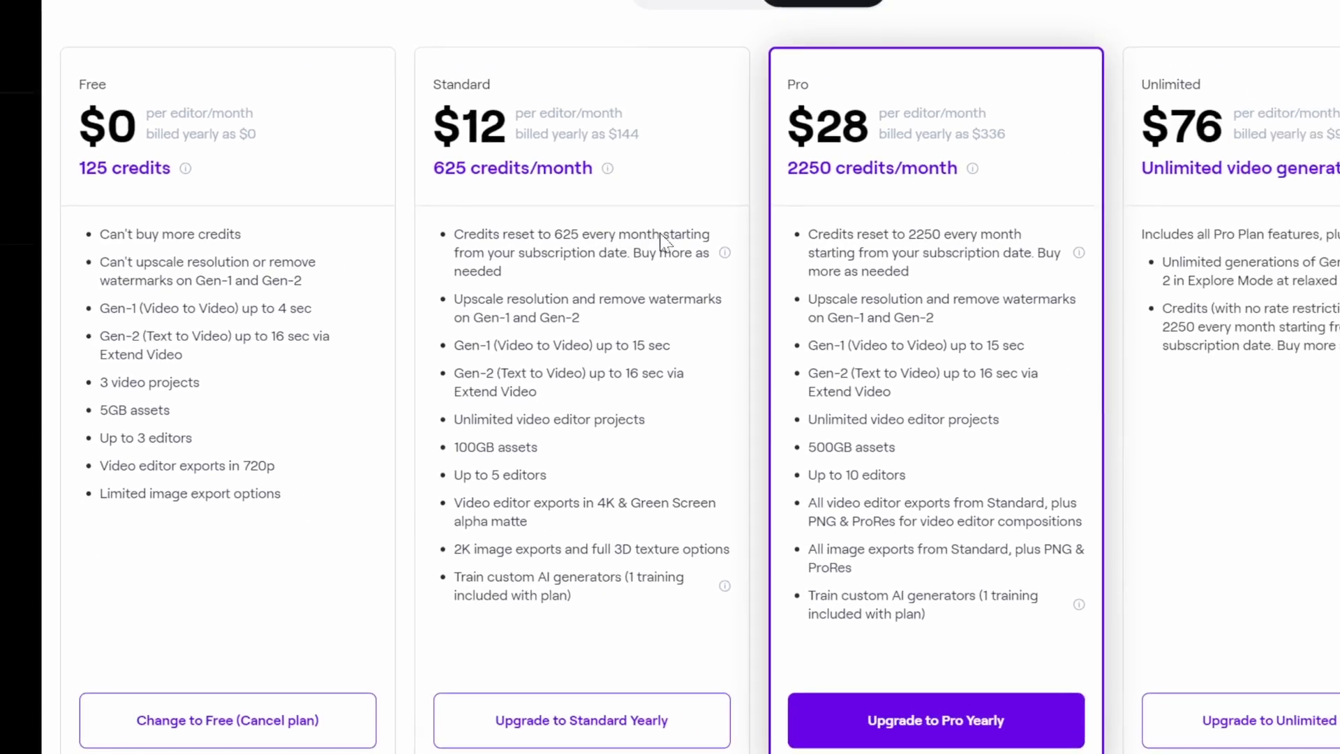
# Switch plans to yearly billing ($12, $28, $76 monthly) and scroll to compare plan features.
pyautogui.click(589, 85)
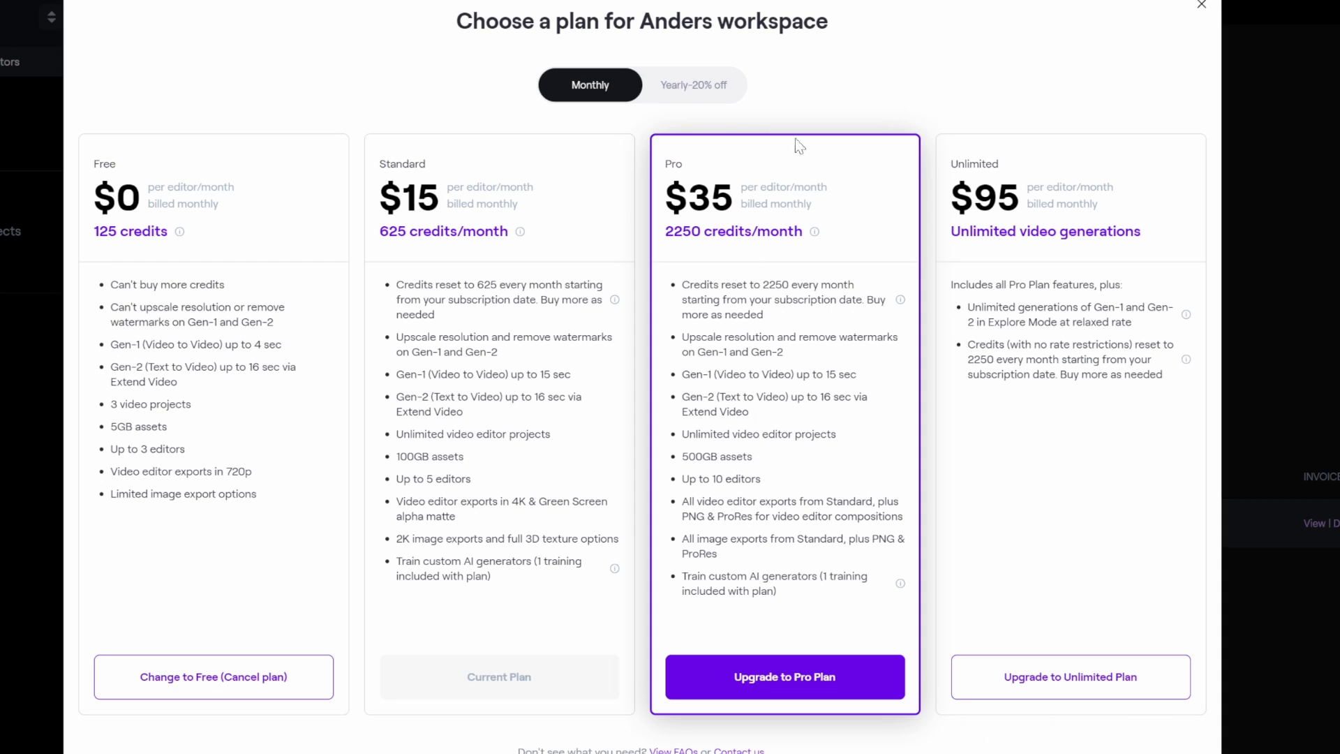
pyautogui.click(692, 84)
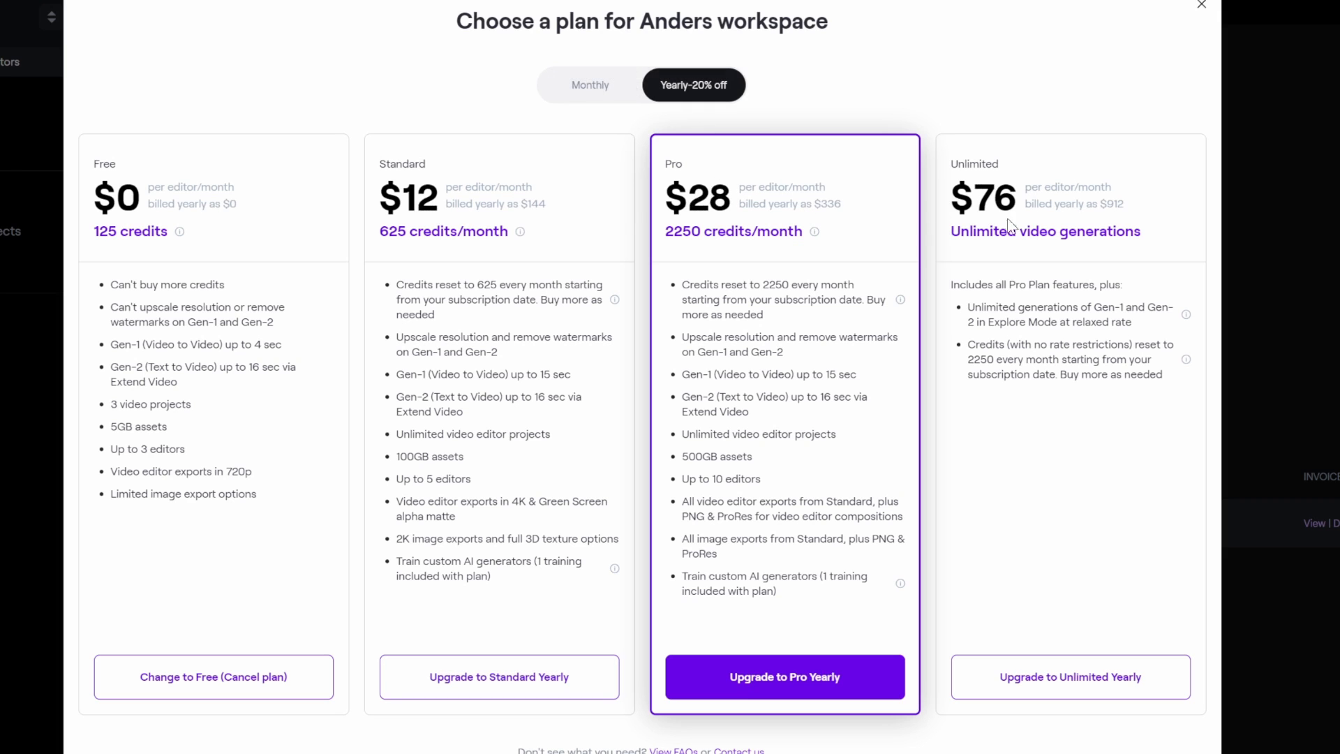
pyautogui.moveTo(435, 283)
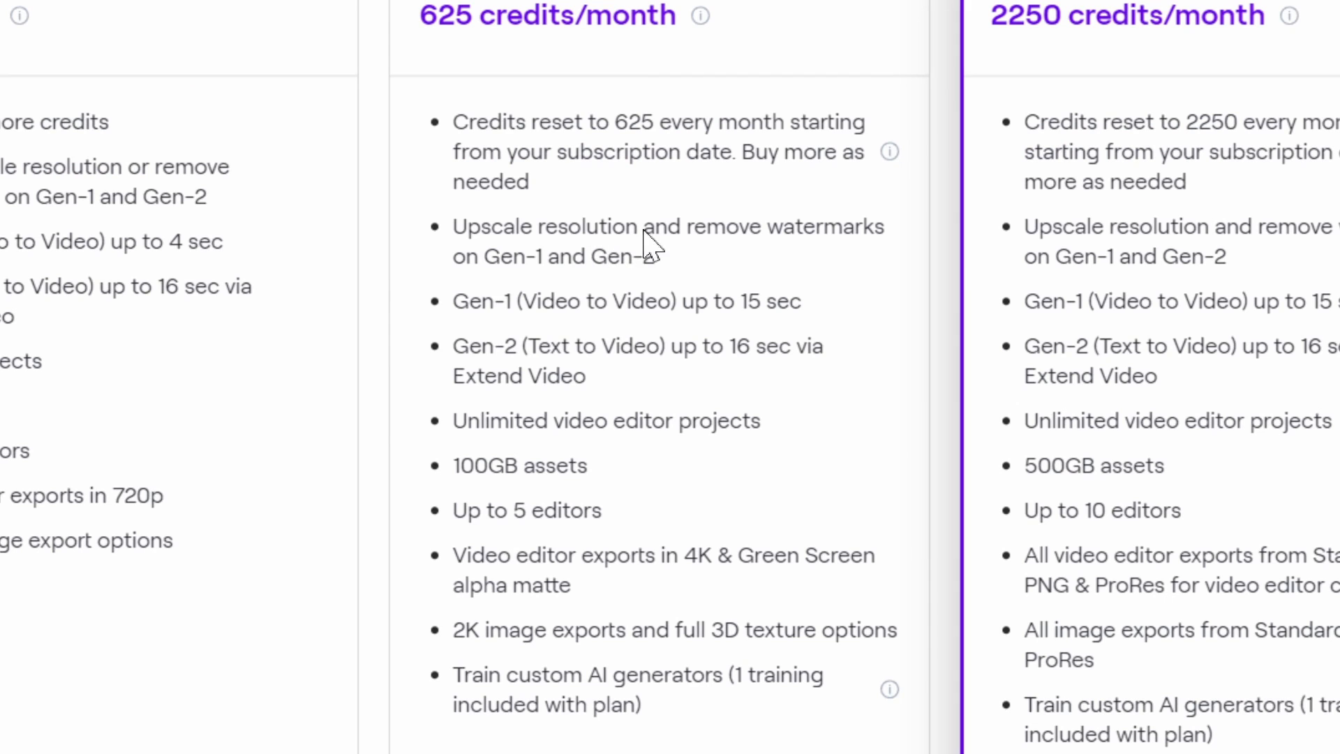
pyautogui.moveTo(849, 258)
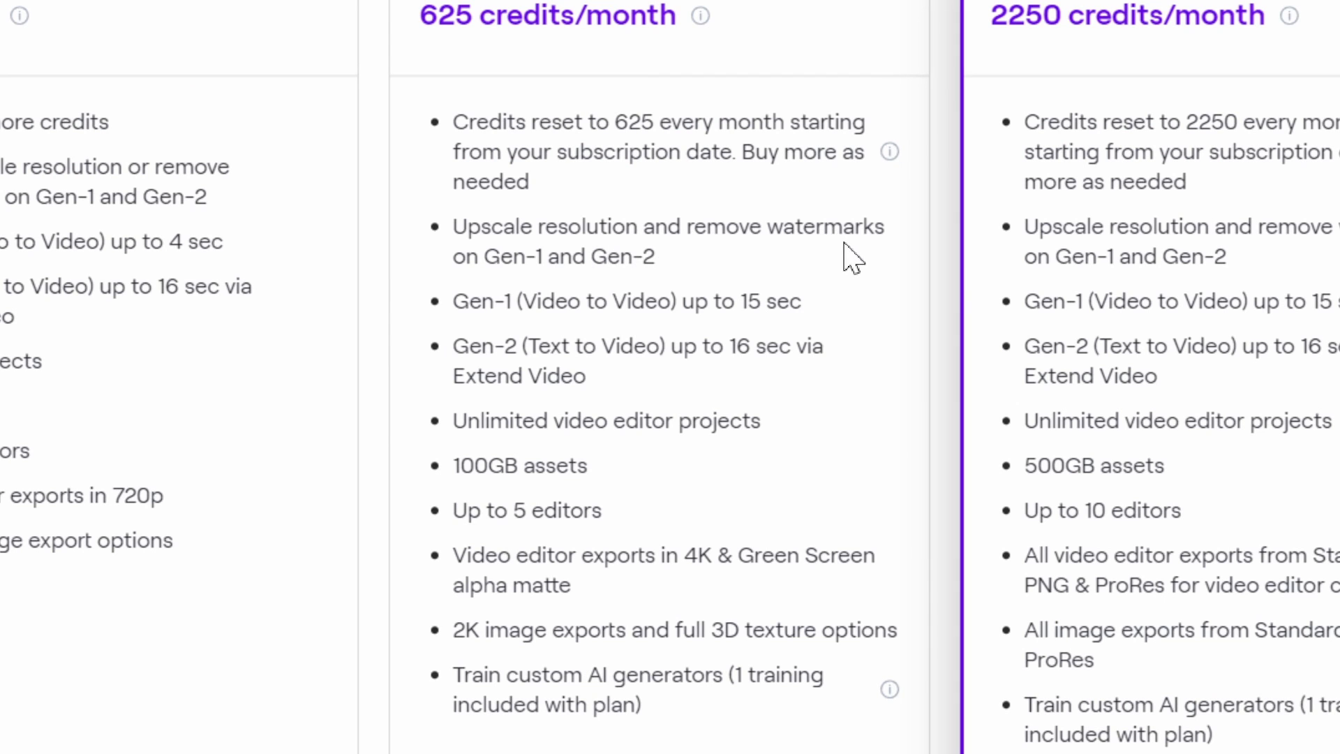
pyautogui.moveTo(824, 425)
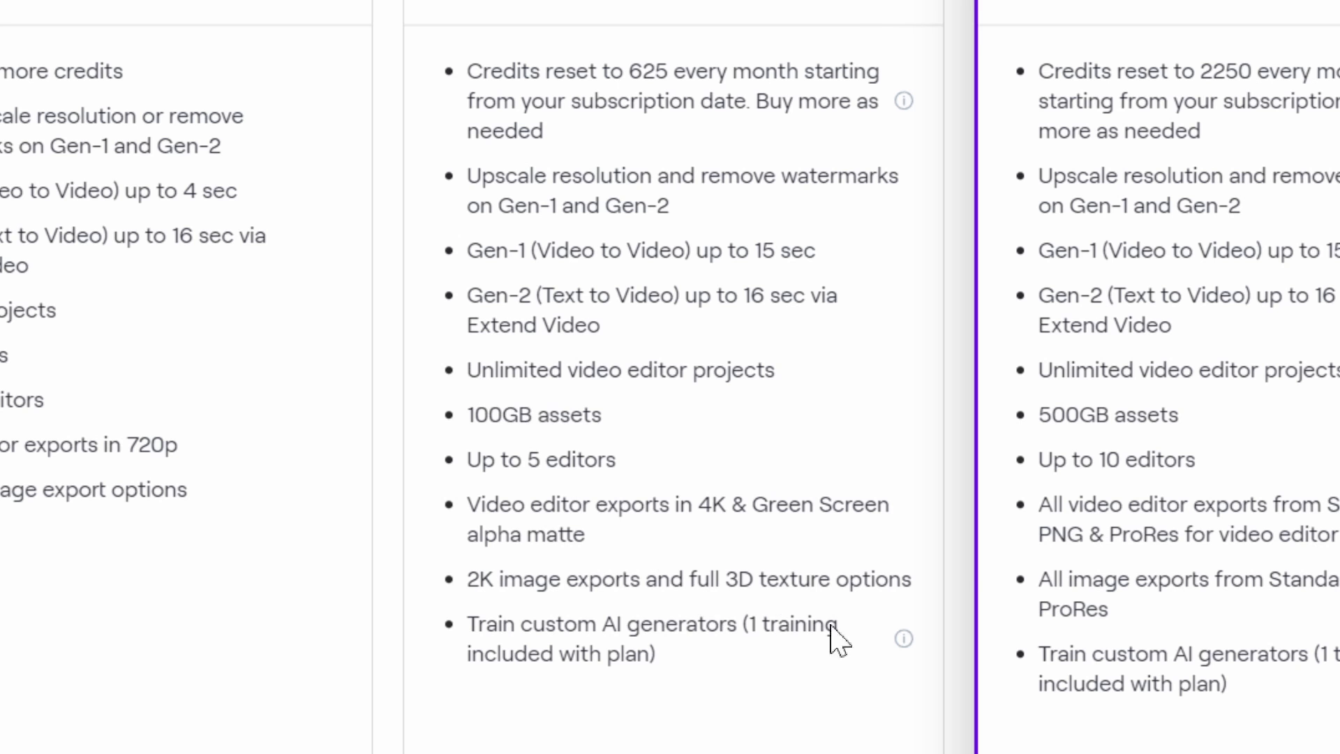
pyautogui.scroll(3)
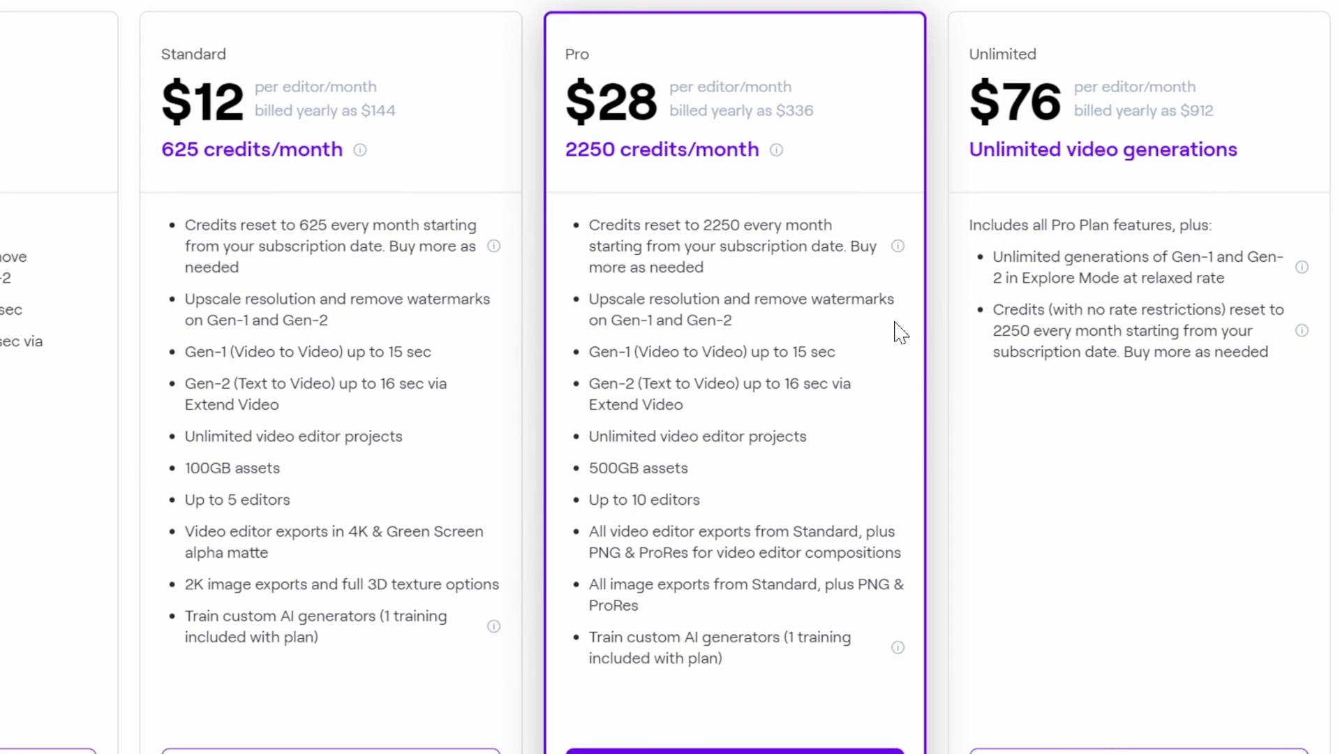
pyautogui.scroll(-3)
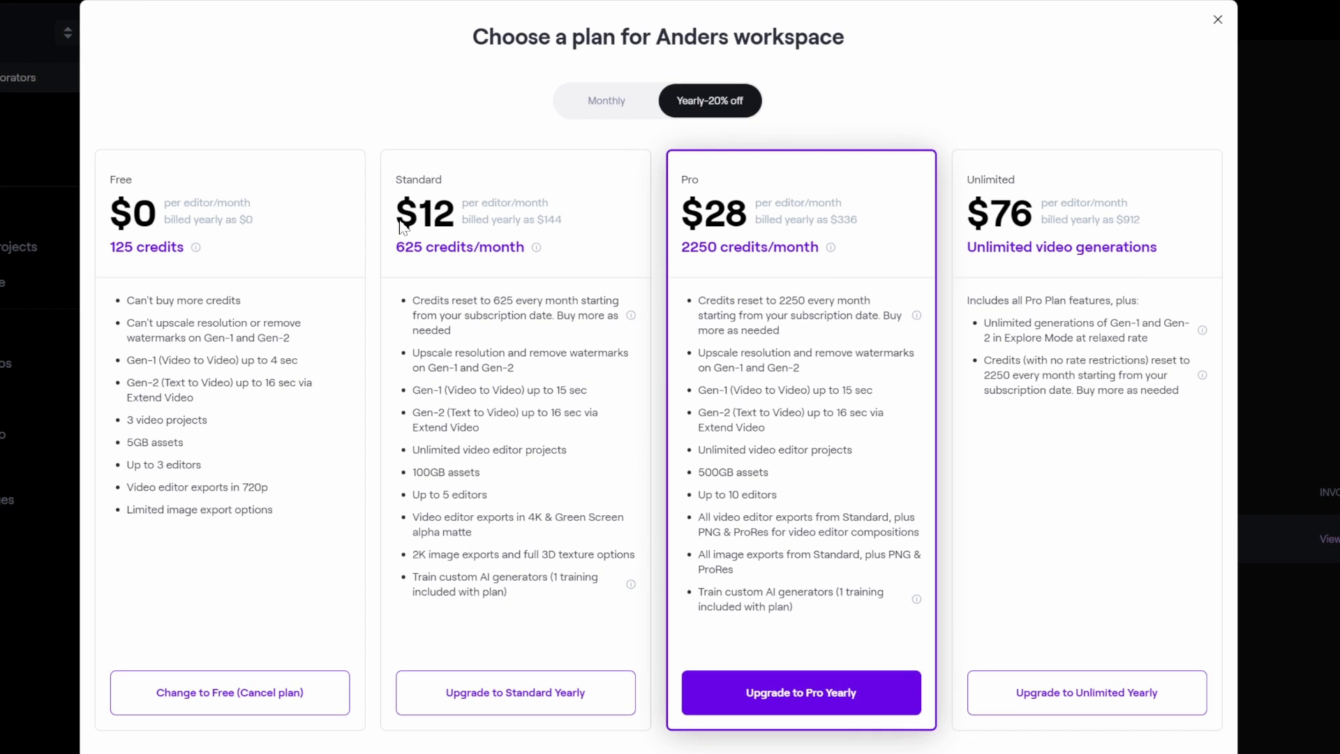
pyautogui.moveTo(430, 232)
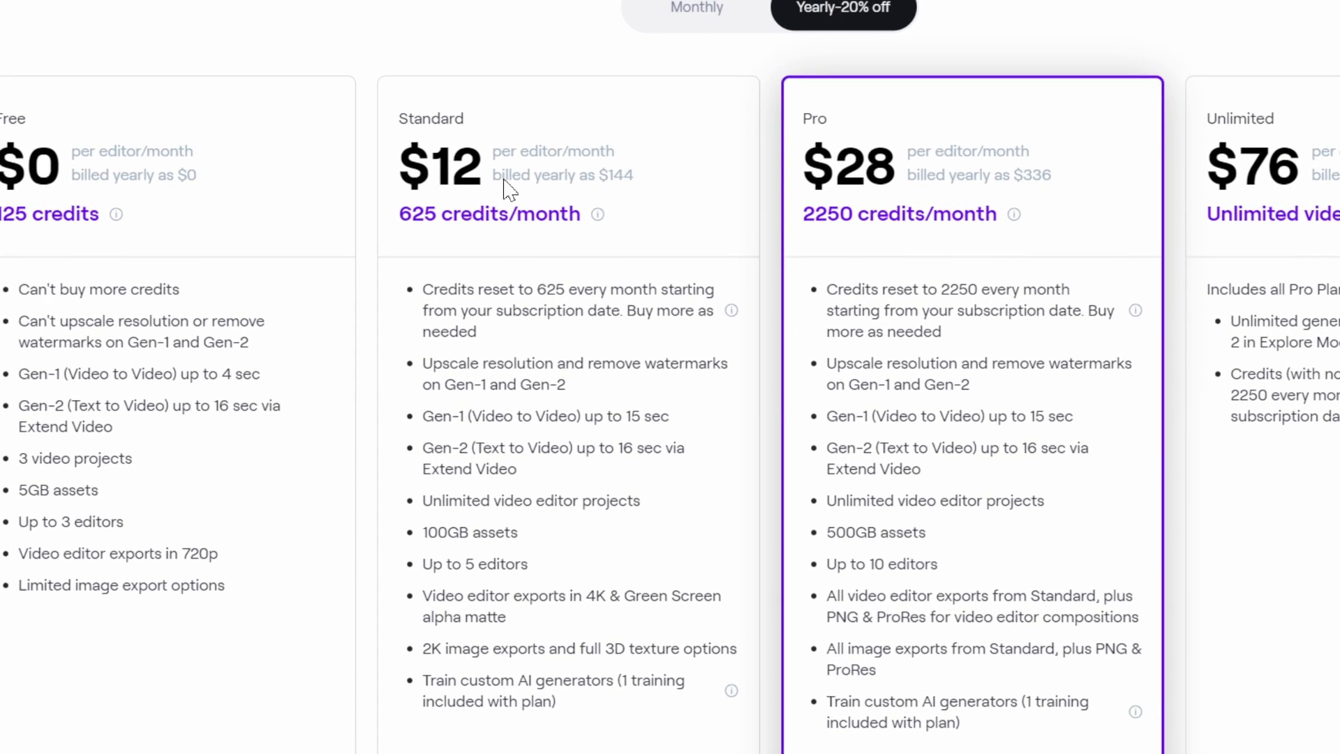
pyautogui.scroll(-3)
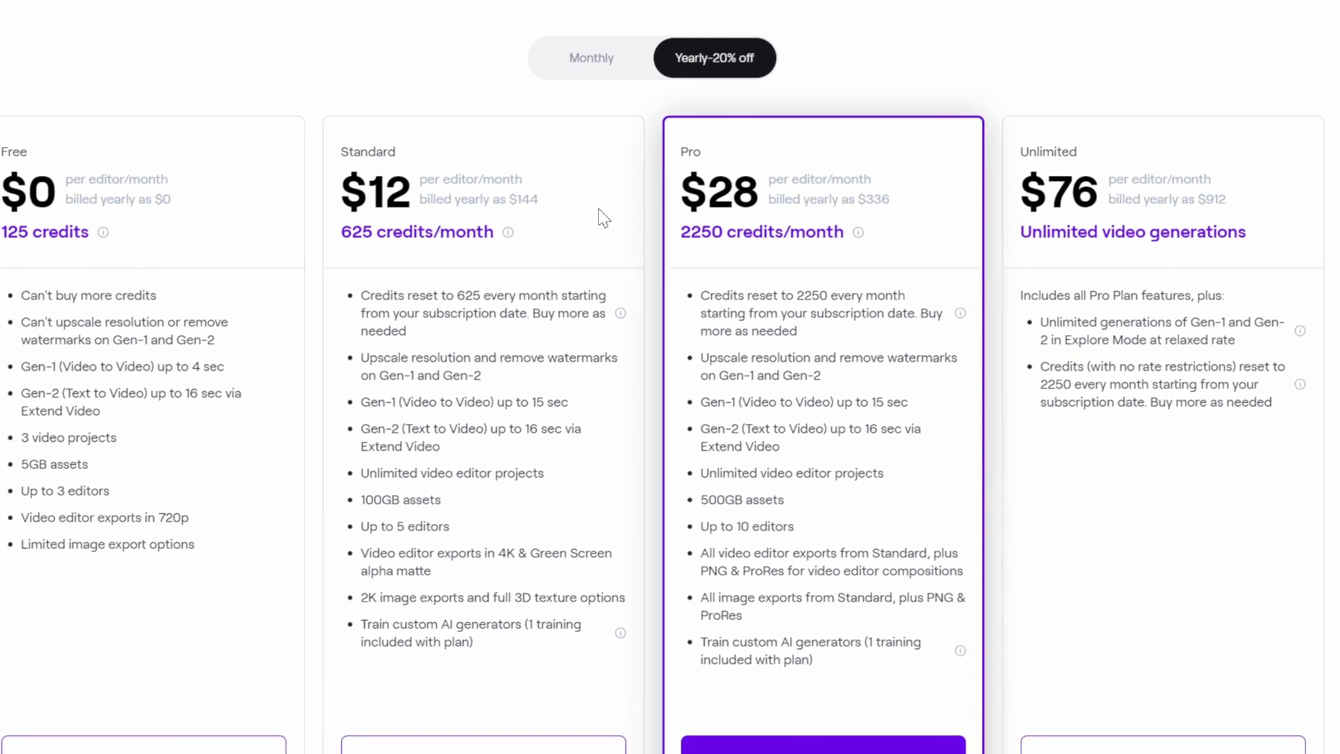
pyautogui.scroll(-3)
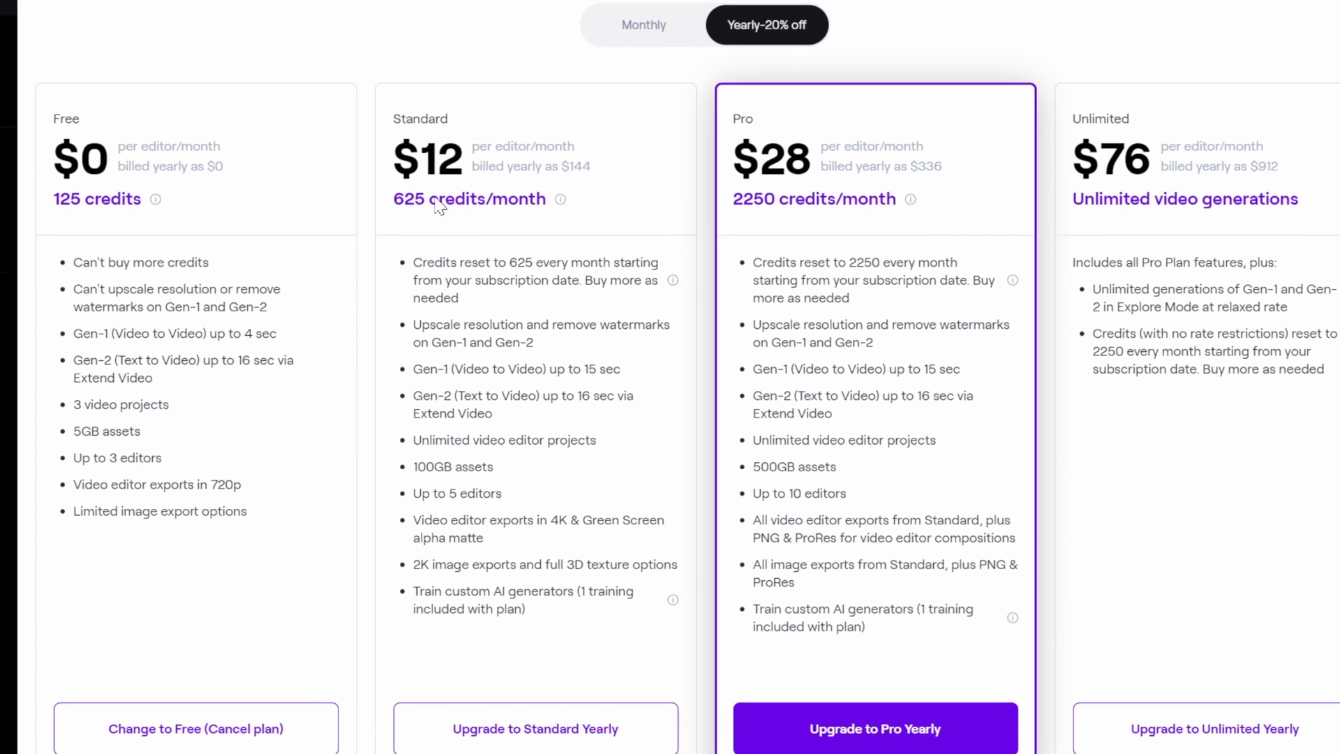